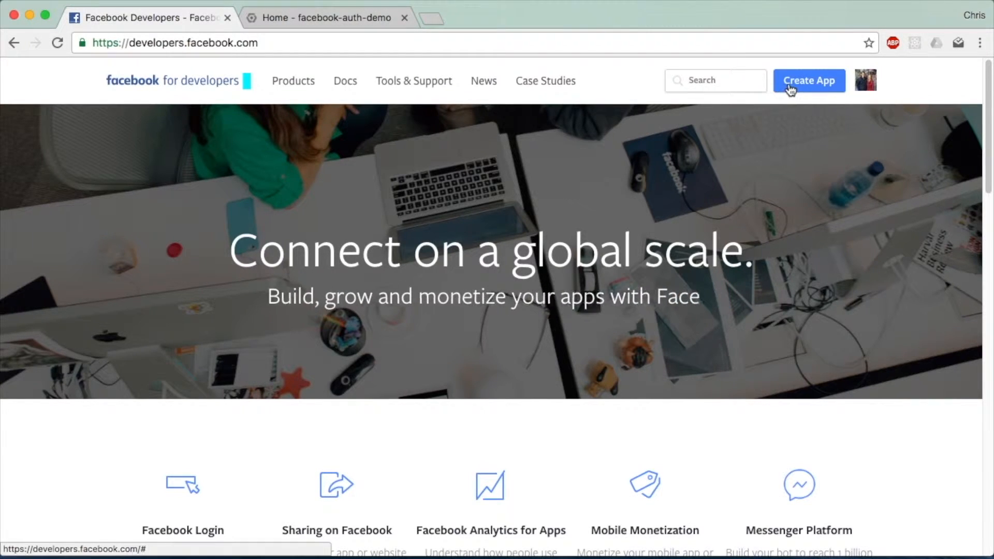
Enter the new app's details, name gcp-auth-demo and category Education, and submit them.
{"action": "left_click", "coordinate": [808, 80]}
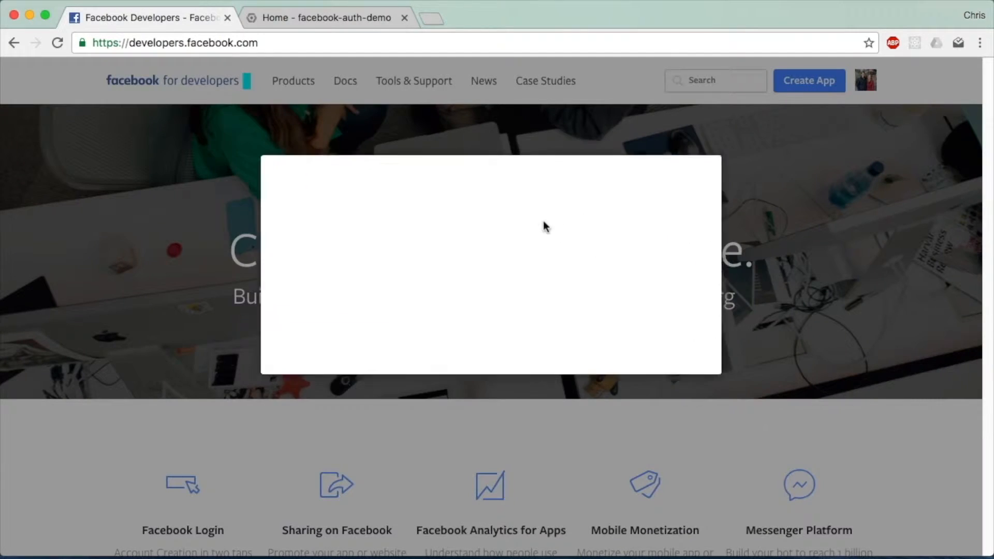
{"action": "type", "text": "gcp-auth-dem"}
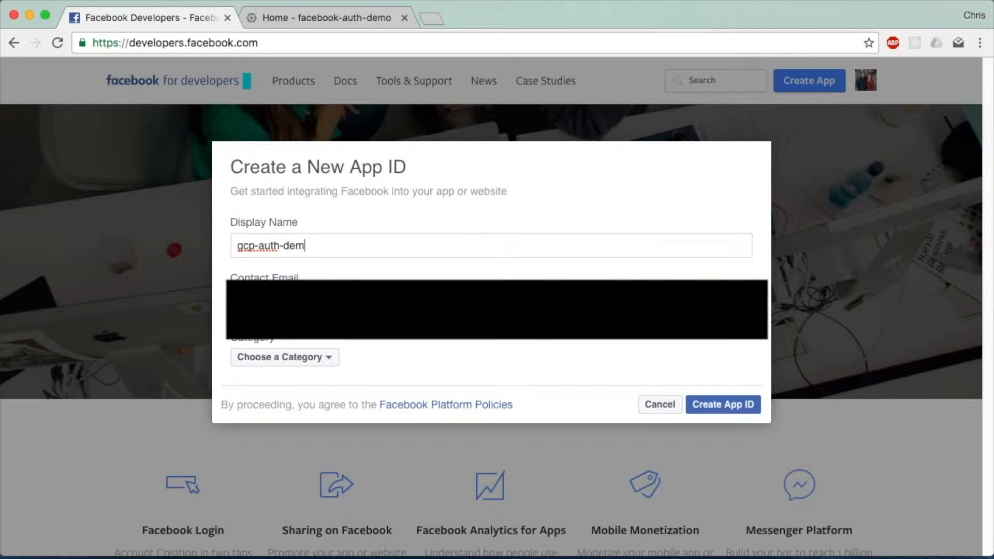
{"action": "left_click", "coordinate": [284, 357]}
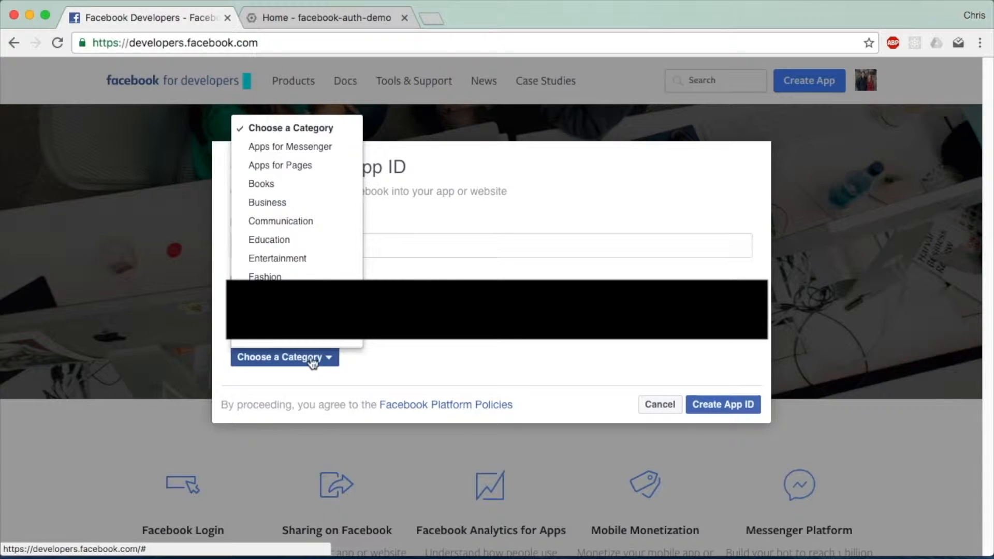
{"action": "left_click", "coordinate": [268, 240]}
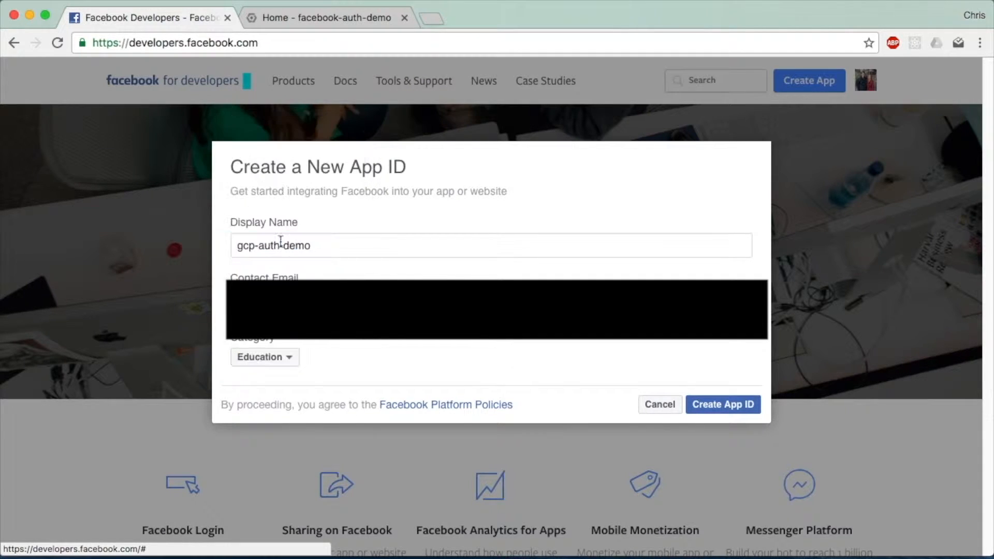
{"action": "left_click", "coordinate": [723, 404]}
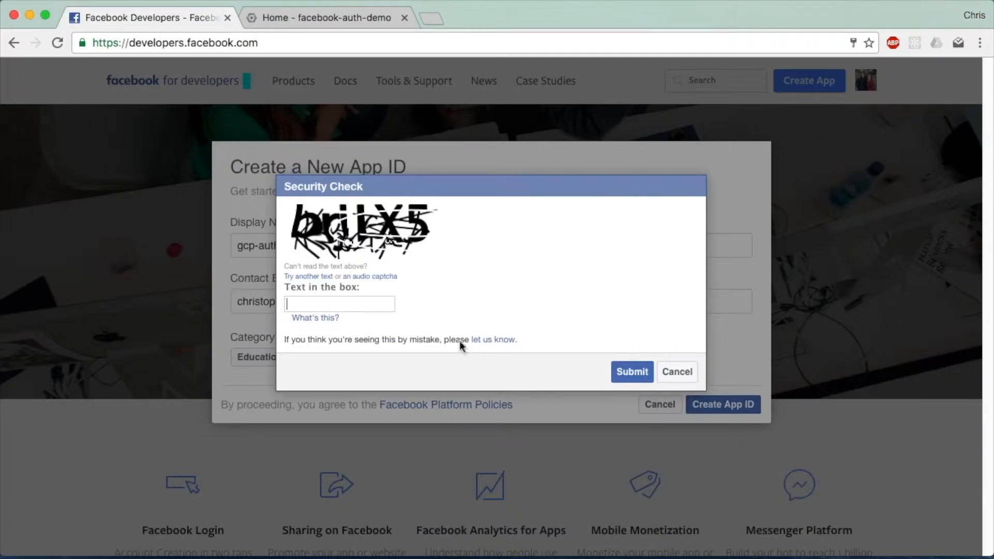
Complete the security check and submit the answer.
{"action": "type", "text": "b"}
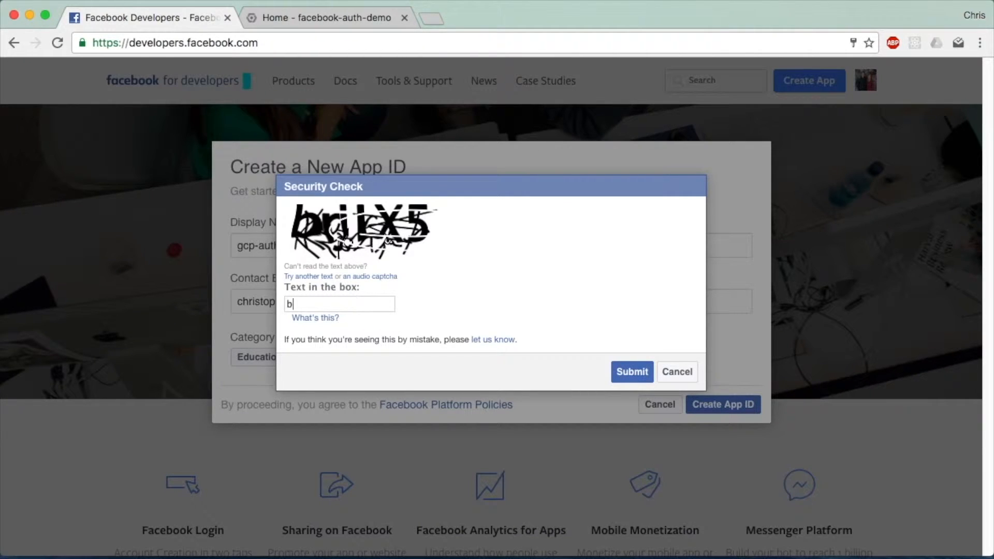
{"action": "type", "text": "rj"}
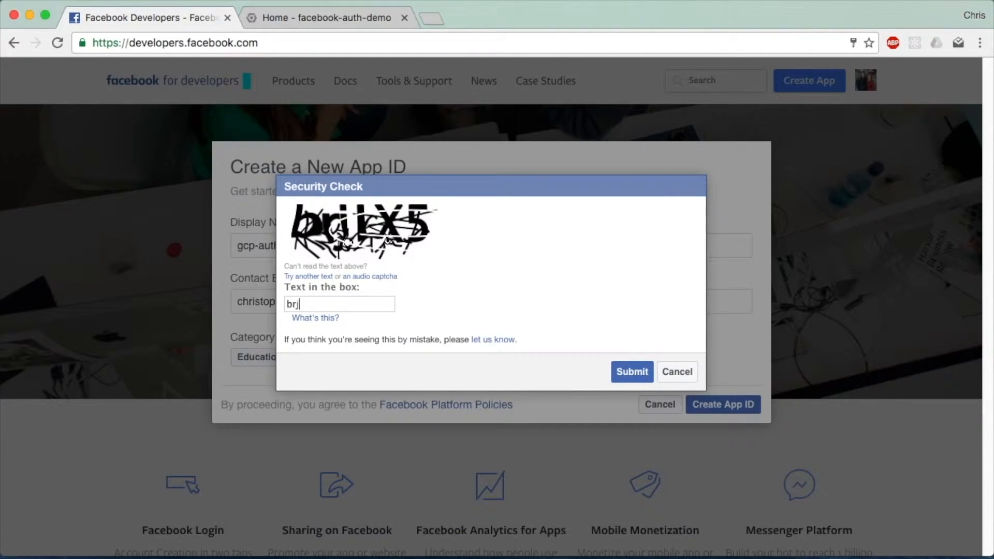
{"action": "left_click", "coordinate": [631, 372]}
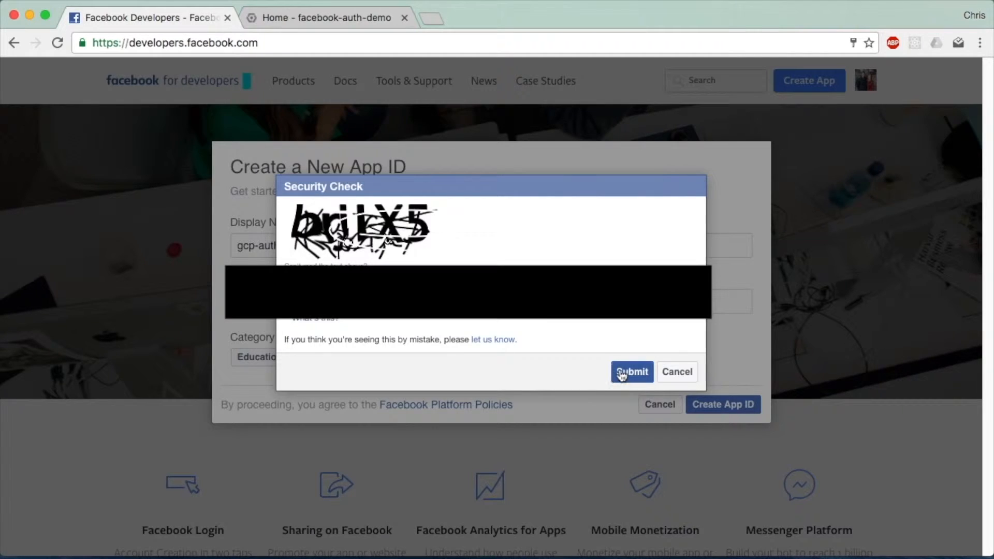
{"action": "left_click", "coordinate": [631, 372]}
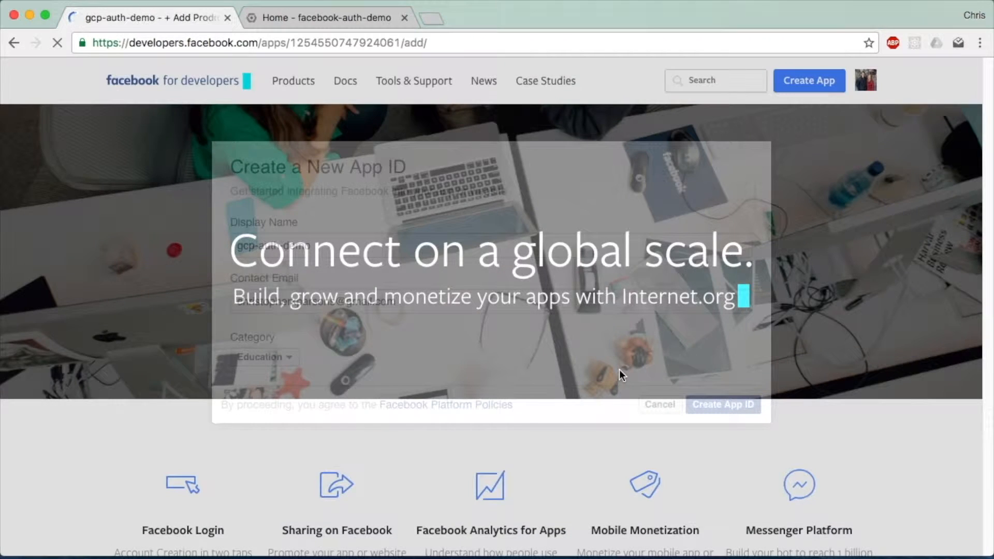
{"action": "left_click", "coordinate": [722, 404]}
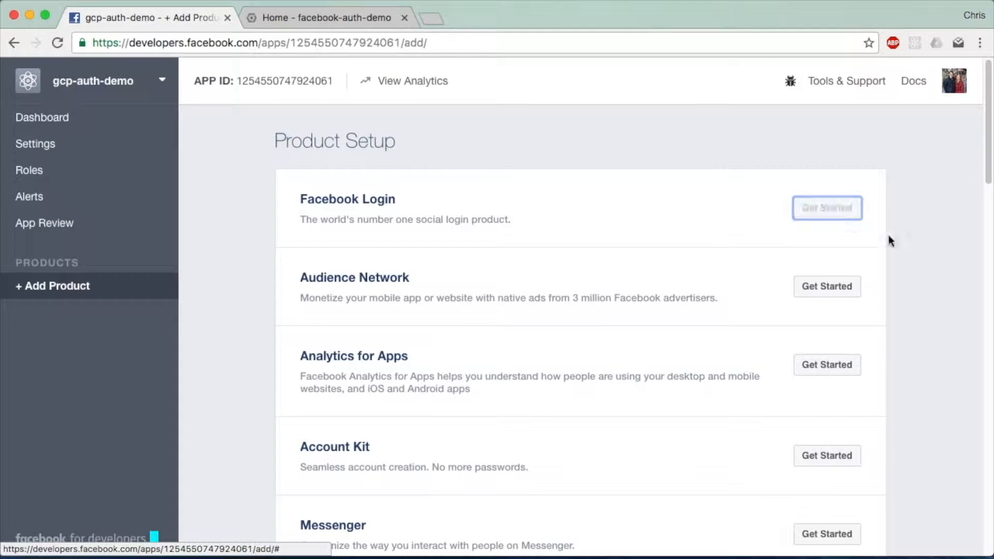
{"action": "left_click", "coordinate": [827, 208]}
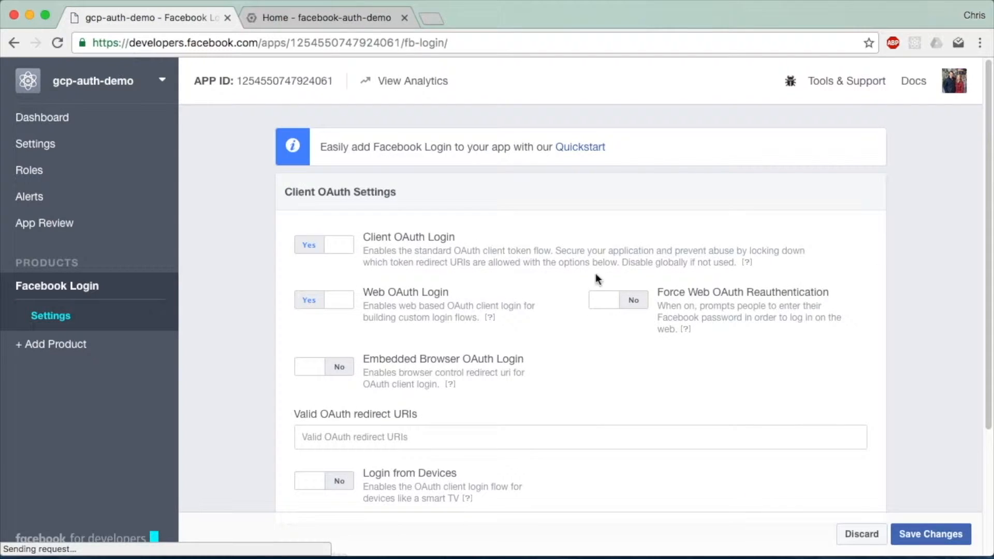
{"action": "scroll", "scroll_direction": "down", "scroll_amount": 3}
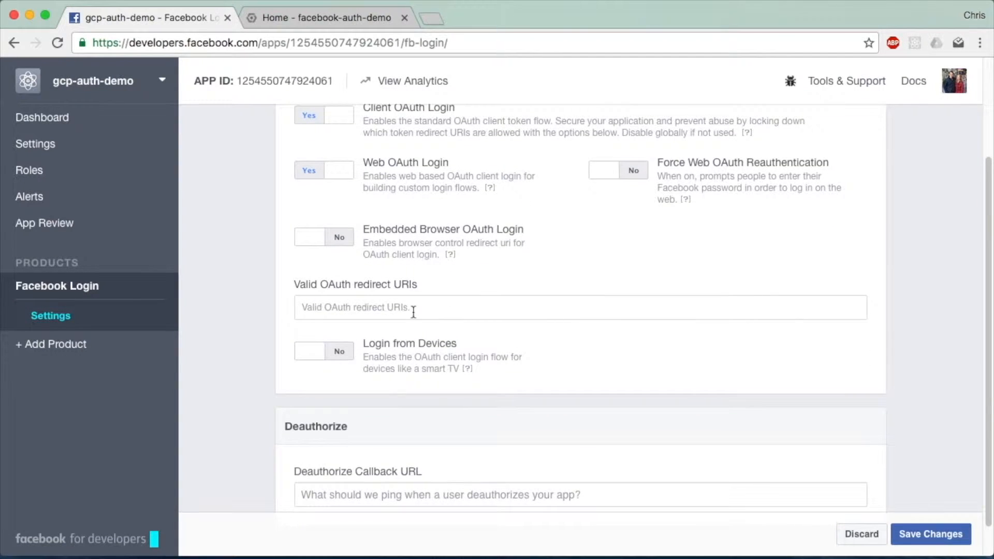
{"action": "type", "text": "http://"}
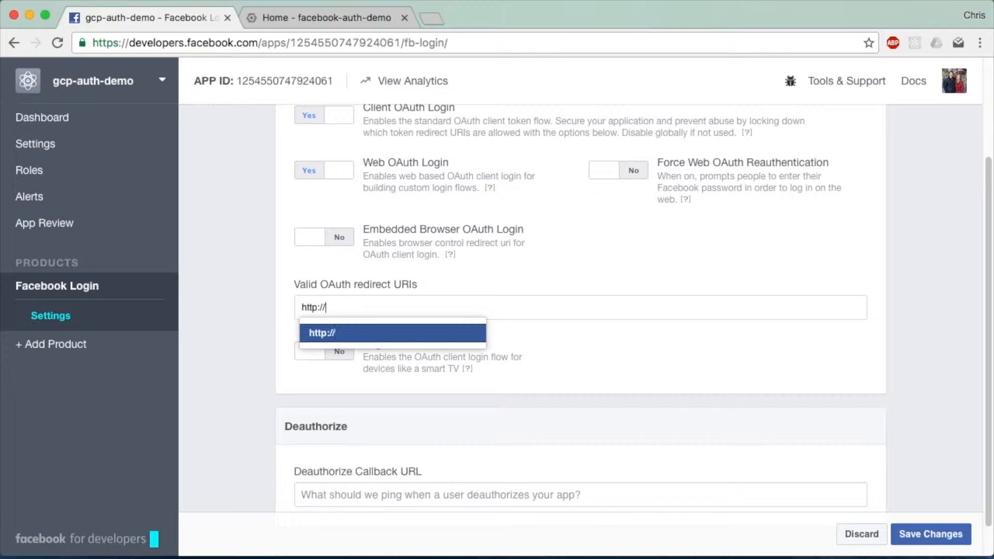
{"action": "type", "text": "facebook"}
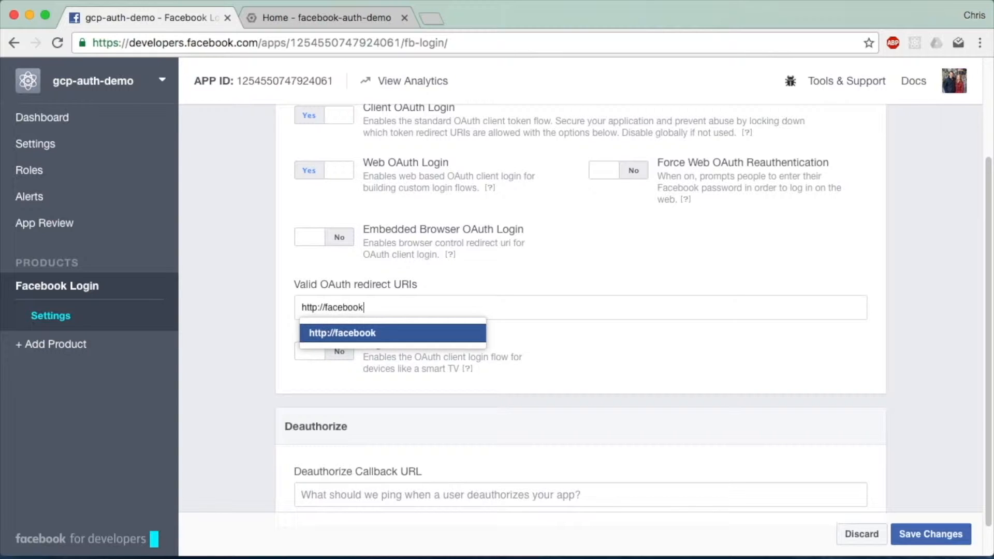
{"action": "type", "text": "-auth-demo"}
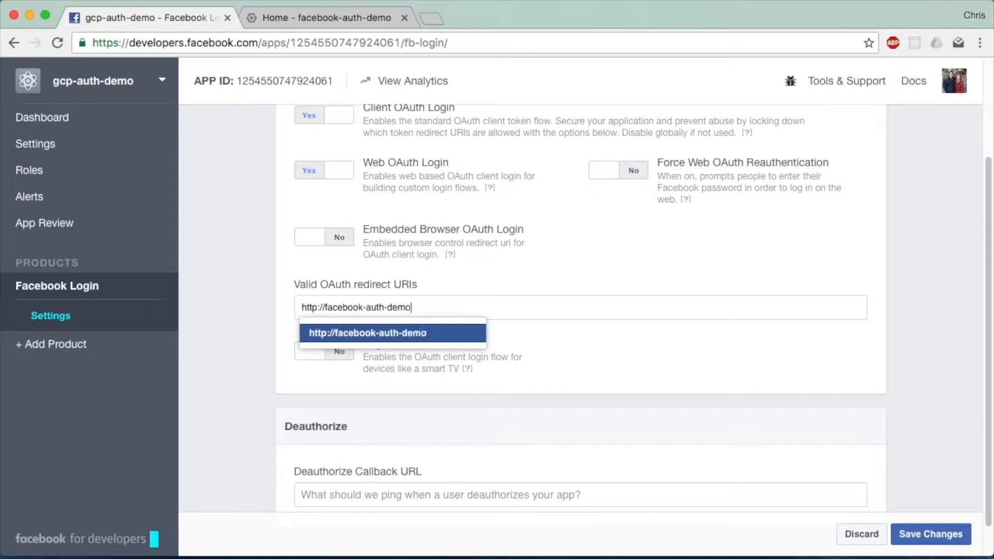
{"action": "type", "text": ".appspot.com"}
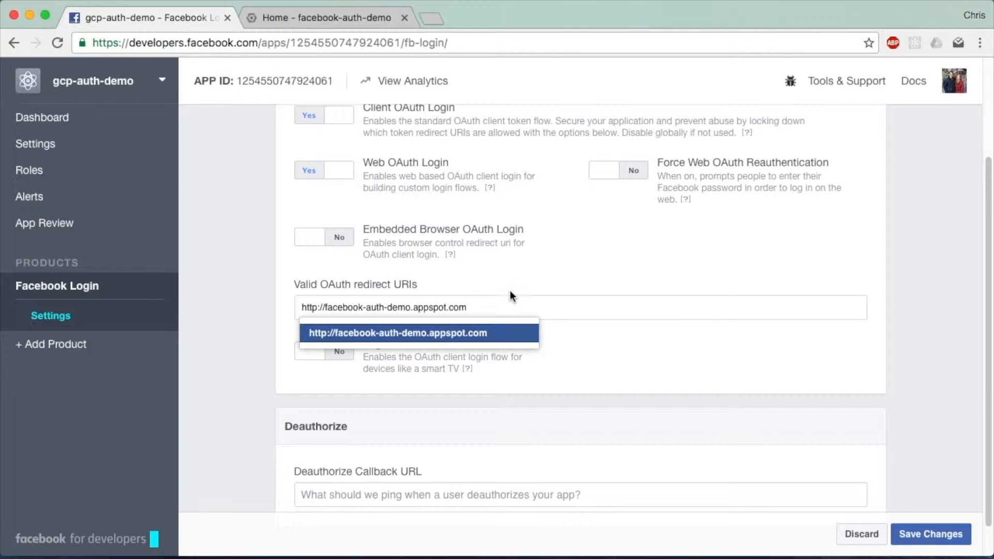
{"action": "left_click", "coordinate": [397, 333]}
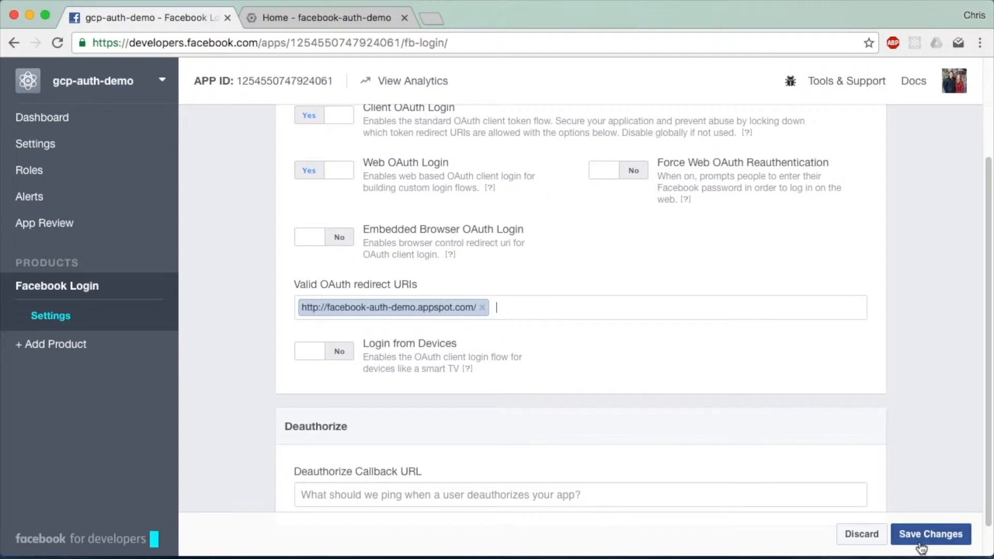
{"action": "left_click", "coordinate": [929, 533]}
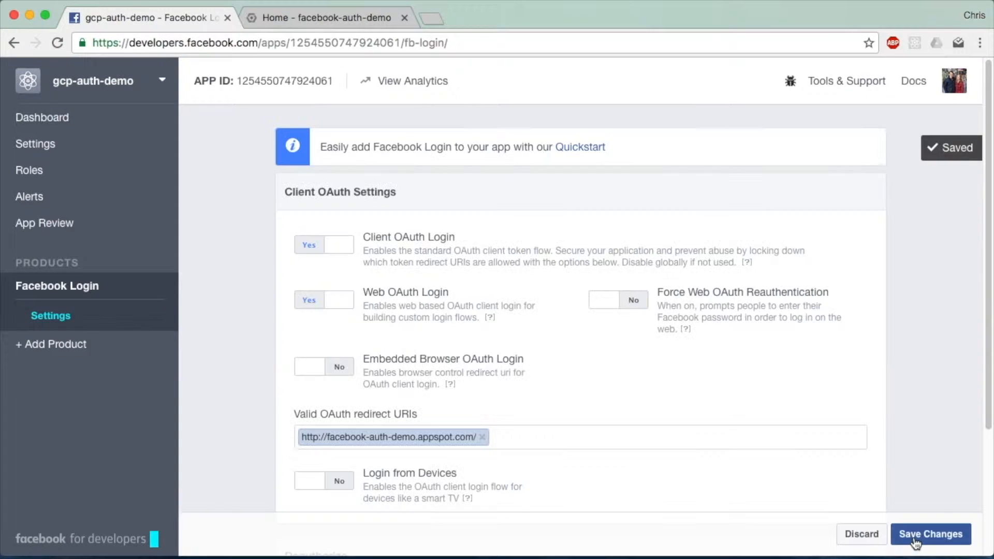
{"action": "mouse_move", "coordinate": [559, 398]}
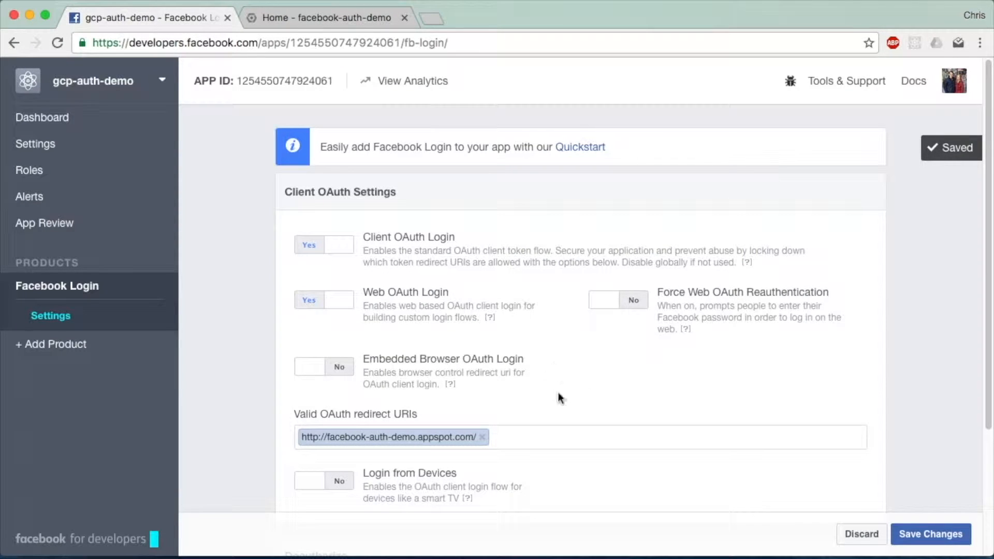
{"action": "mouse_move", "coordinate": [42, 117]}
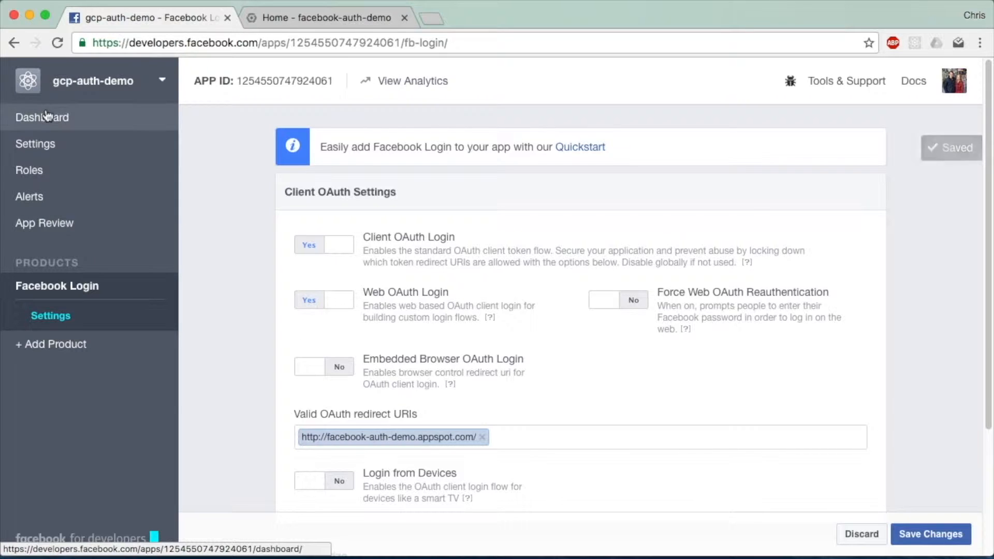
Open the gcp-auth-demo Dashboard from the left sidebar.
{"action": "left_click", "coordinate": [42, 118]}
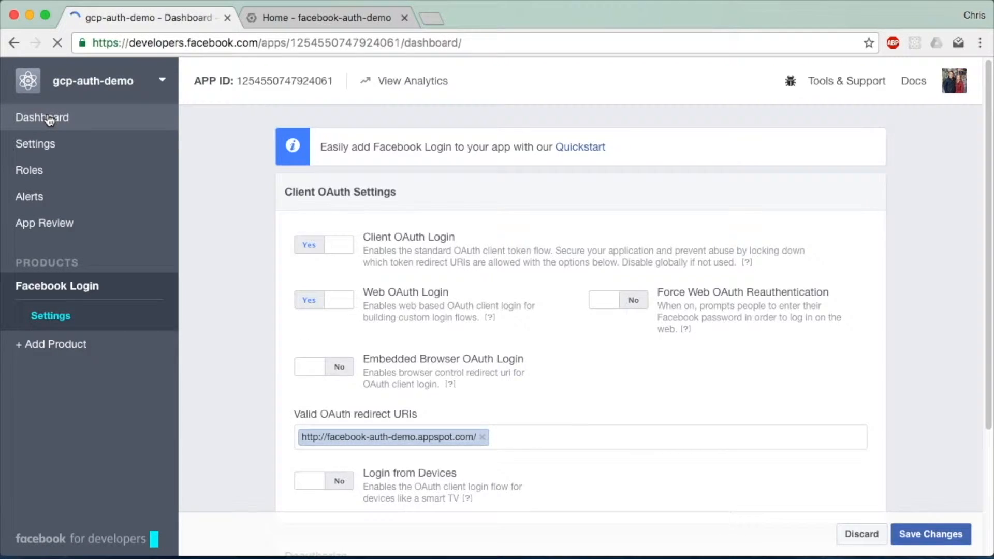
{"action": "left_click", "coordinate": [42, 117]}
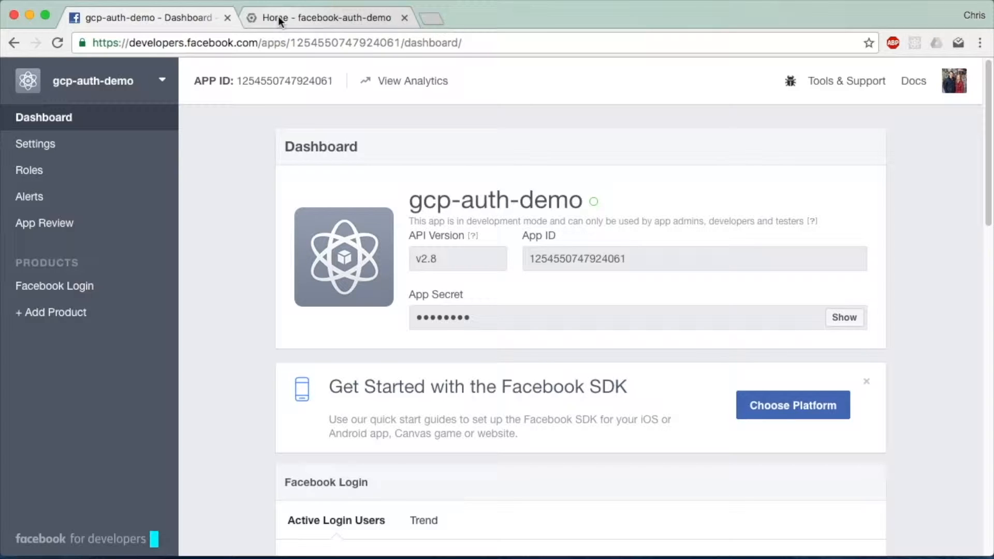
Open Cloud Shell in the Google Cloud project and git clone the ChrisParsonsDev/gcp-facebook-login repository.
{"action": "left_click", "coordinate": [325, 18]}
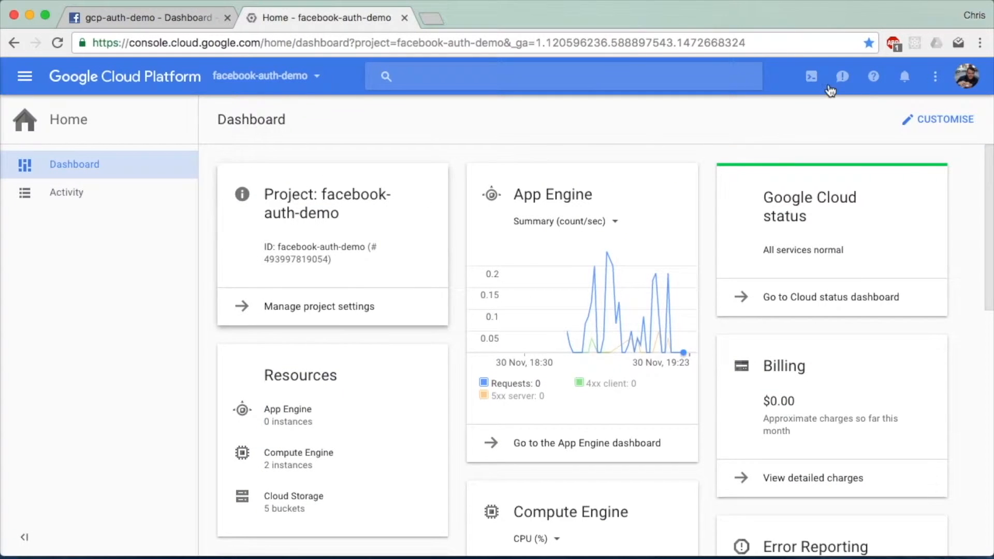
{"action": "mouse_move", "coordinate": [811, 76]}
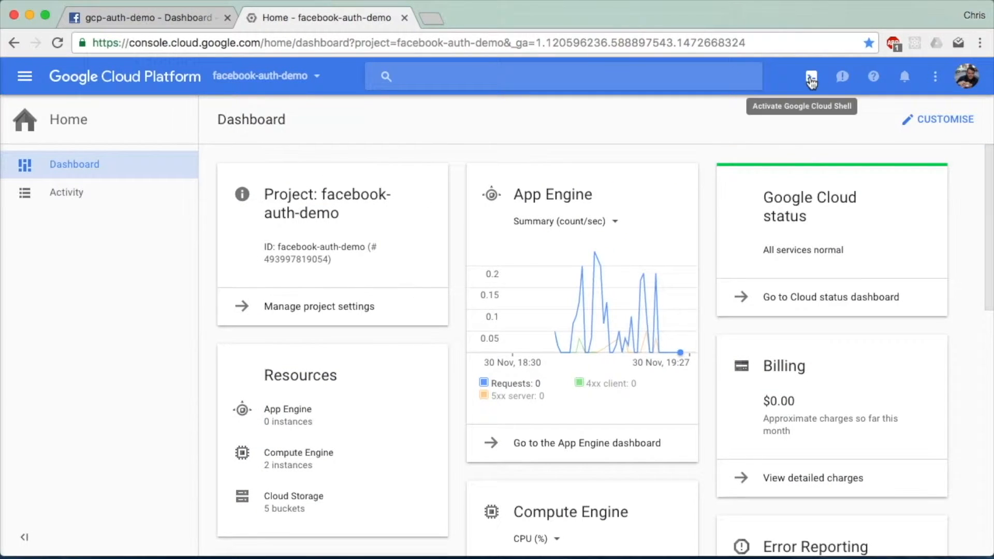
{"action": "left_click", "coordinate": [811, 76]}
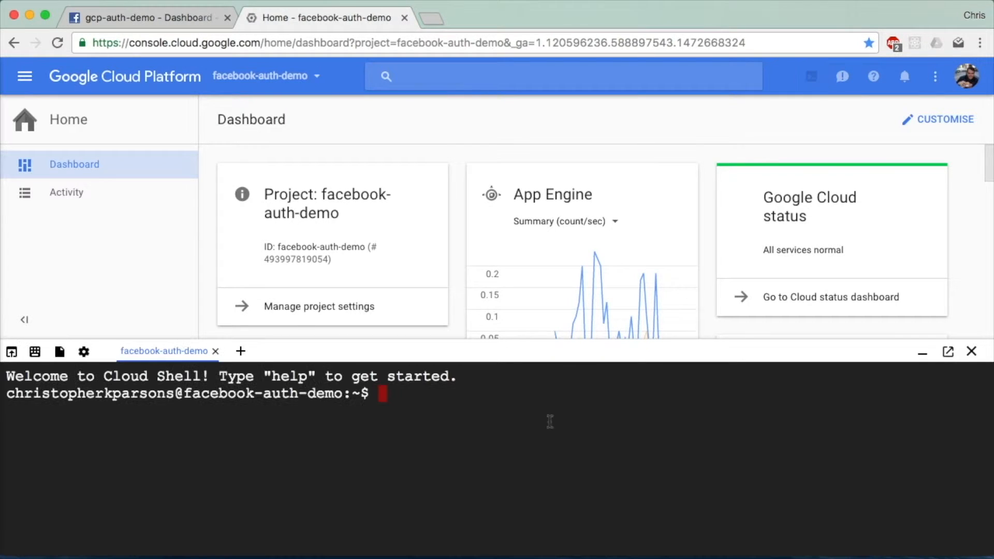
{"action": "type", "text": "git clone"}
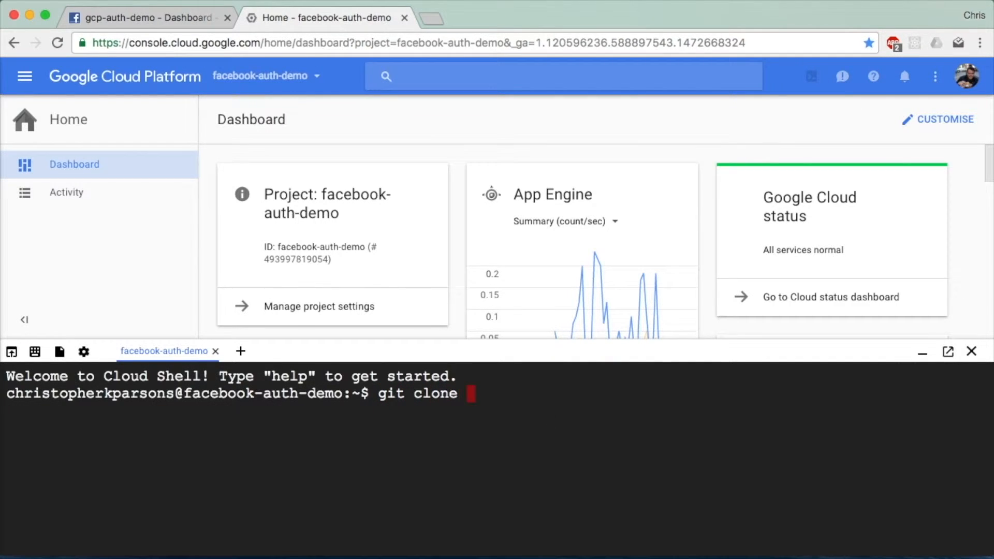
{"action": "type", "text": "https://github.com/ChrisParsonsDev/gcp-facebook-login.git"}
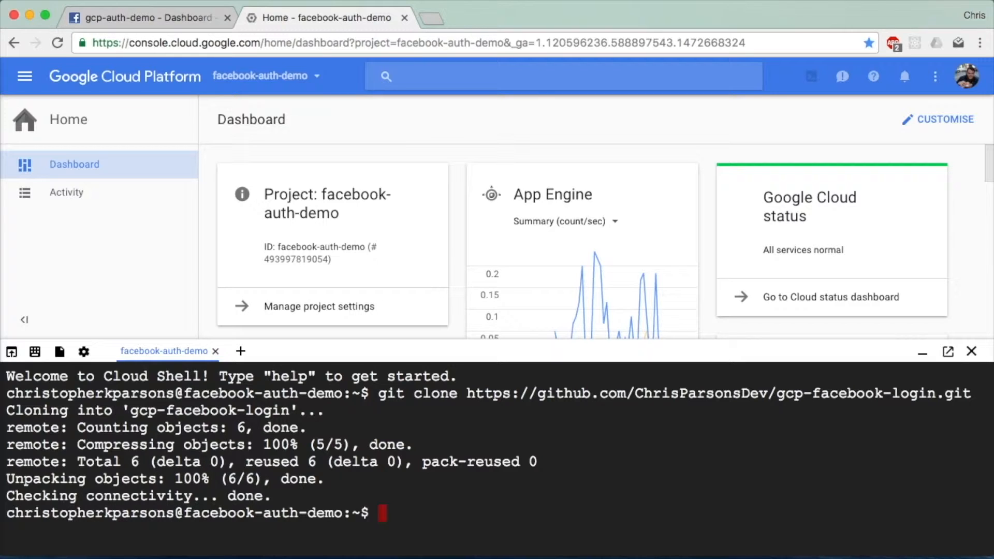
{"action": "type", "text": "cle"}
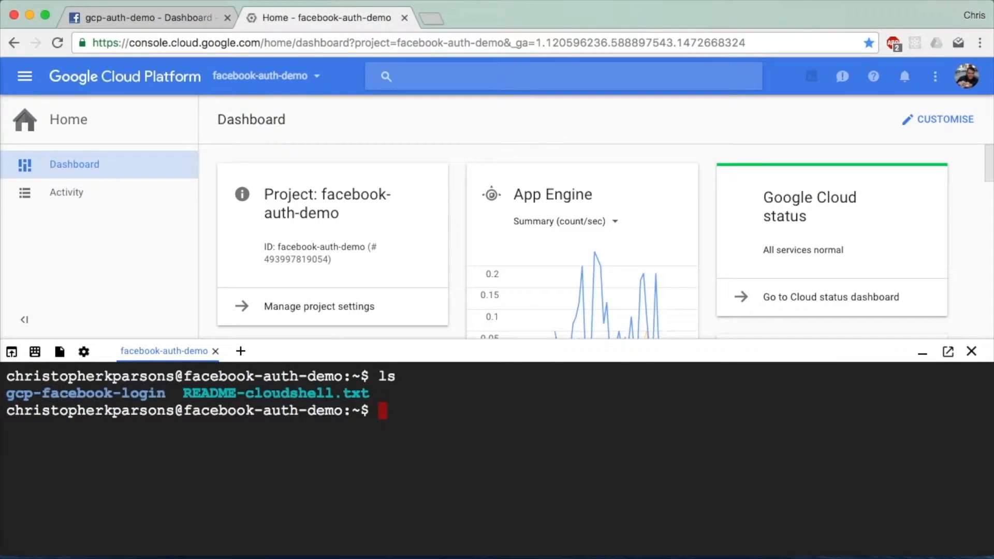
Inside gcp-facebook-login, create the config and views folders and clear the terminal.
{"action": "type", "text": "cd gcp-facebook-login/"}
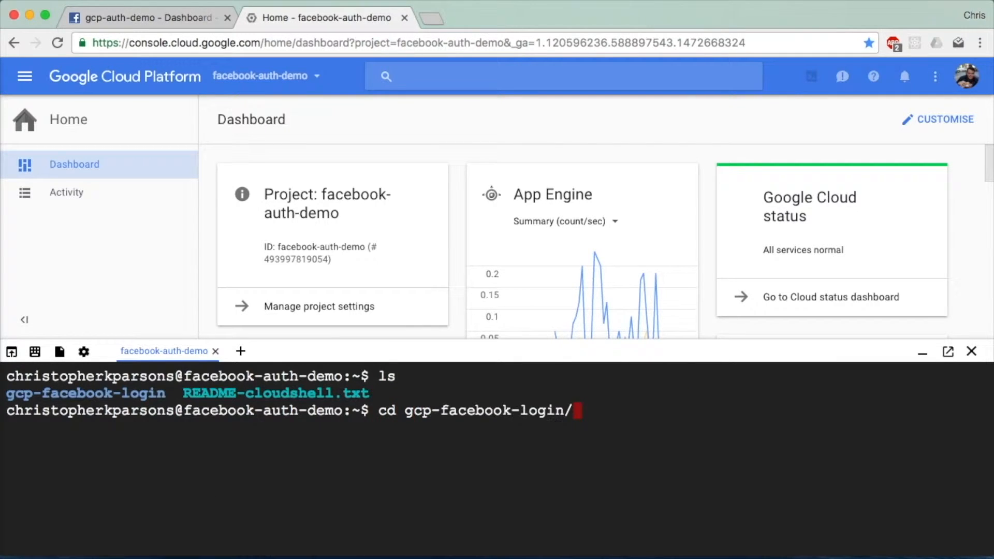
{"action": "key", "text": "Return"}
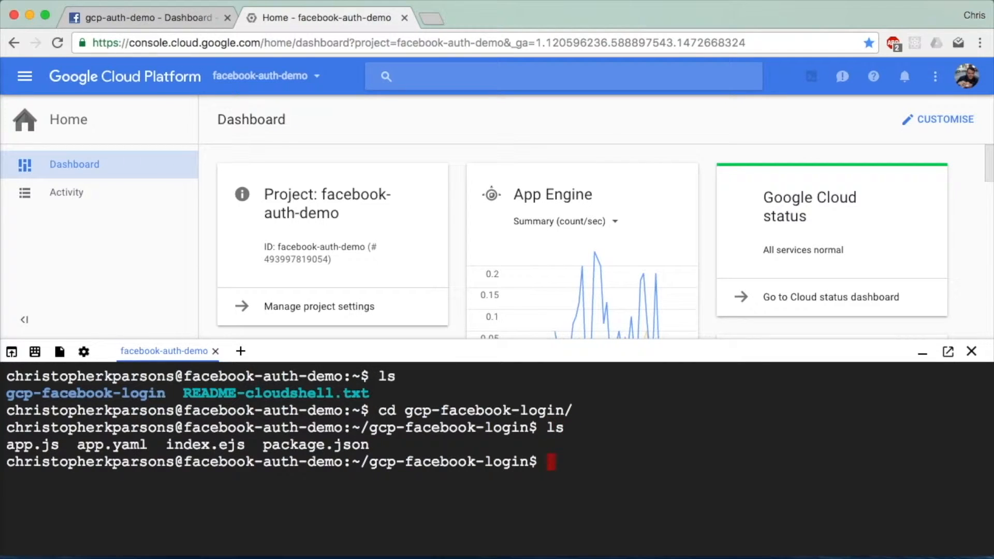
{"action": "type", "text": "mk"}
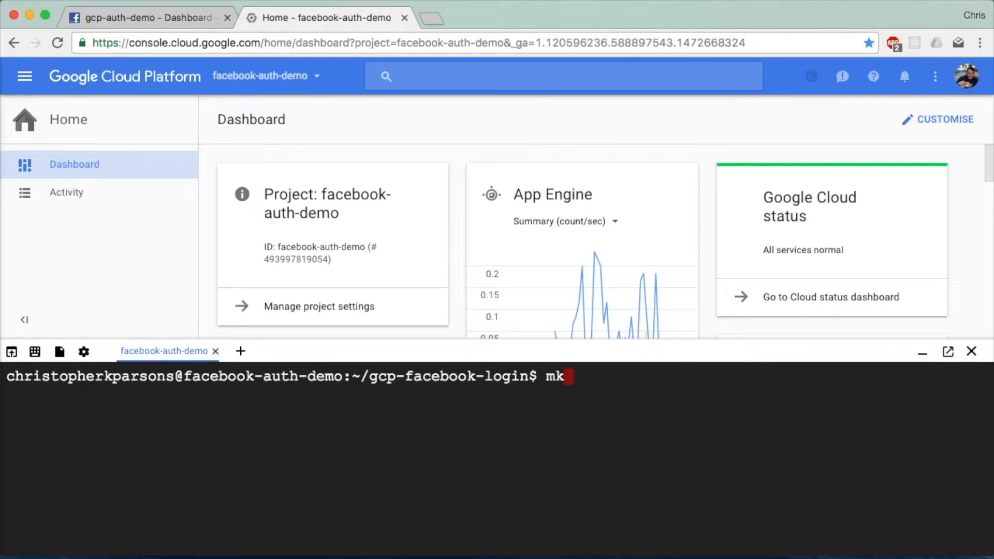
{"action": "type", "text": "dir"}
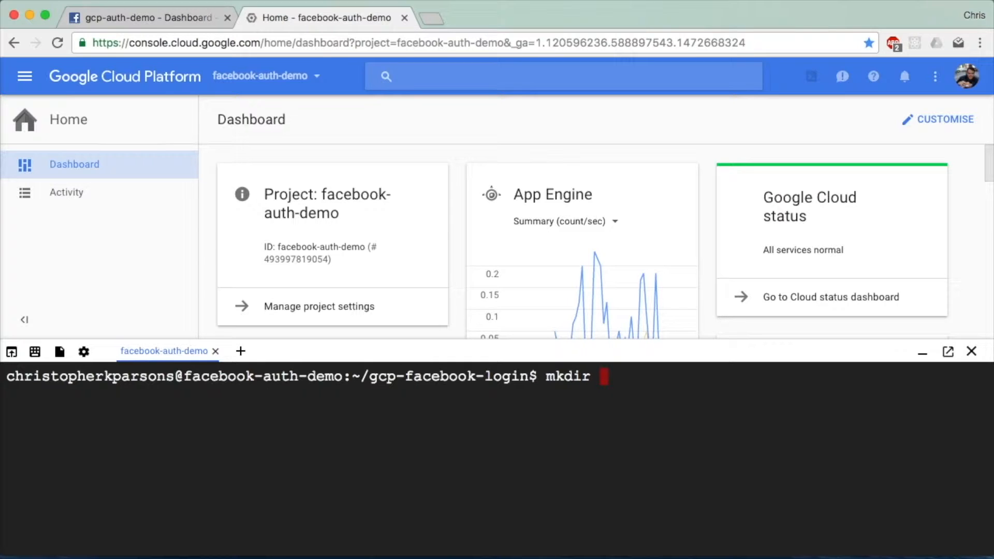
{"action": "type", "text": "config"}
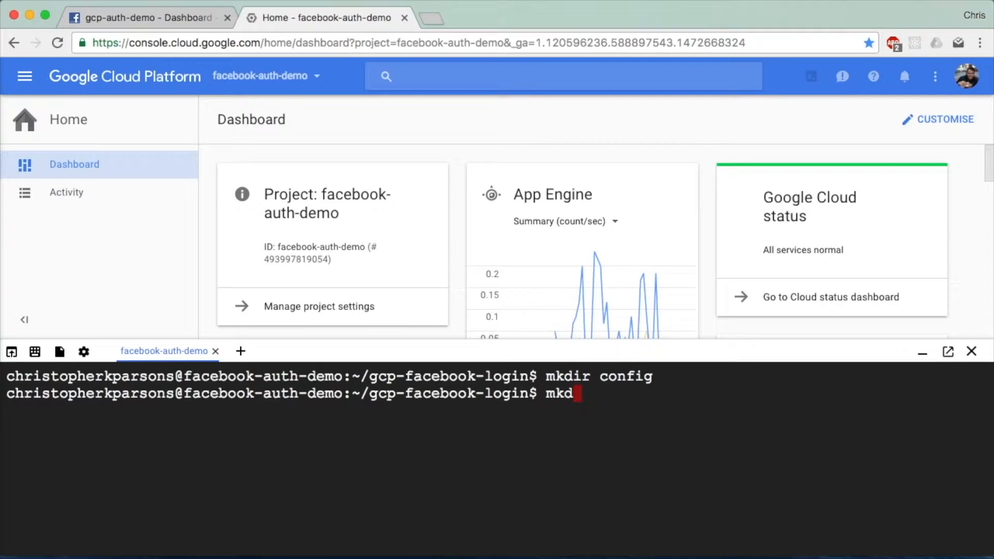
{"action": "type", "text": "ir vie"}
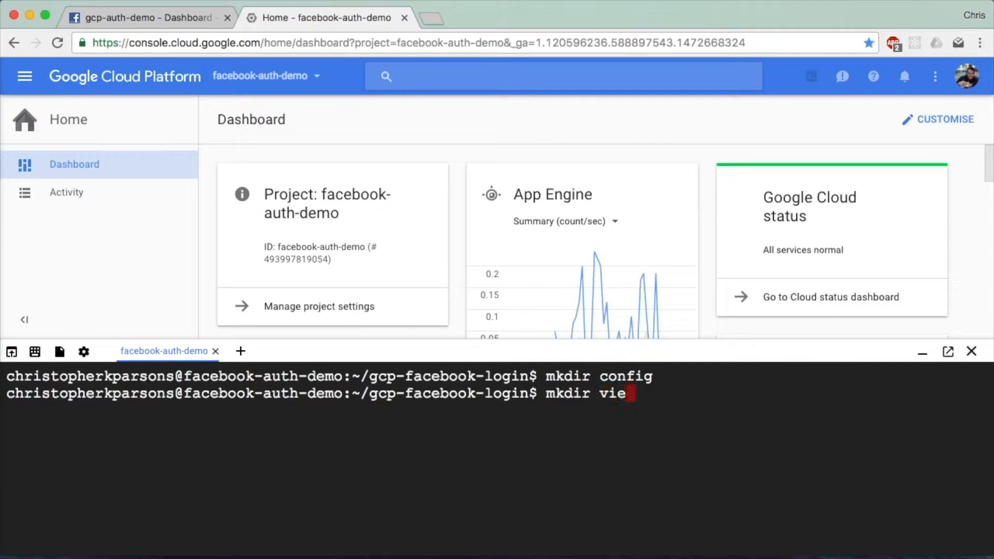
{"action": "type", "text": "ws"}
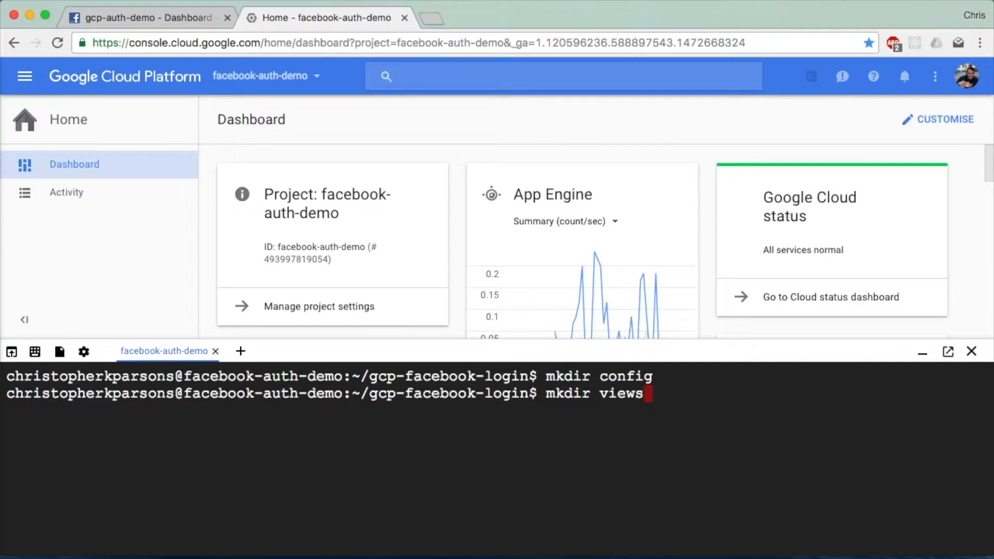
{"action": "key", "text": "Return"}
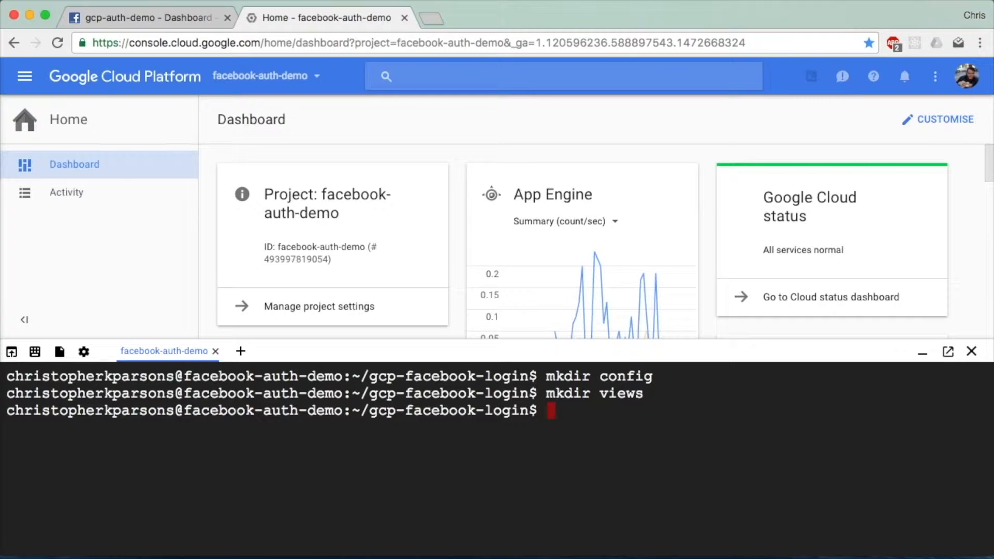
{"action": "type", "text": "clear"}
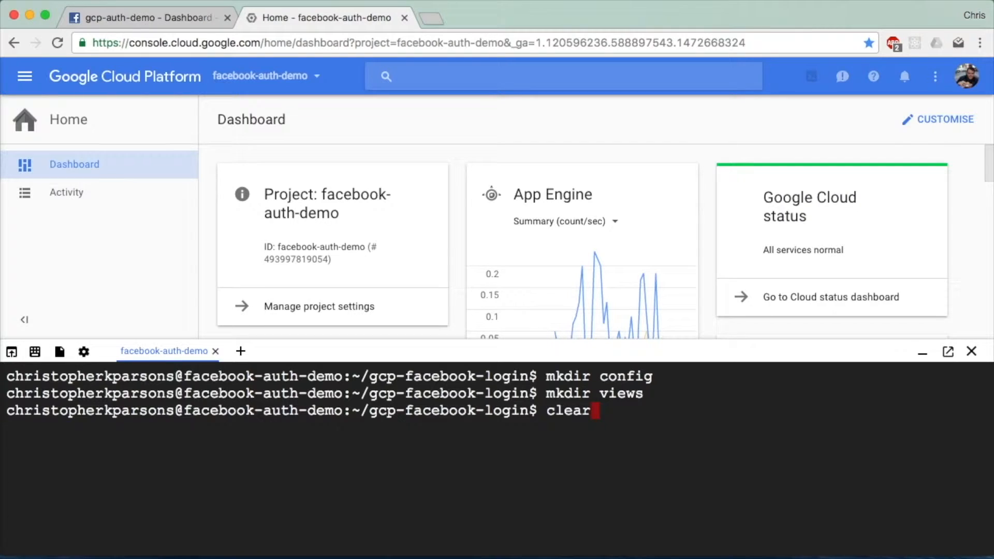
{"action": "key", "text": "Return"}
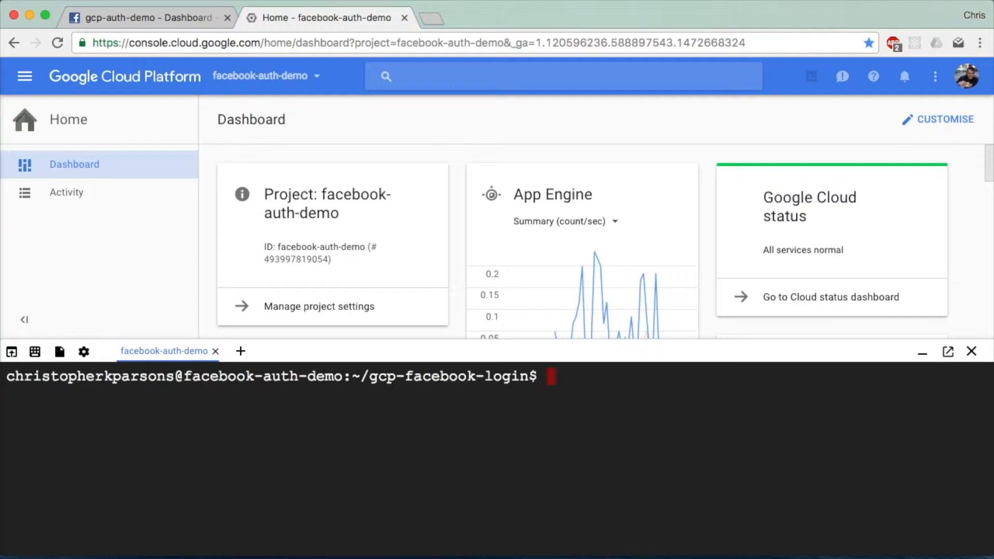
npm install body-parser, cookie-parser, ejs, express, express-session, passport, passport-facebook, util; clear output.
{"action": "type", "text": "npm"}
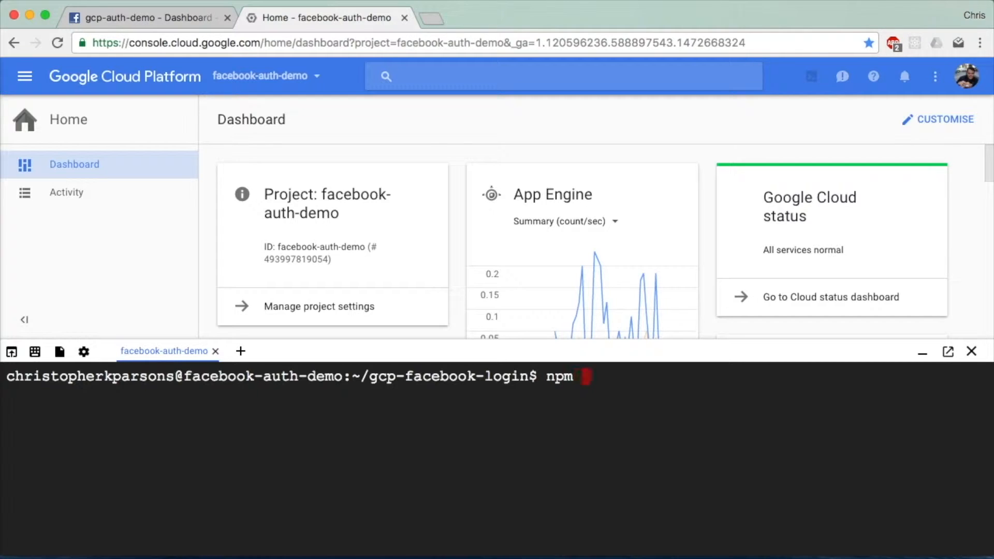
{"action": "type", "text": "i -S"}
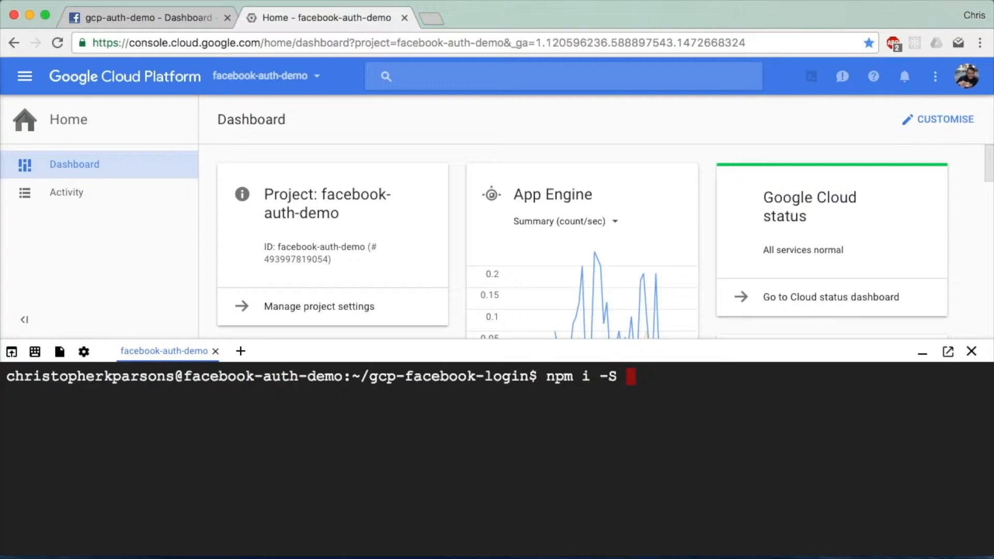
{"action": "type", "text": "body-p"}
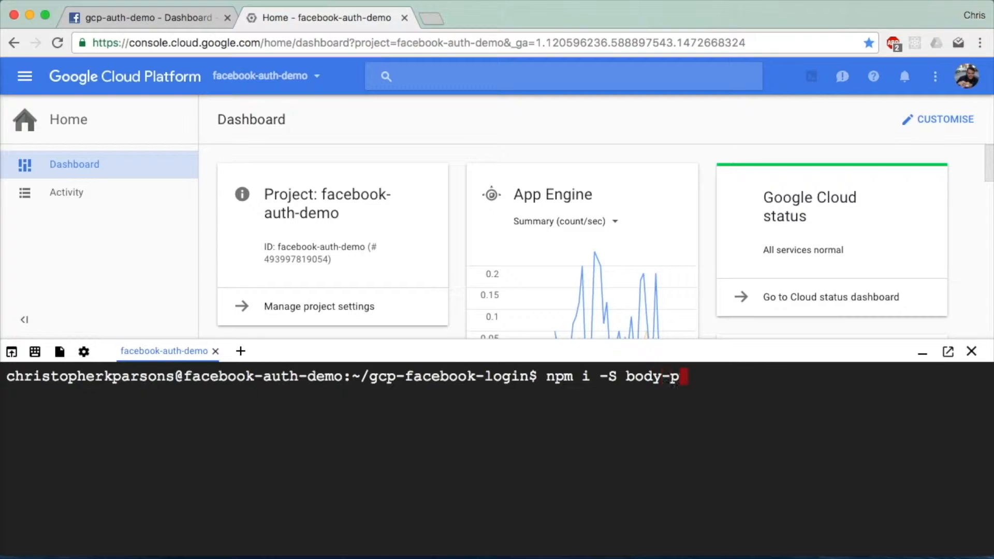
{"action": "type", "text": "arser"}
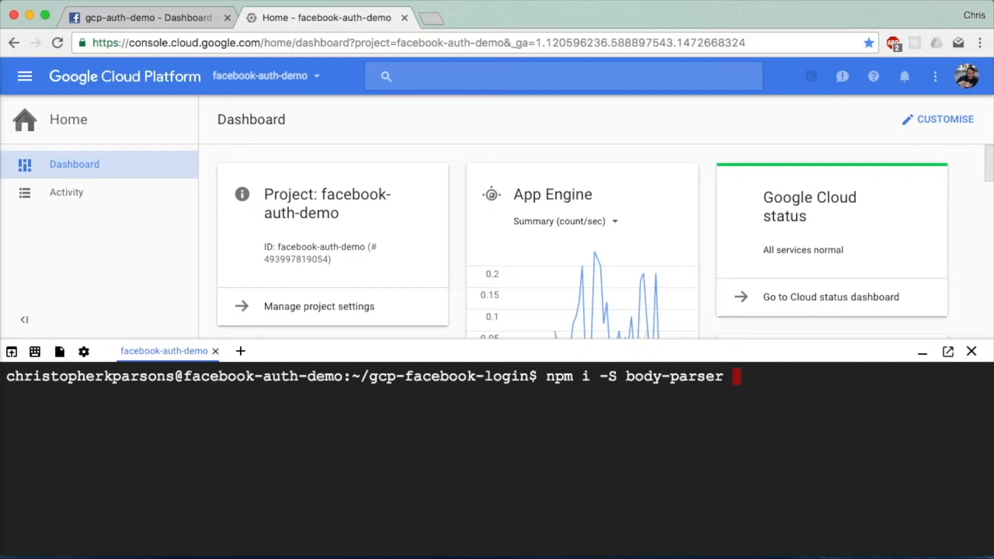
{"action": "type", "text": "cookie"}
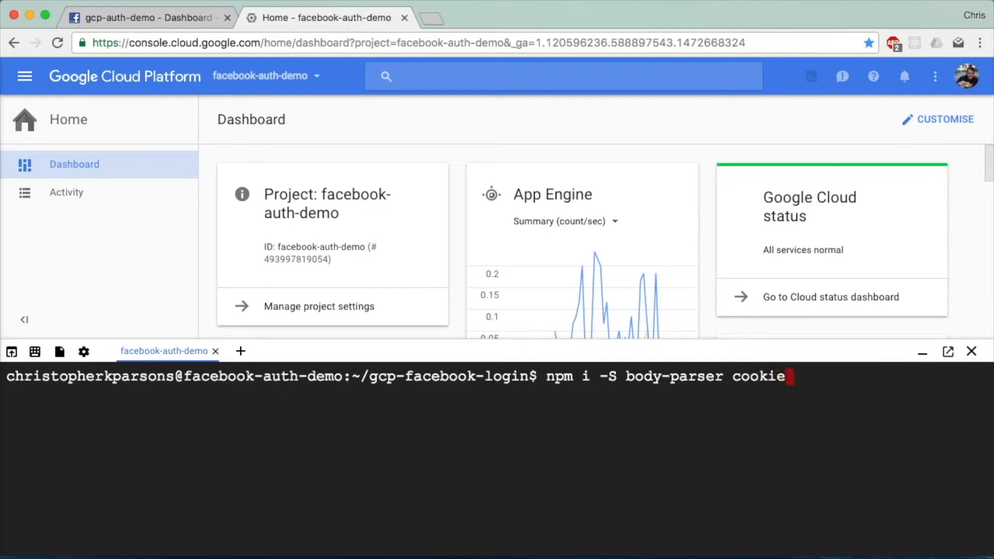
{"action": "type", "text": "-parser"}
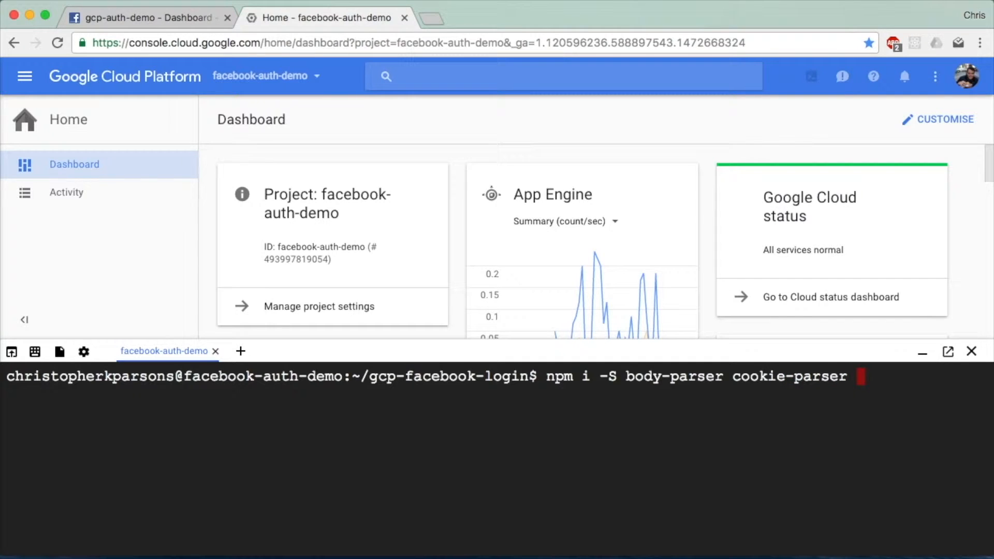
{"action": "type", "text": "ejs"}
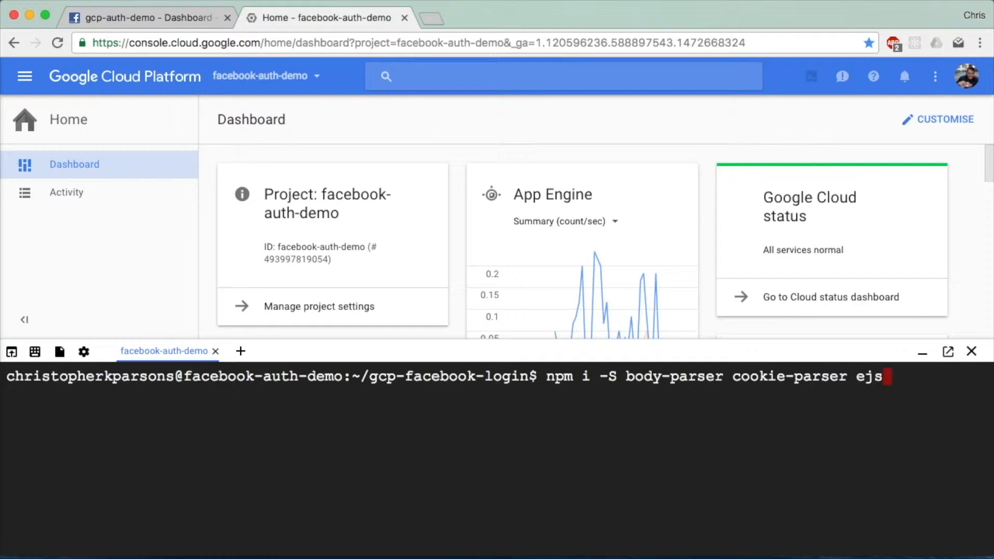
{"action": "type", "text": "express express"}
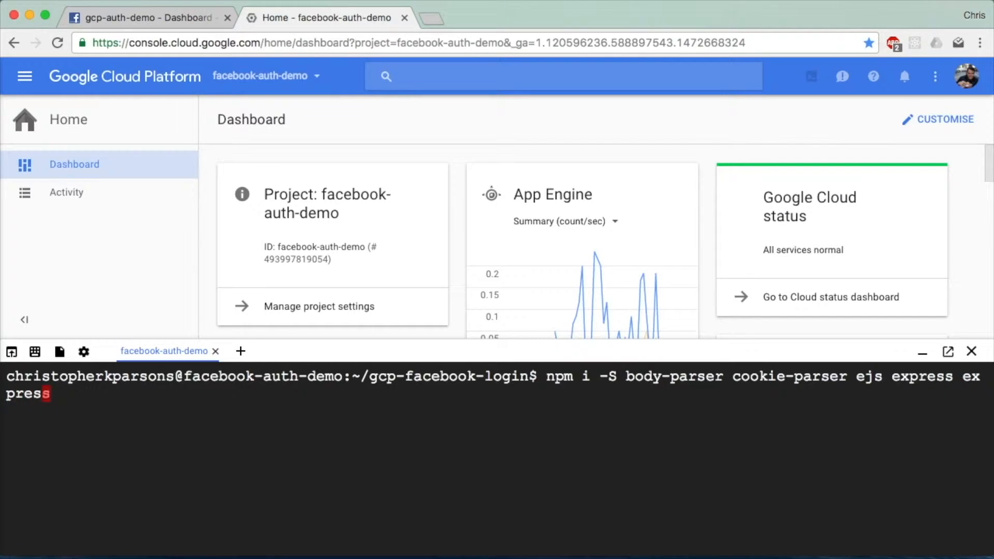
{"action": "type", "text": "-session"}
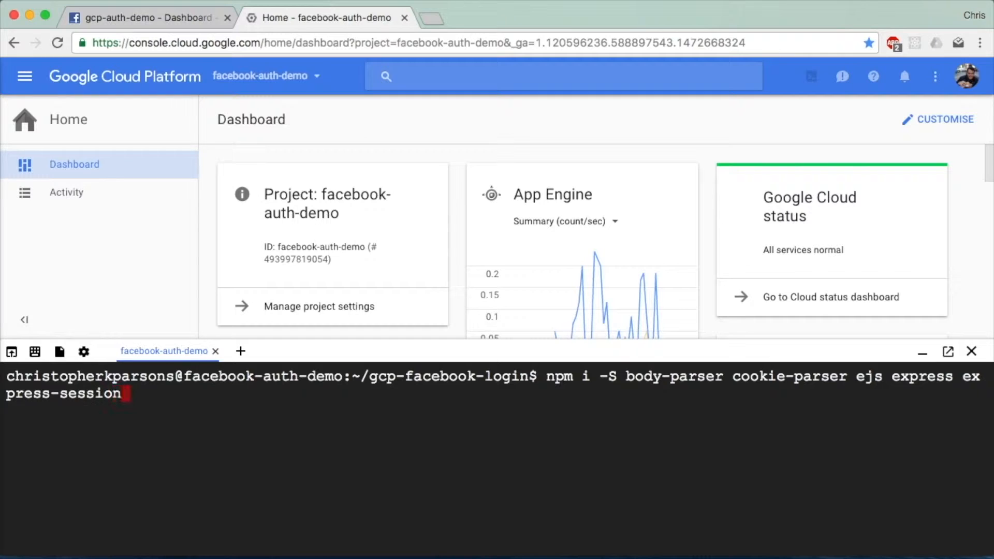
{"action": "type", "text": "passp"}
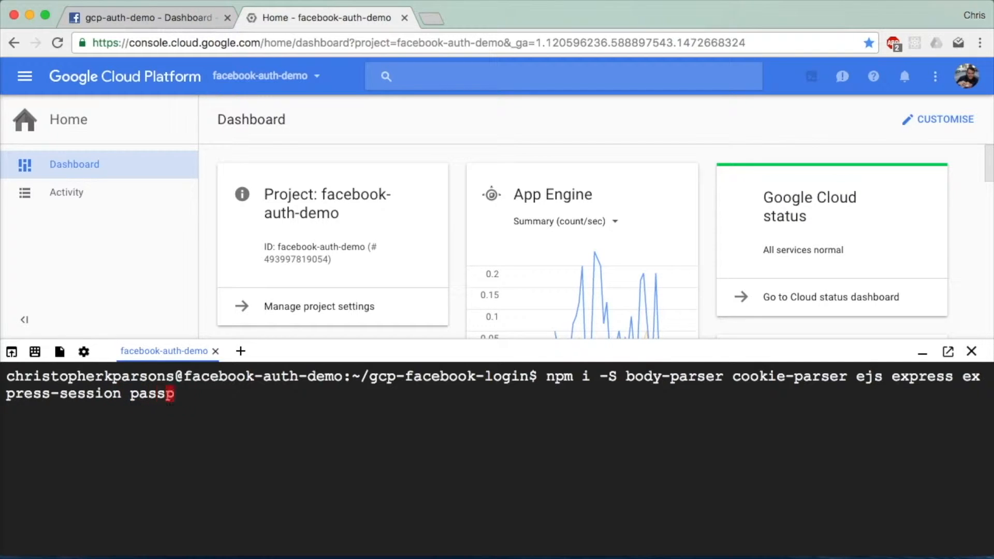
{"action": "type", "text": "ort"}
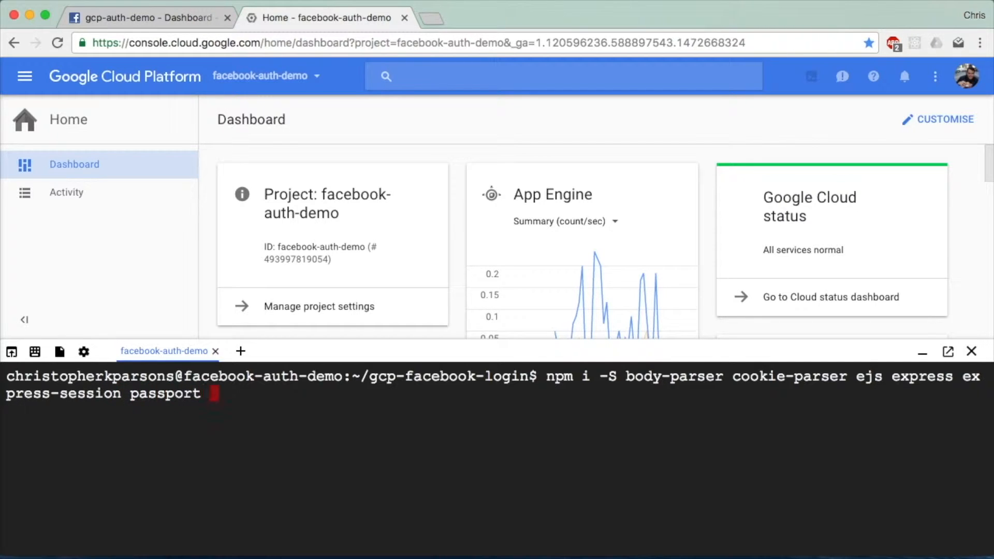
{"action": "type", "text": "passpor"}
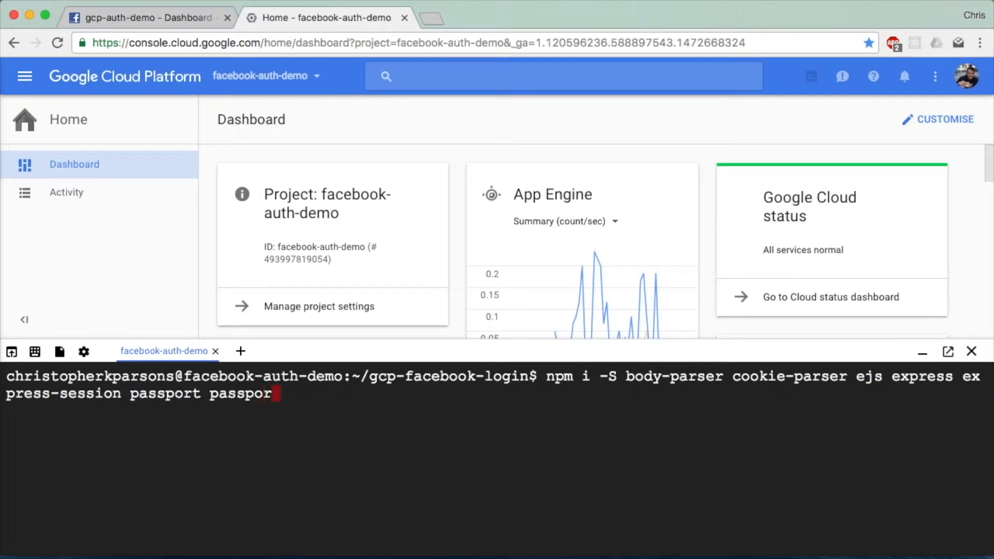
{"action": "type", "text": "t-facebook"}
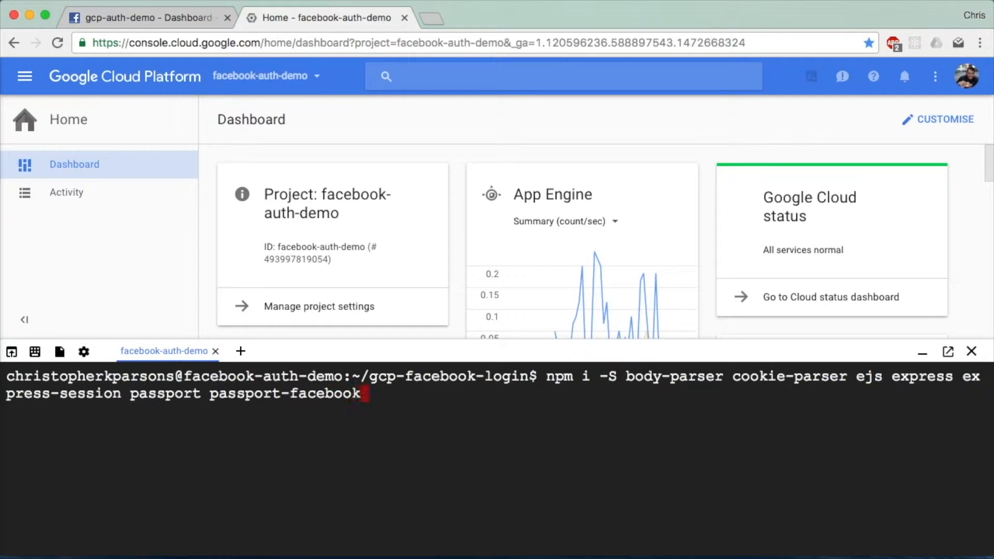
{"action": "type", "text": "ut"}
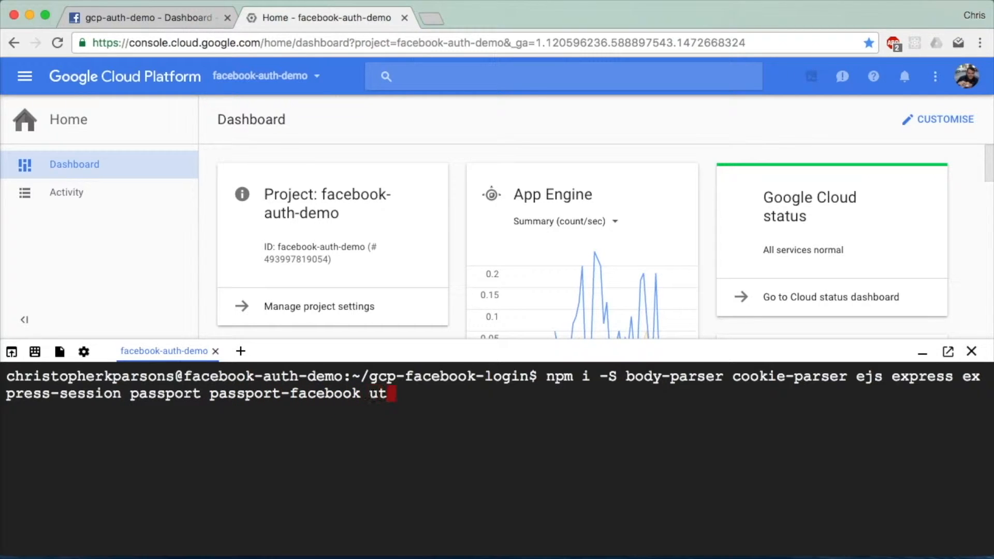
{"action": "type", "text": "il"}
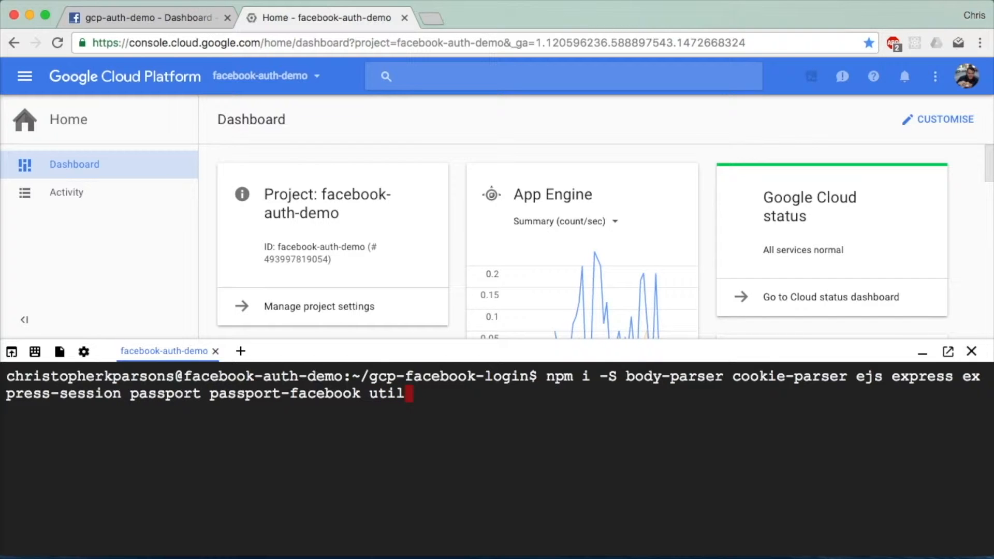
{"action": "key", "text": "Return"}
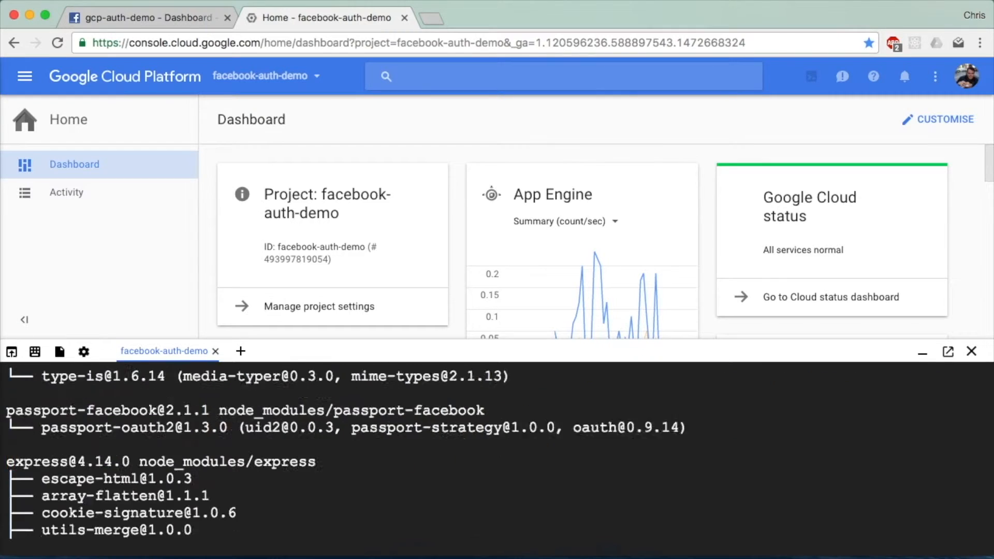
{"action": "type", "text": "clea"}
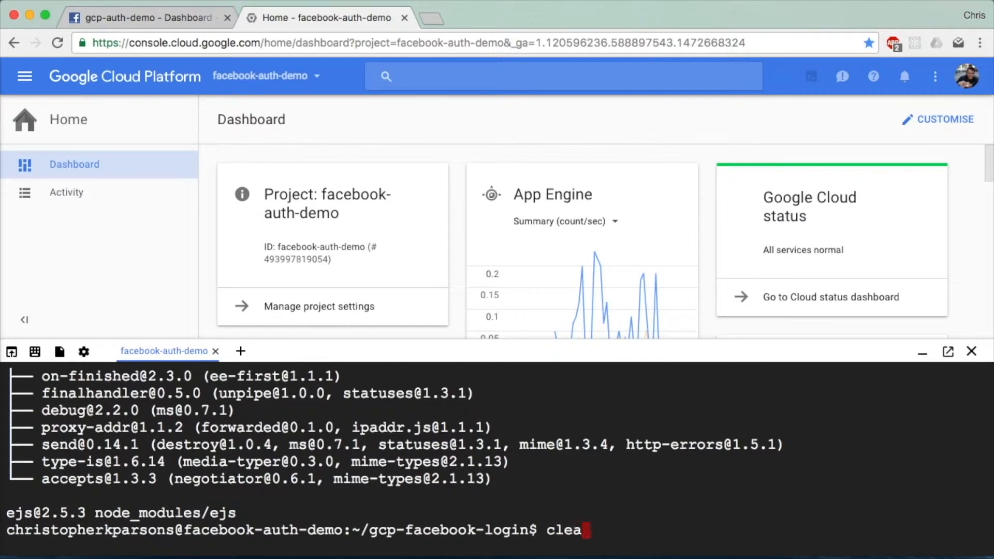
{"action": "key", "text": "Return"}
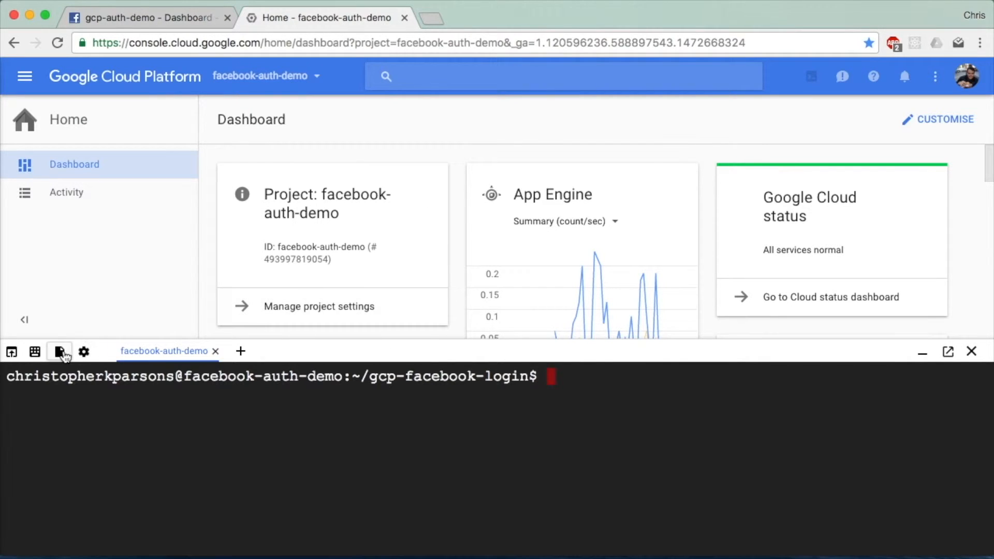
Launch the code editor and expand the gcp-facebook-login and views folders.
{"action": "left_click", "coordinate": [59, 351]}
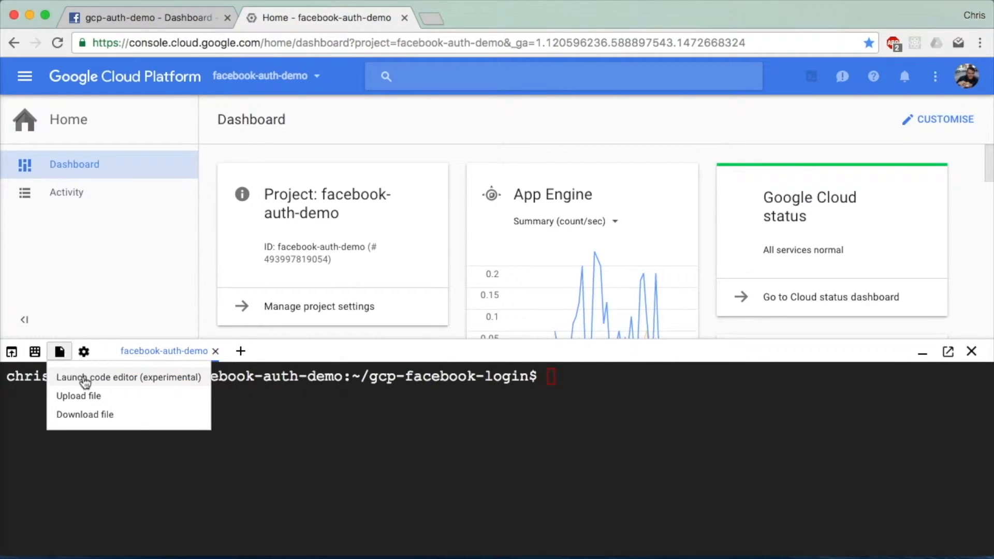
{"action": "left_click", "coordinate": [129, 378]}
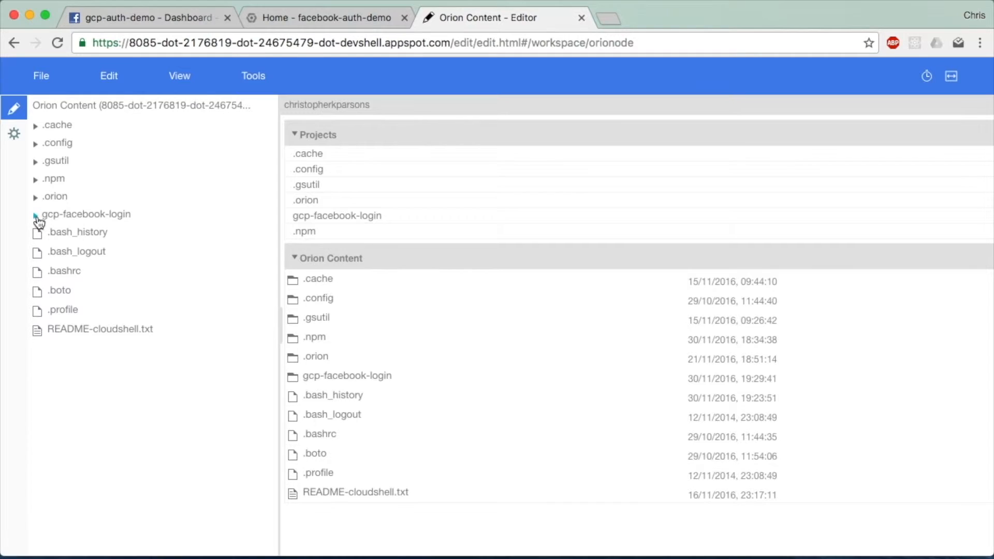
{"action": "left_click", "coordinate": [36, 213]}
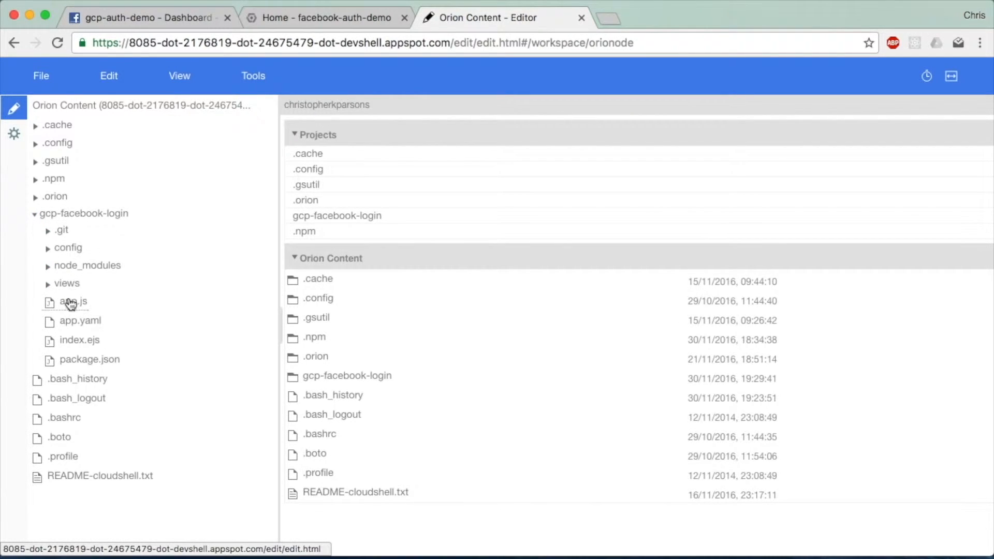
{"action": "mouse_move", "coordinate": [71, 330]}
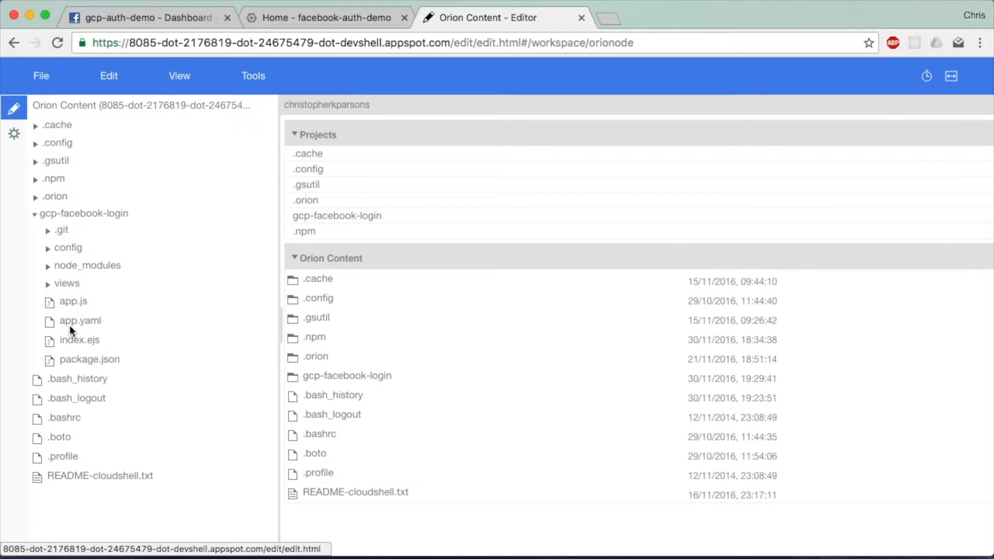
{"action": "mouse_move", "coordinate": [67, 285]}
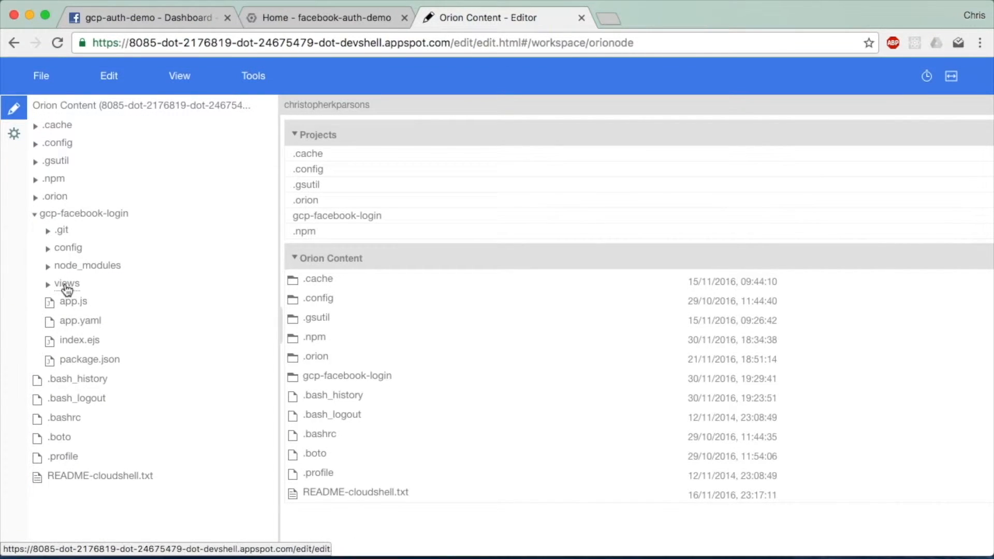
{"action": "left_click", "coordinate": [66, 283]}
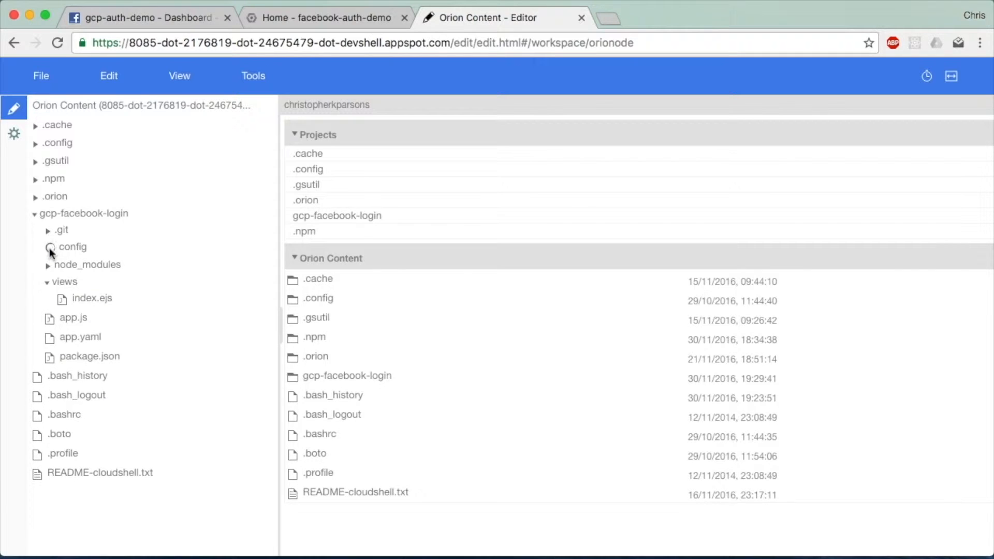
Create a config.js file in the config folder and open it.
{"action": "right_click", "coordinate": [72, 247]}
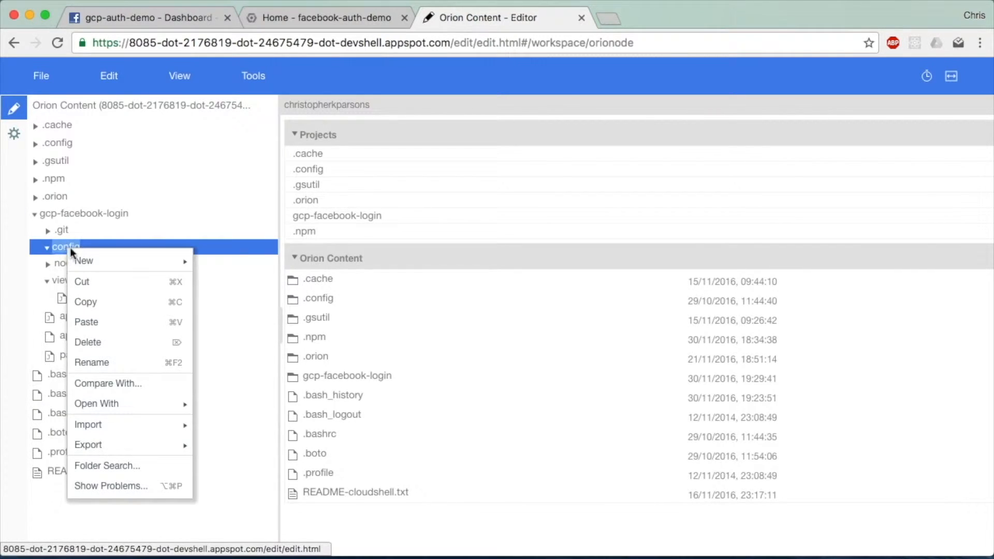
{"action": "left_click", "coordinate": [83, 261]}
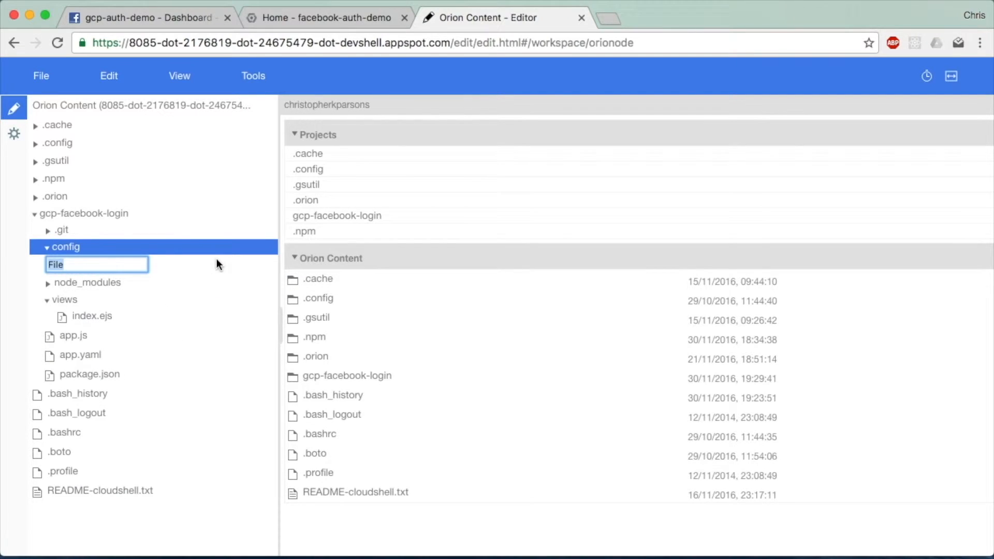
{"action": "type", "text": "config."}
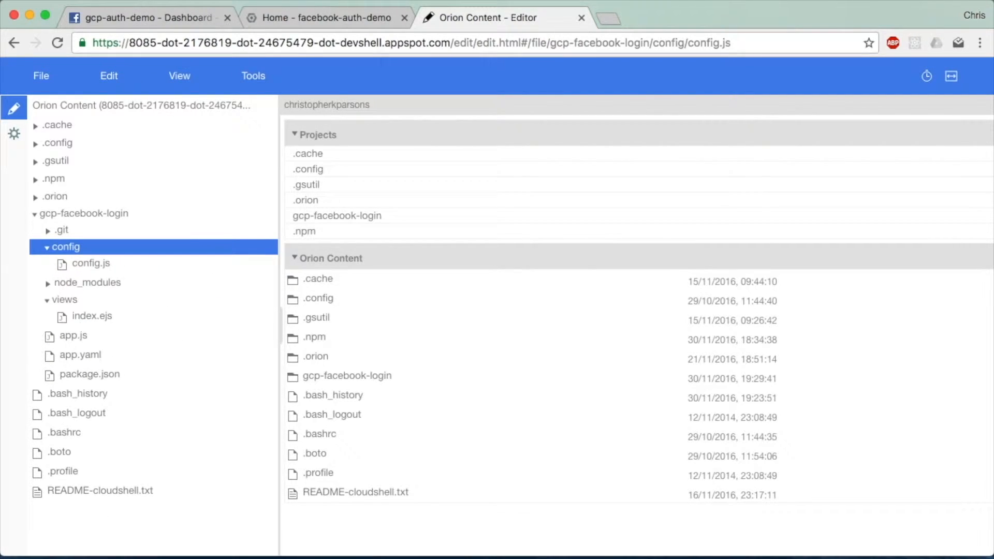
{"action": "left_click", "coordinate": [90, 263]}
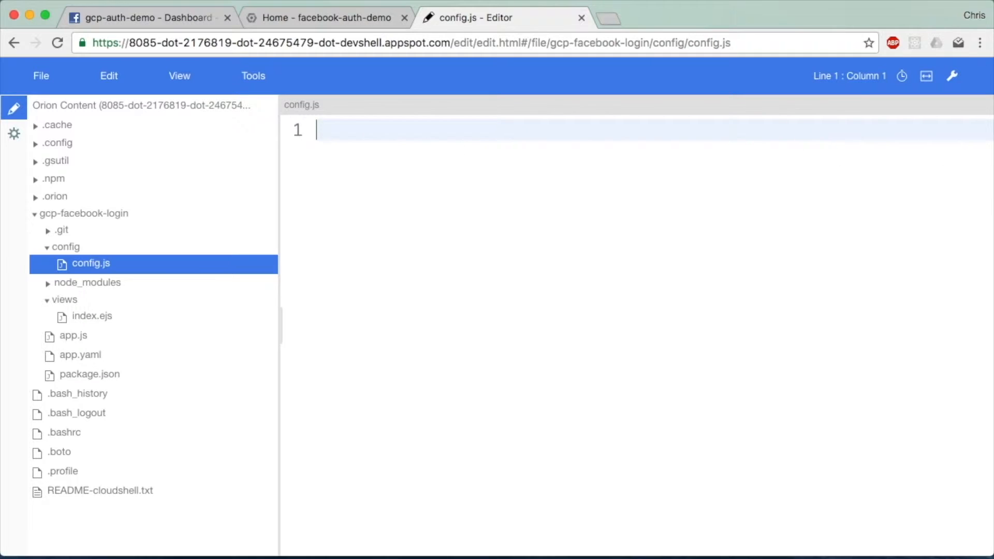
Start module.exports with empty "facebook_api_key" and "facebook_api_secret" entries.
{"action": "type", "text": "module."}
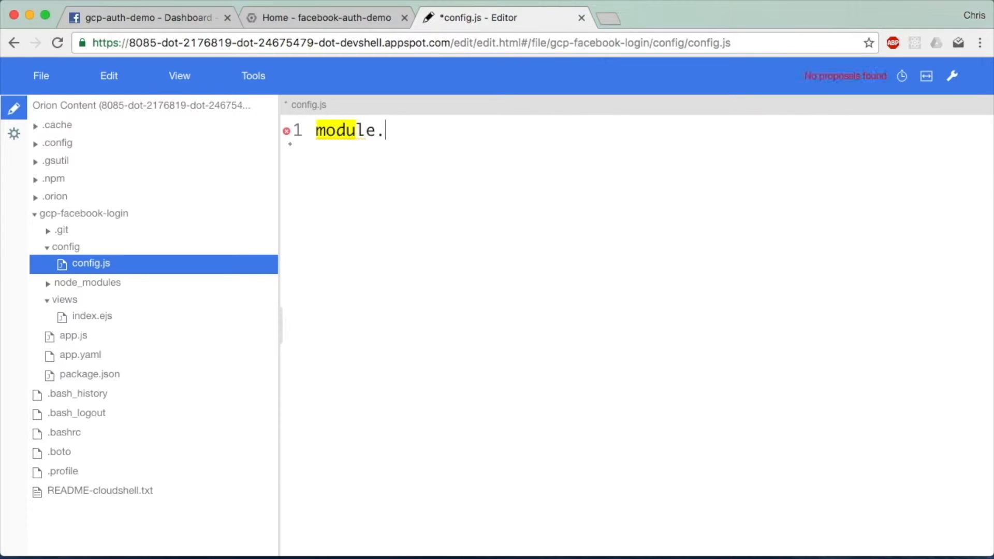
{"action": "type", "text": "exports={"}
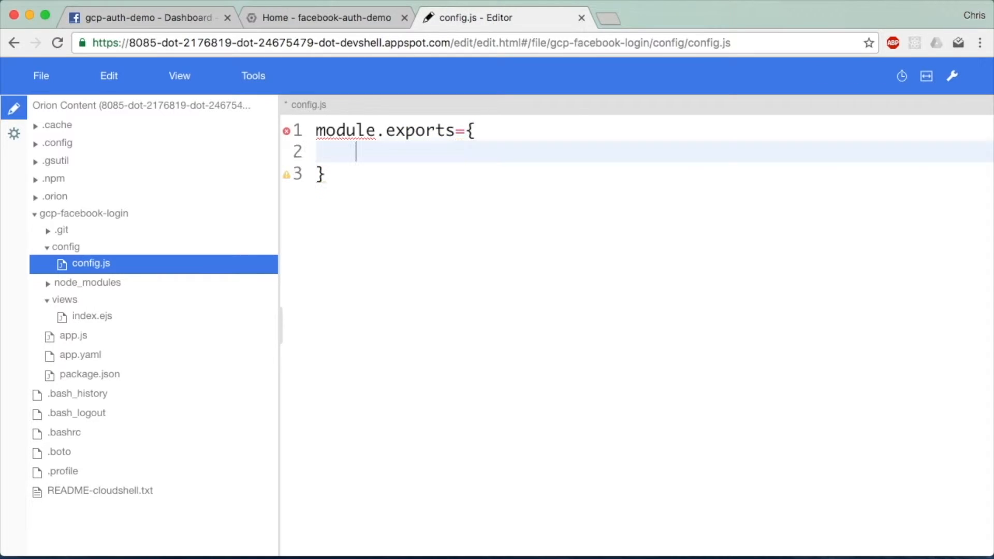
{"action": "type", "text": ";"}
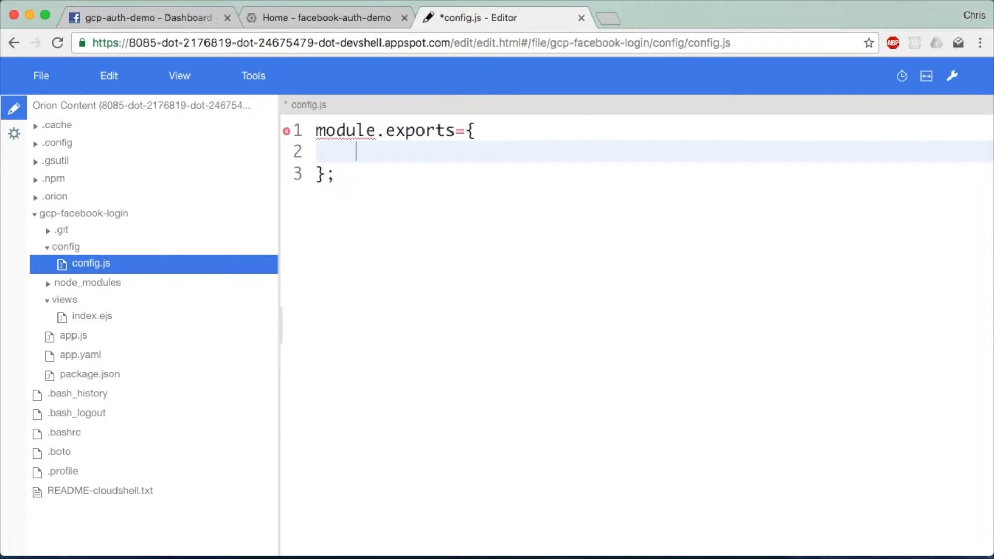
{"action": "type", "text": "\"fac\""}
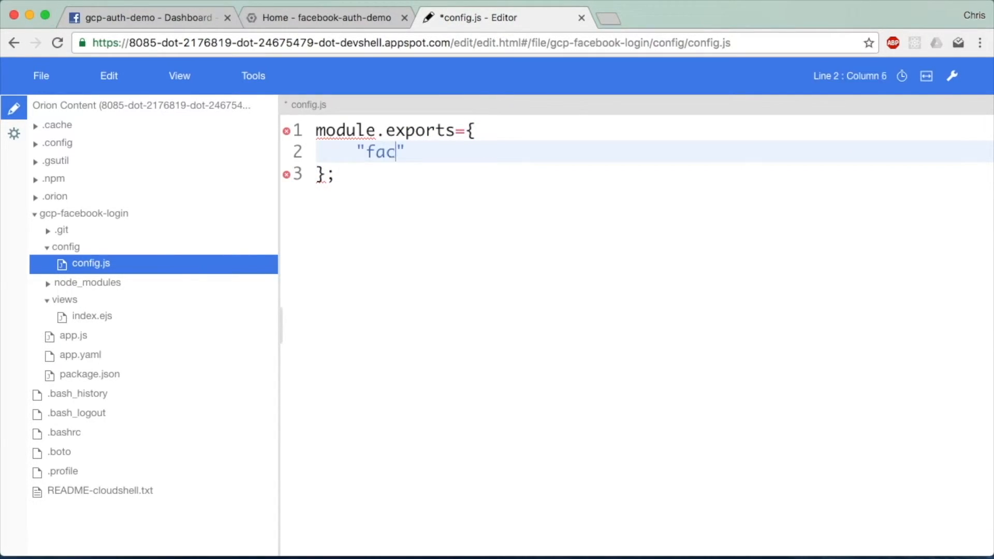
{"action": "type", "text": "ebook_api"}
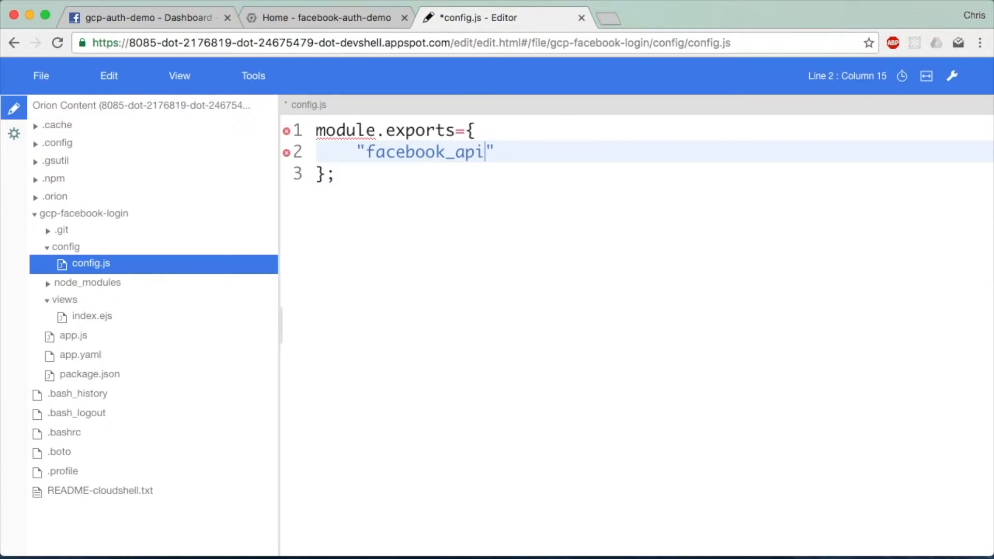
{"action": "type", "text": "_key"}
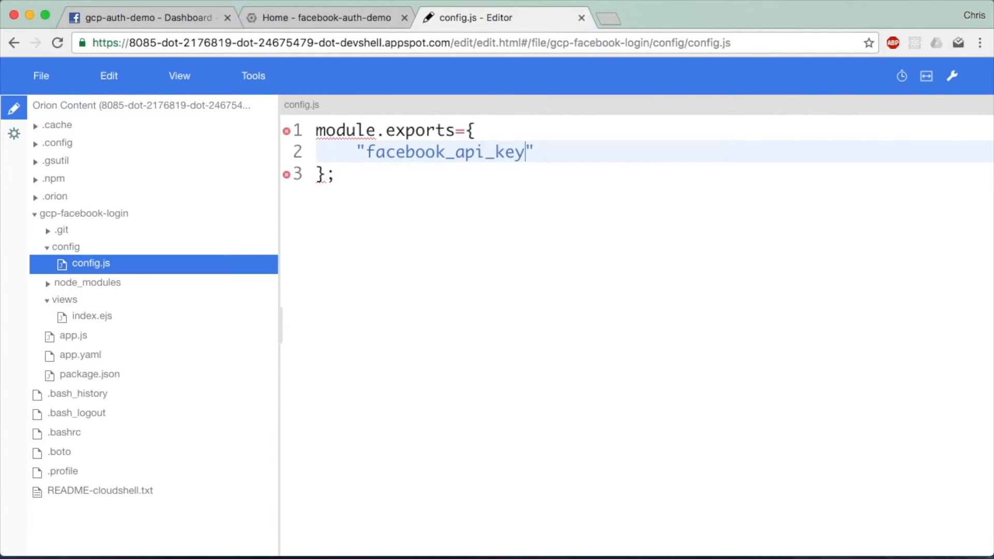
{"action": "type", "text": ":\"\""}
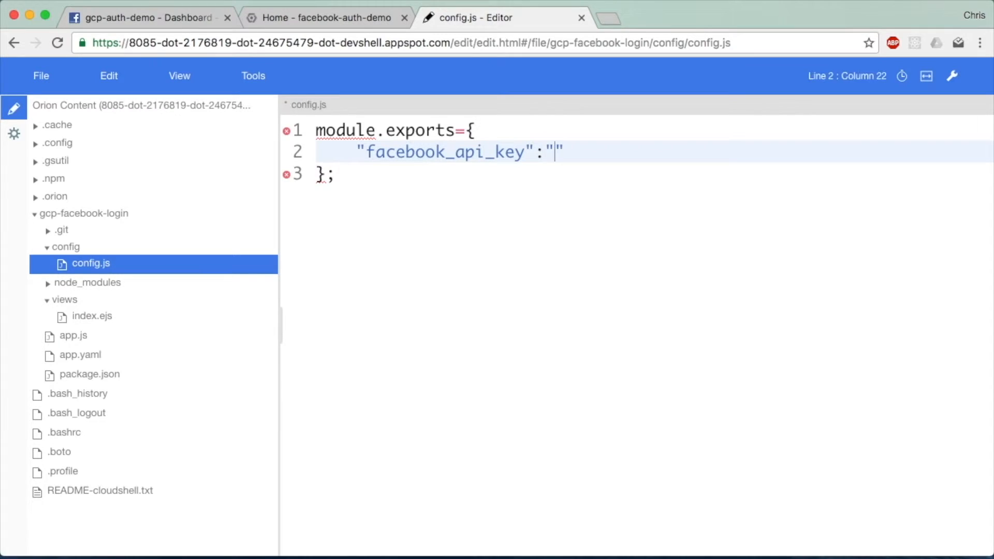
{"action": "type", "text": "\""}
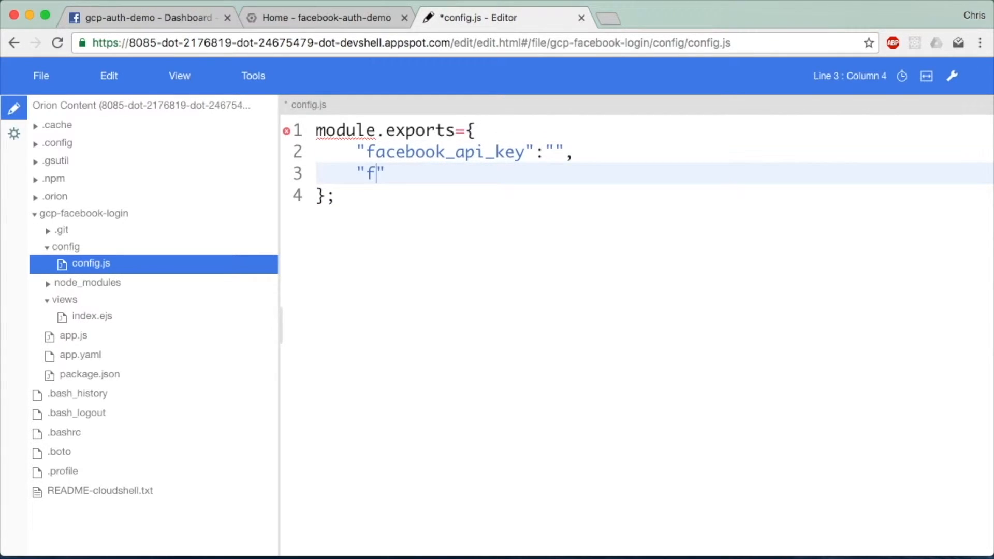
{"action": "type", "text": "acebook_ap"}
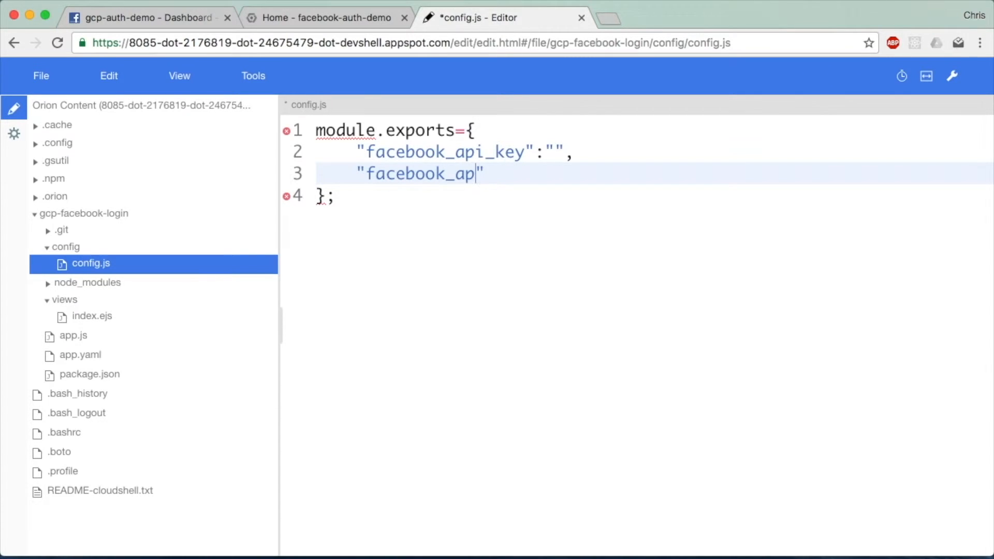
{"action": "type", "text": "i_secr"}
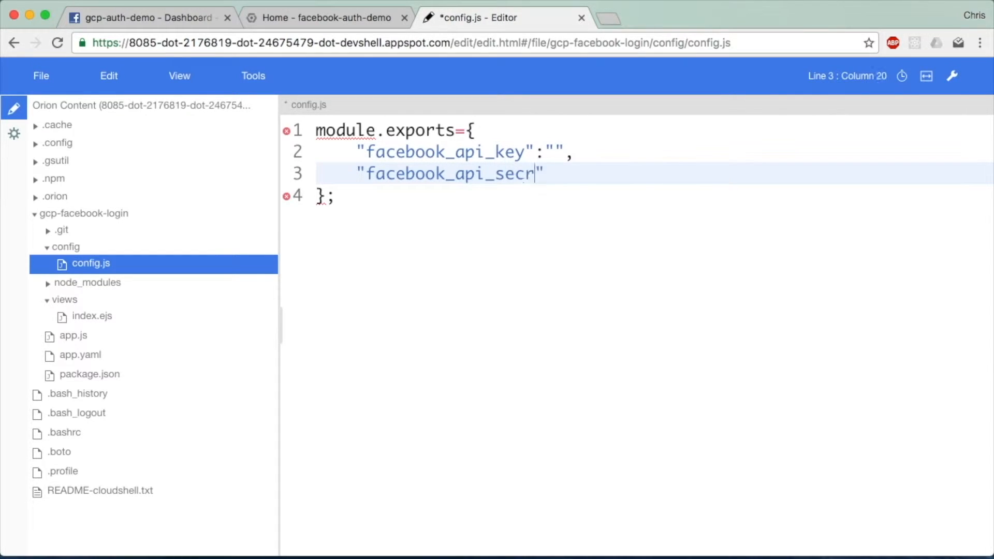
{"action": "type", "text": "et\":\"\","}
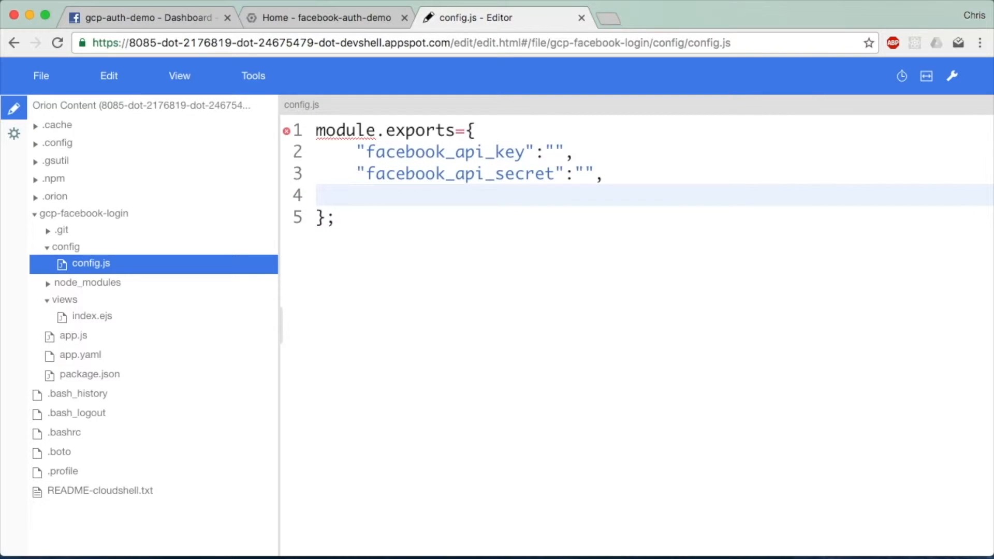
{"action": "type", "text": "\"\""}
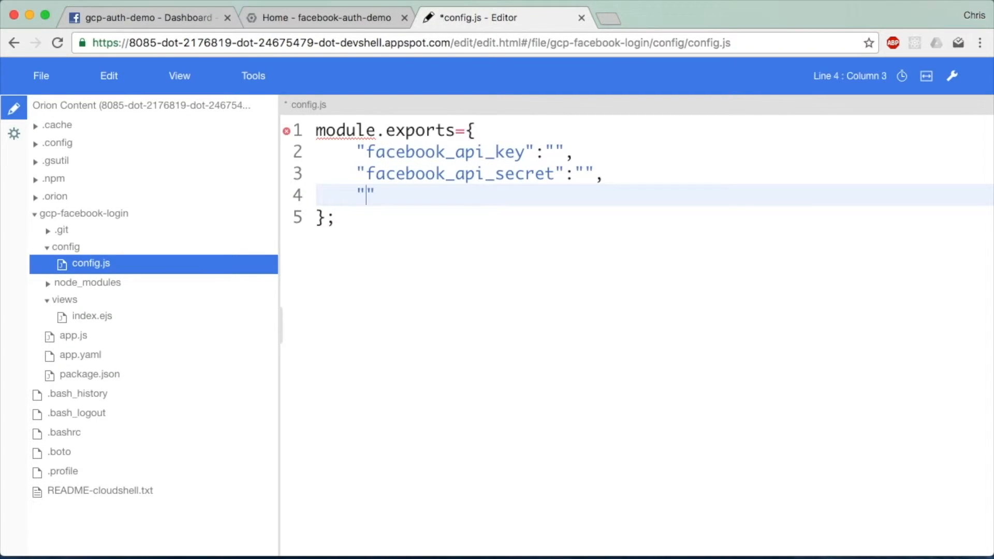
Add the "callback_url" entry set to "/auth/facebook/callback".
{"action": "type", "text": "callback"}
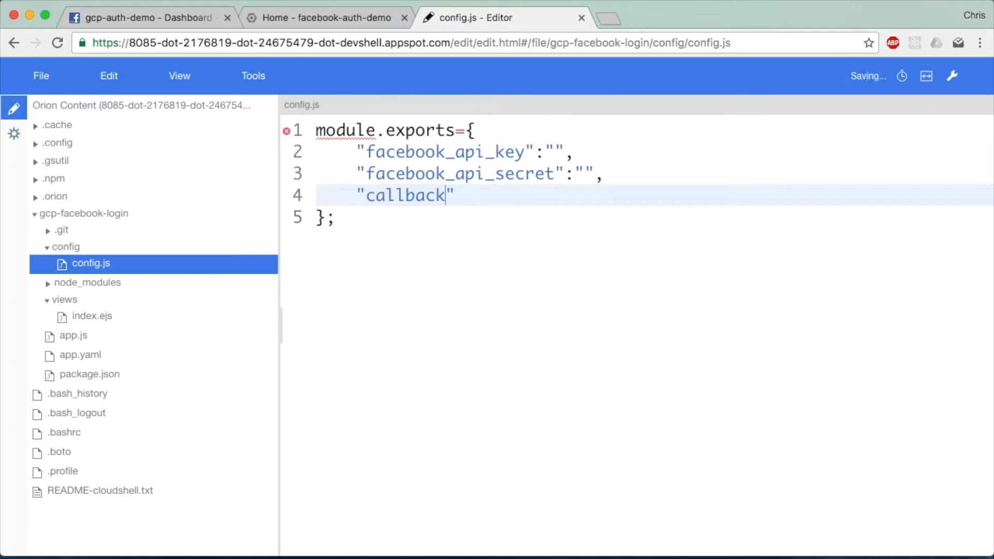
{"action": "type", "text": "_url"}
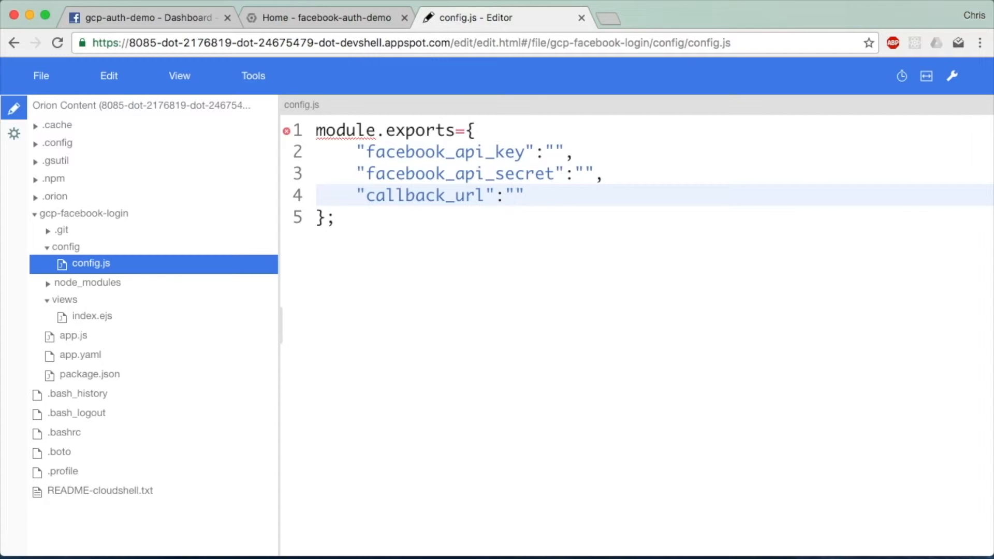
{"action": "type", "text": "/auth/"}
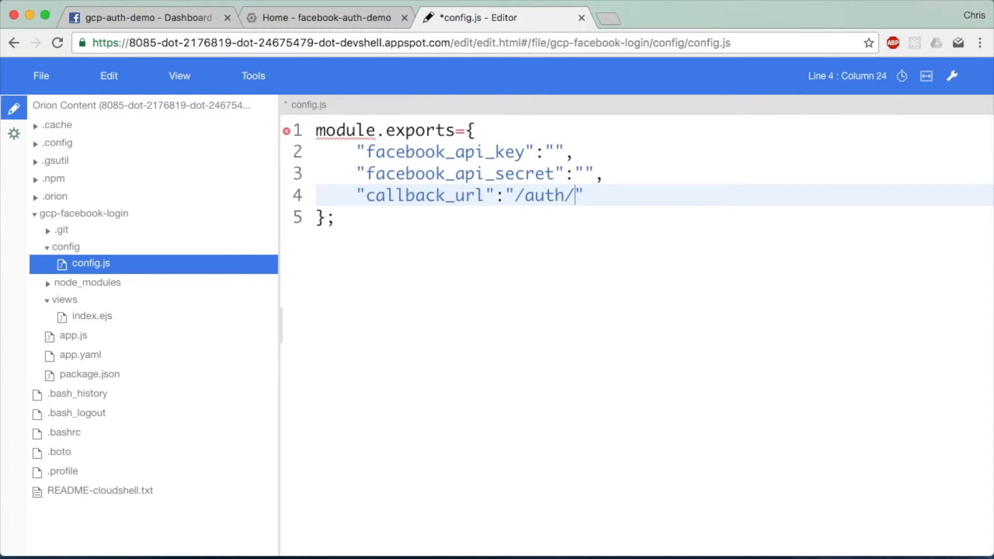
{"action": "type", "text": "fa"}
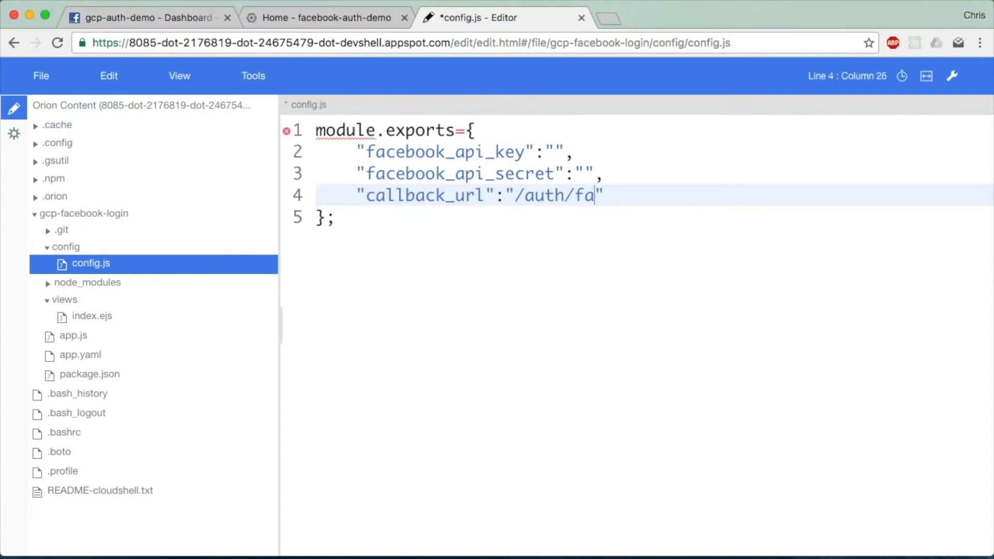
{"action": "type", "text": "cebook/"}
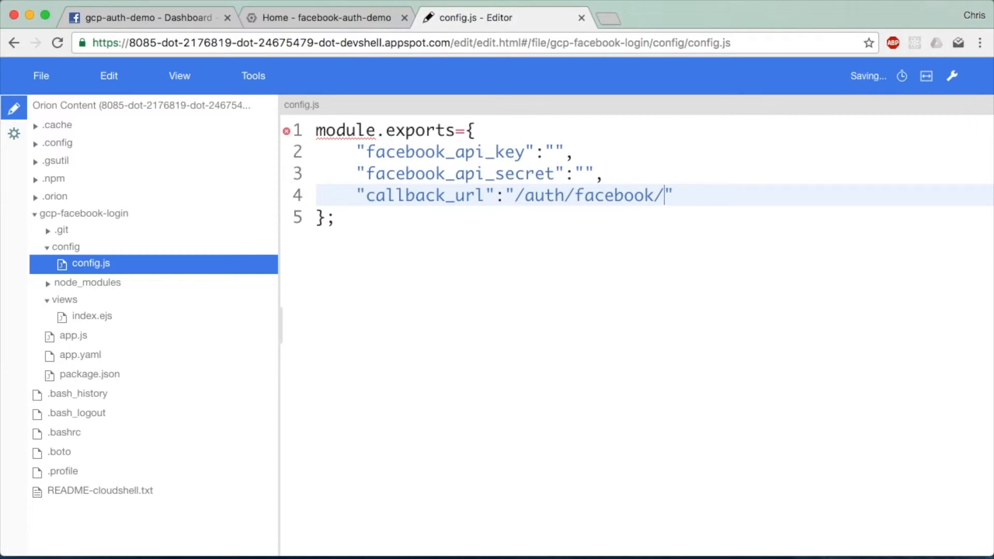
{"action": "type", "text": "callback"}
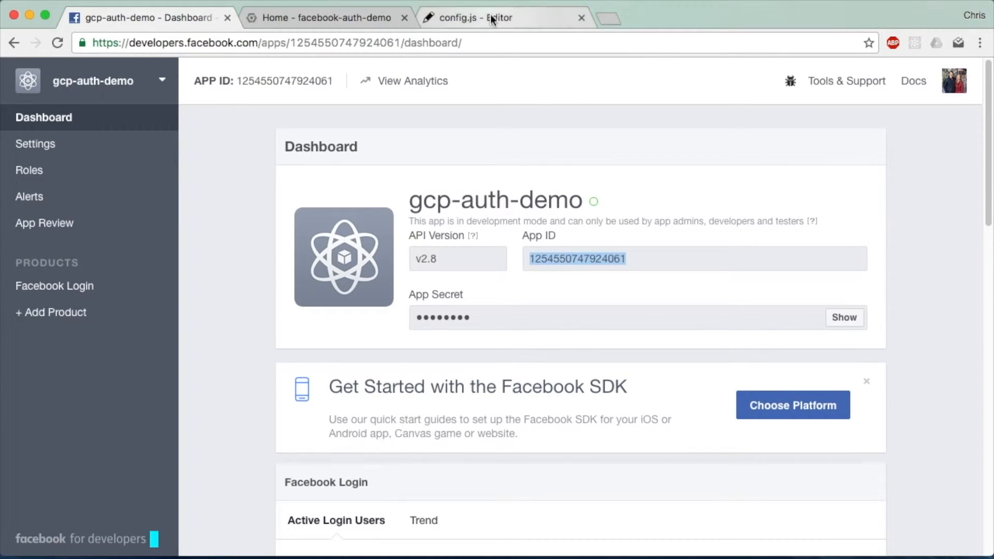
{"action": "left_click", "coordinate": [500, 17]}
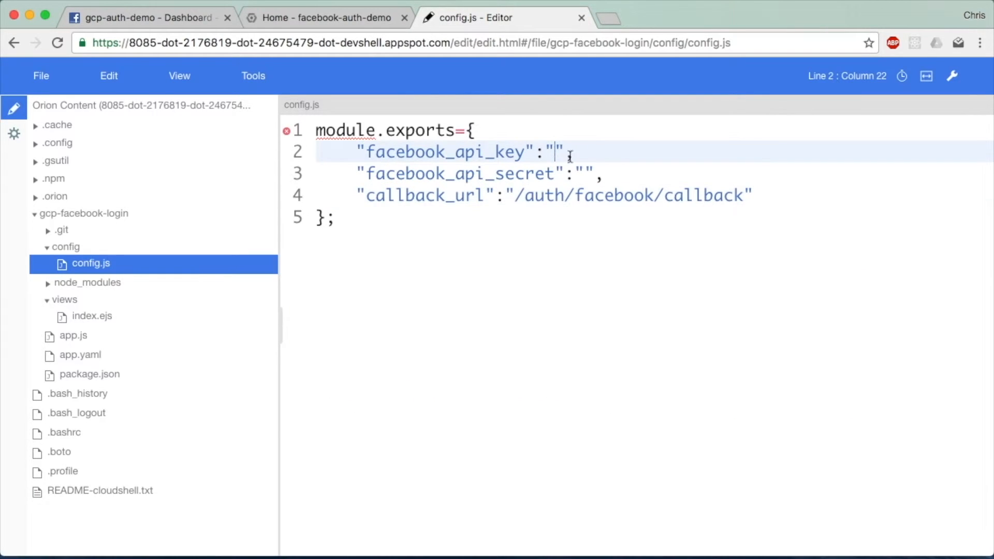
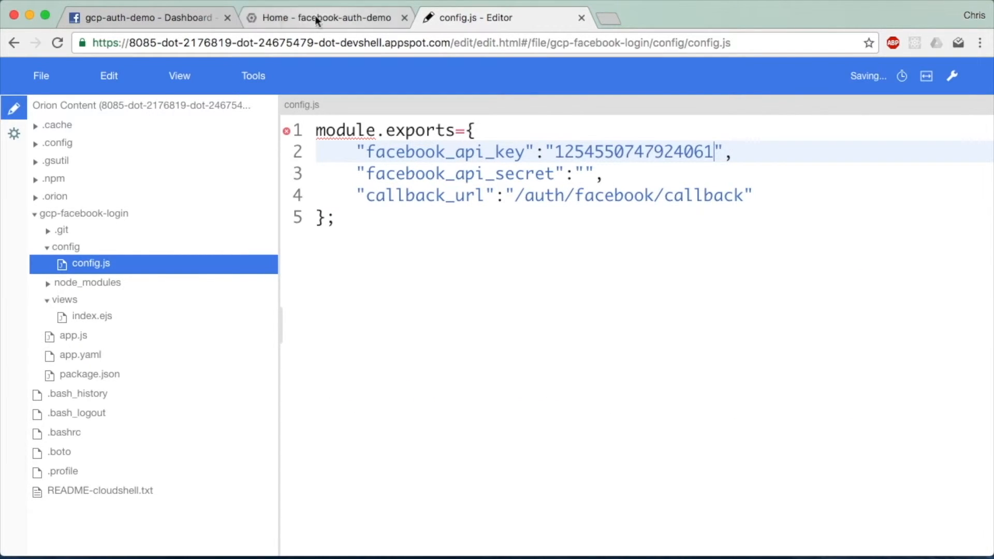
{"action": "left_click", "coordinate": [149, 17]}
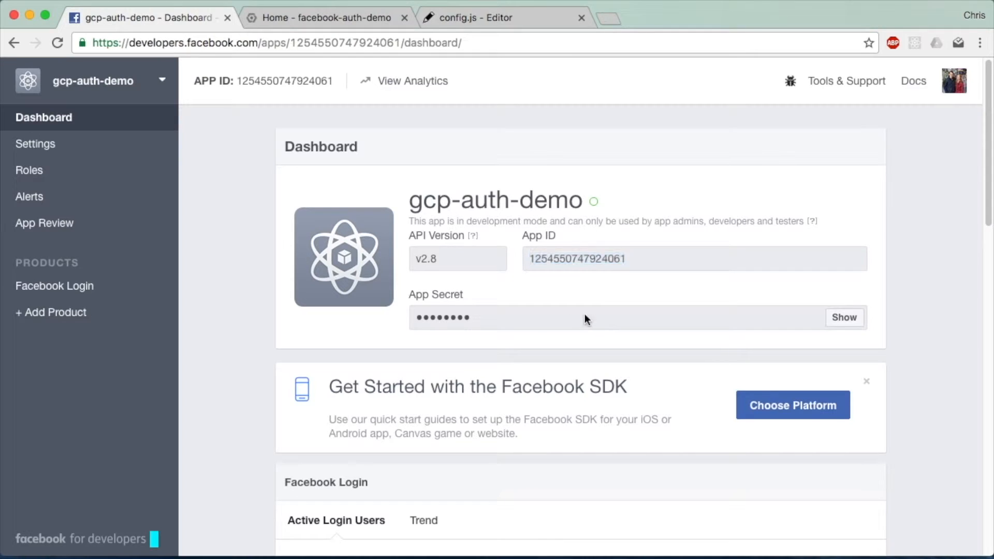
{"action": "left_click", "coordinate": [844, 317]}
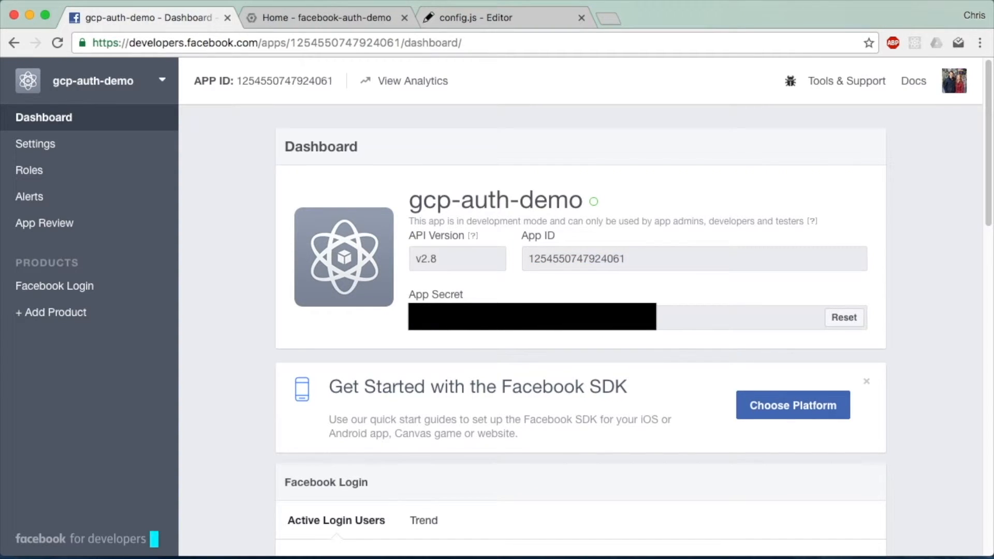
{"action": "left_click", "coordinate": [501, 18]}
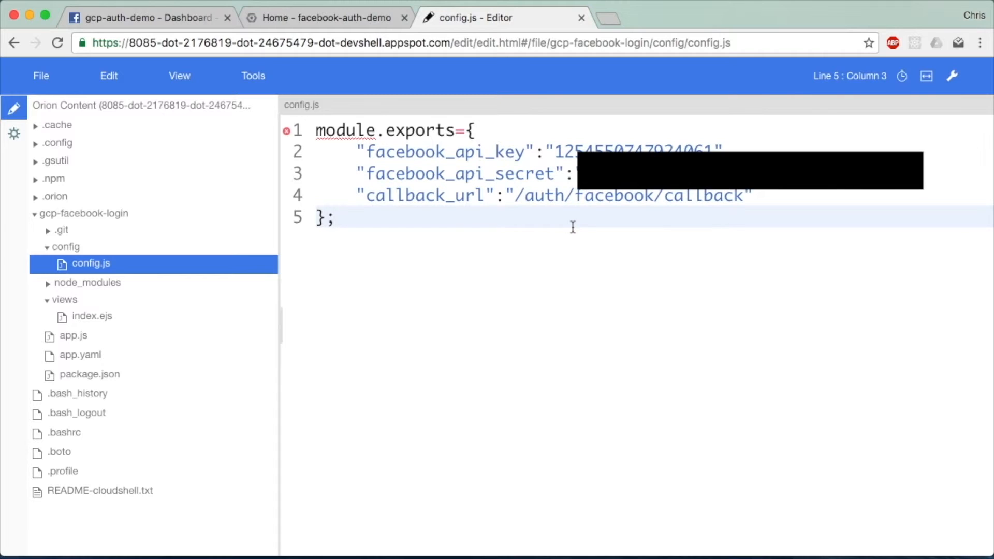
{"action": "mouse_move", "coordinate": [305, 241]}
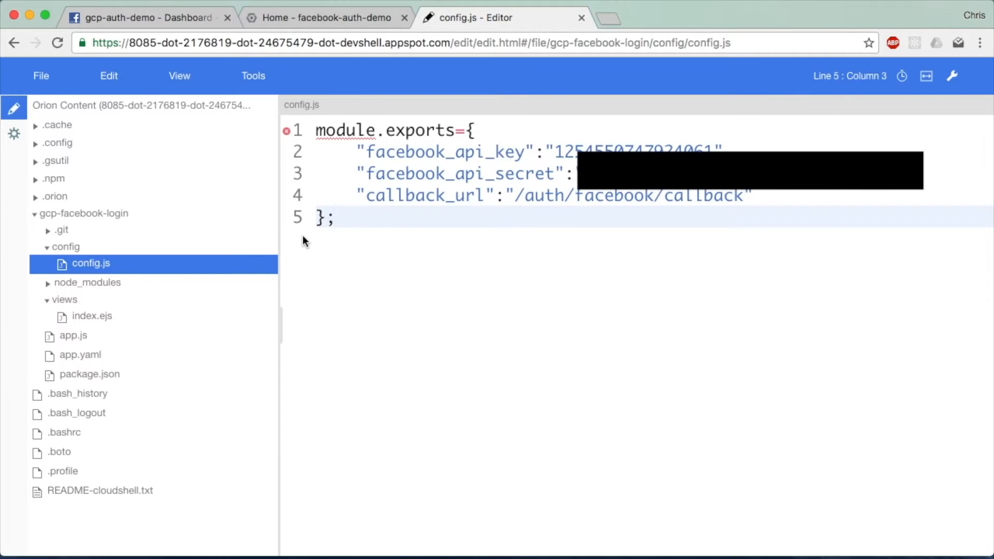
{"action": "mouse_move", "coordinate": [92, 316]}
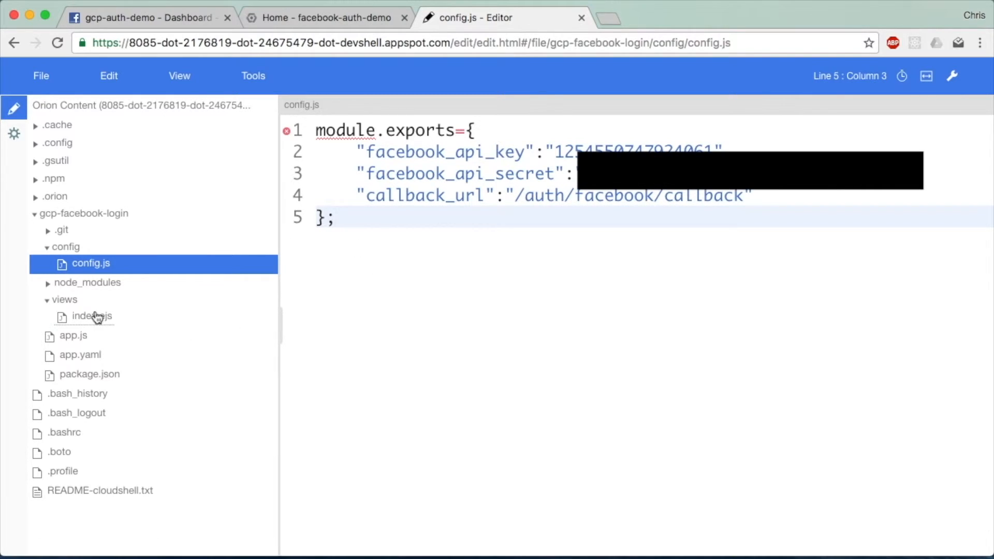
Replace all of index.ejs's old homepage markup with the single line <% if(!authed){ %>.
{"action": "left_click", "coordinate": [91, 316]}
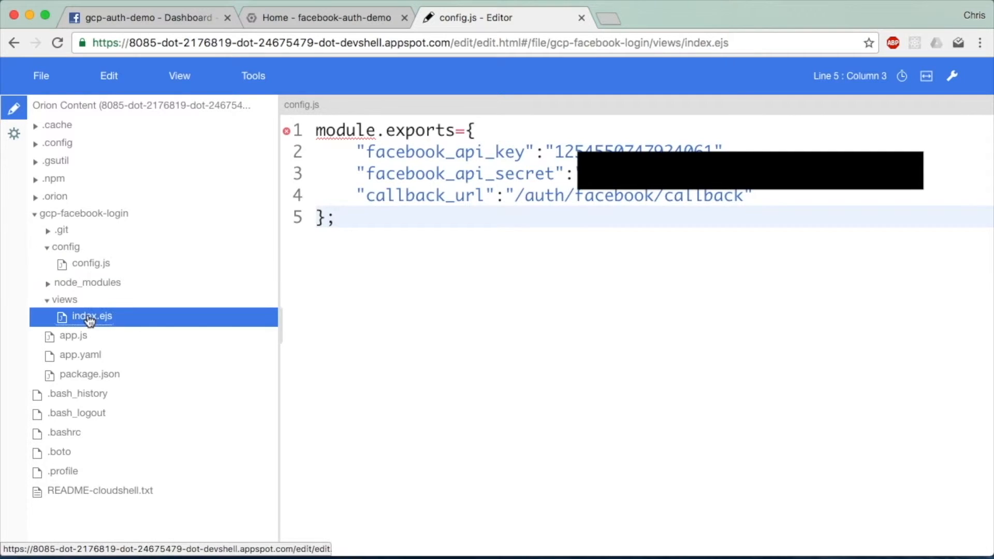
{"action": "left_click", "coordinate": [91, 316]}
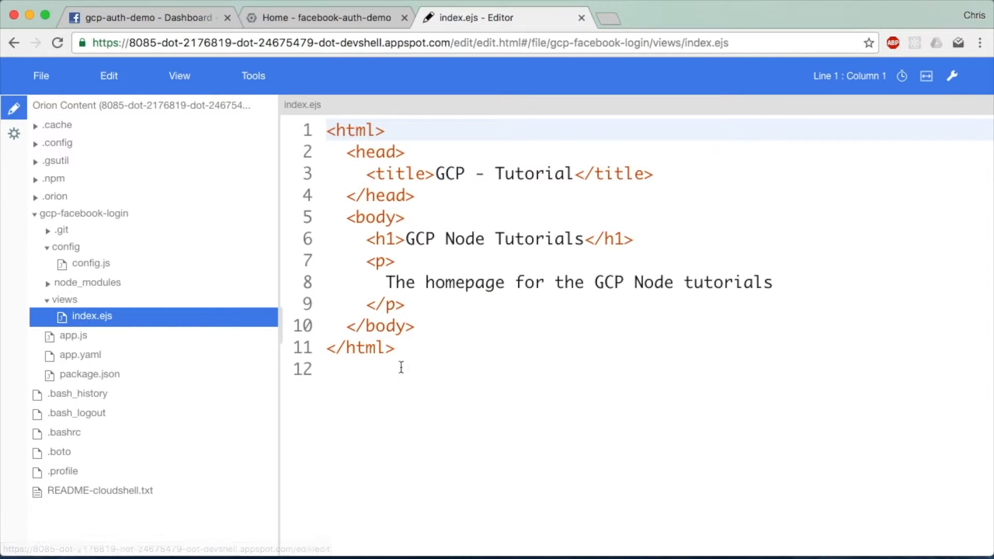
{"action": "key", "text": "ctrl+a"}
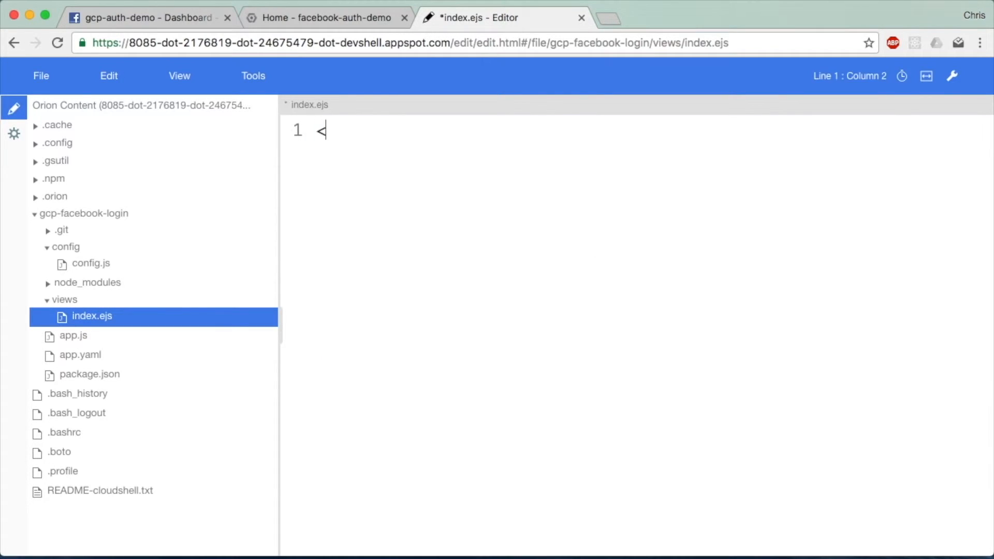
{"action": "type", "text": "%"}
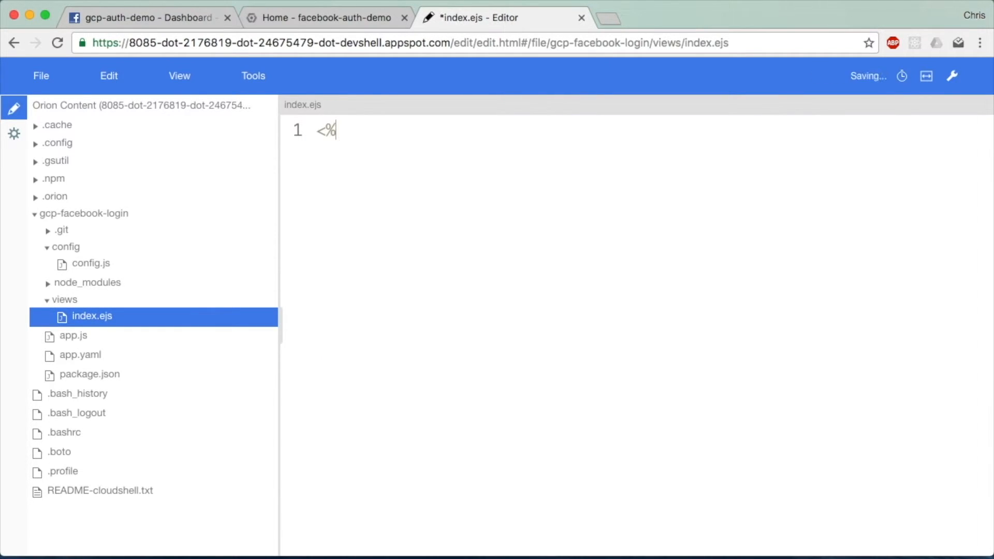
{"action": "type", "text": "if()"}
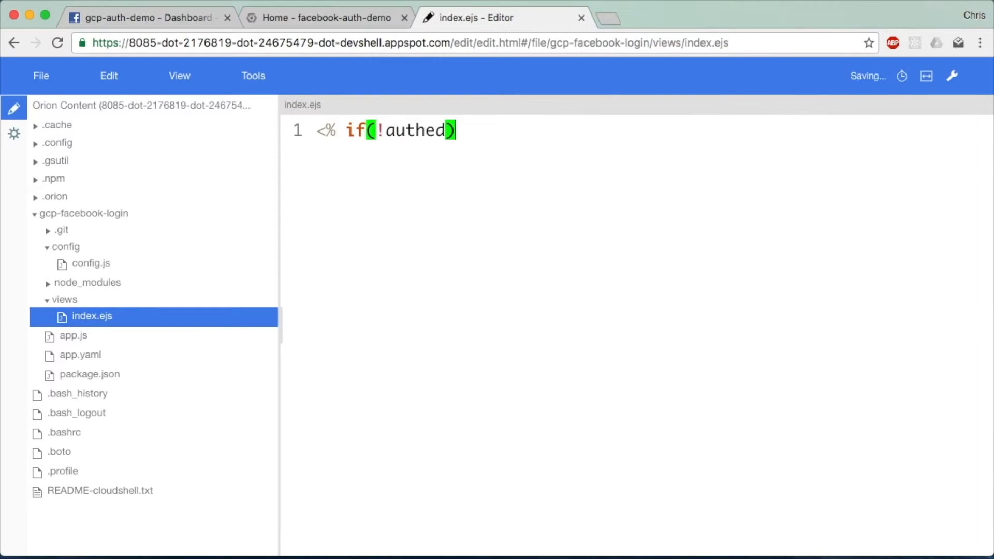
{"action": "type", "text": "{}"}
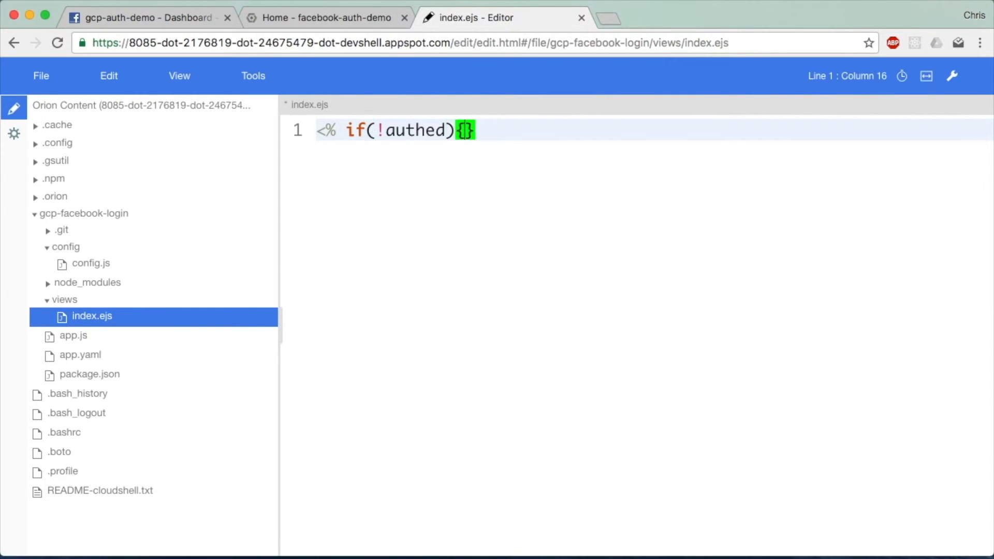
{"action": "type", "text": "{"}
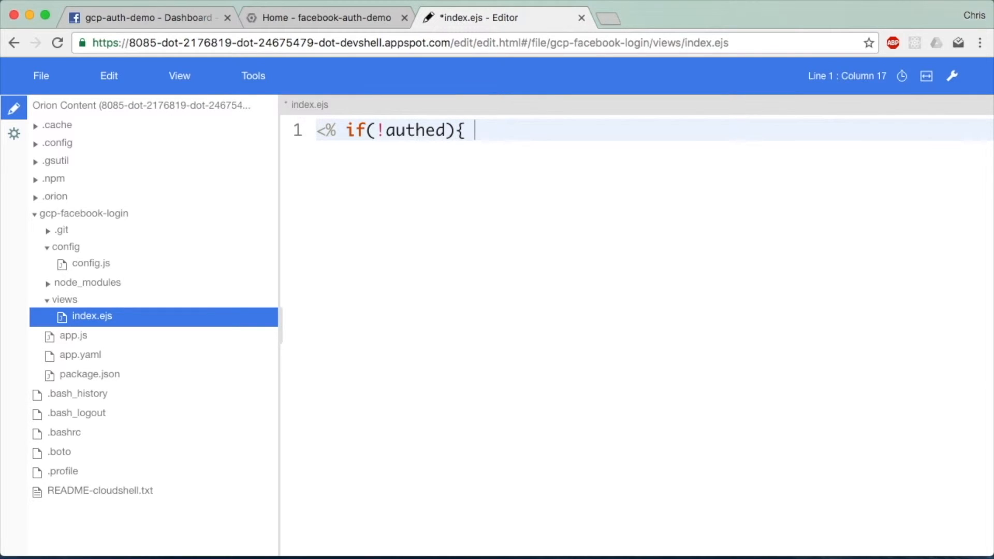
{"action": "type", "text": "%>"}
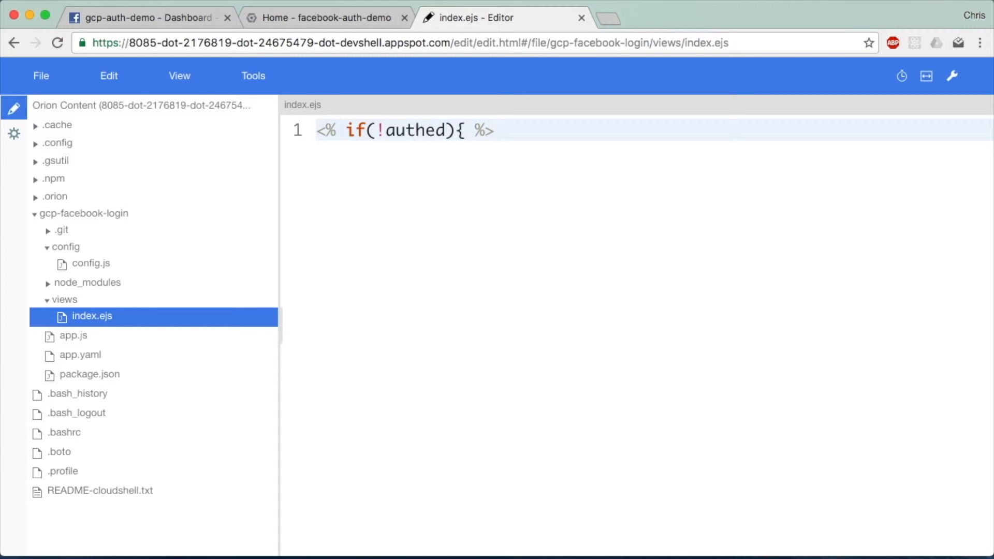
Add a div styled width:500px; height:200px; below the if line.
{"action": "key", "text": "Return"}
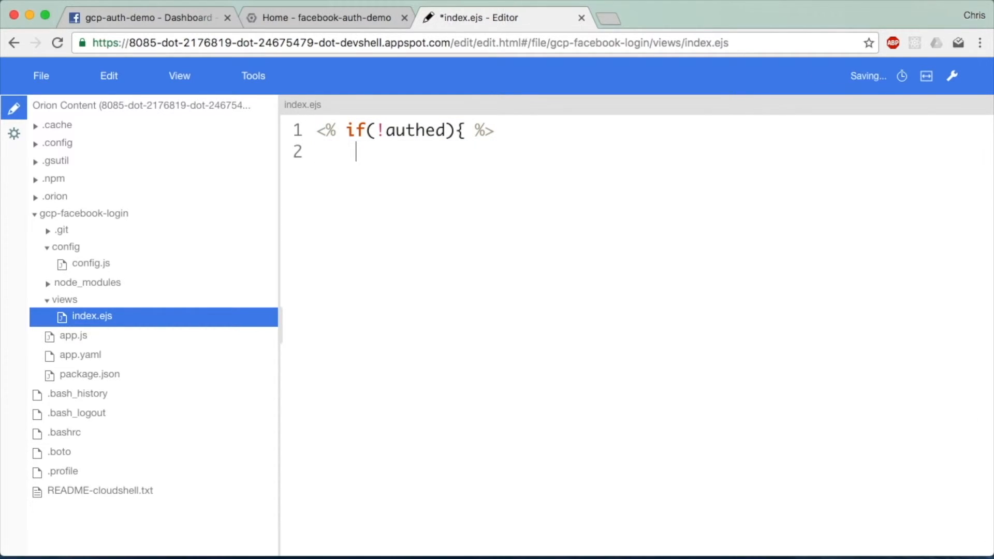
{"action": "type", "text": "<div"}
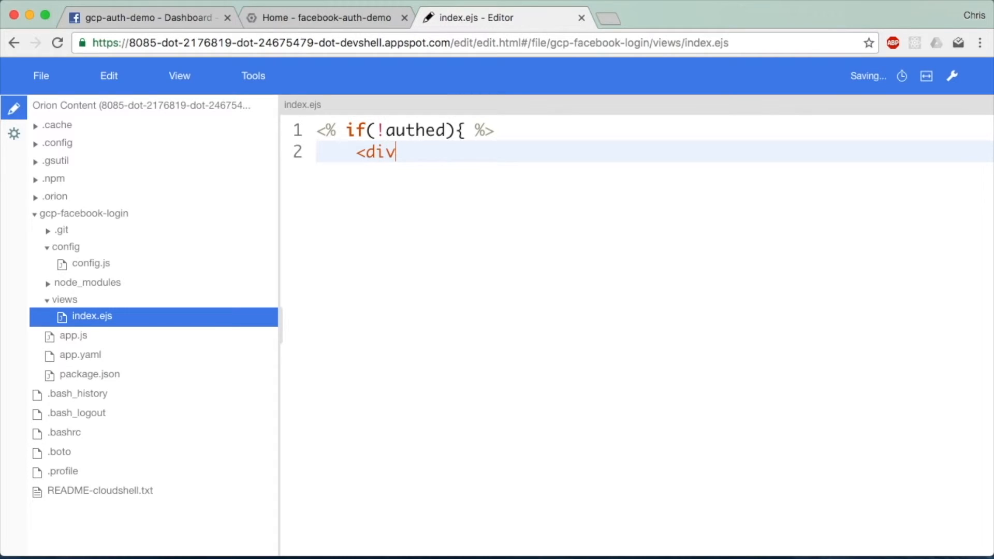
{"action": "type", "text": "style=\""}
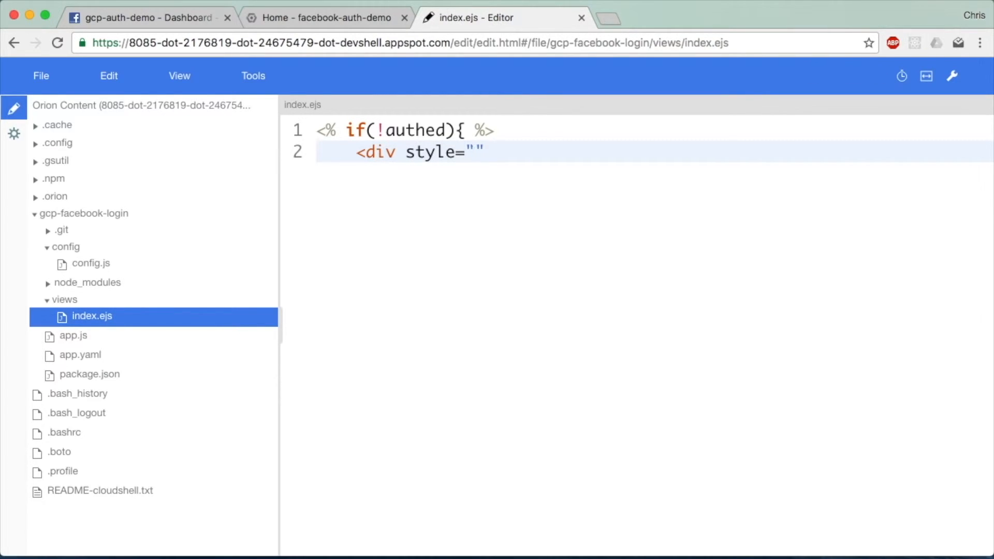
{"action": "type", "text": "width:"}
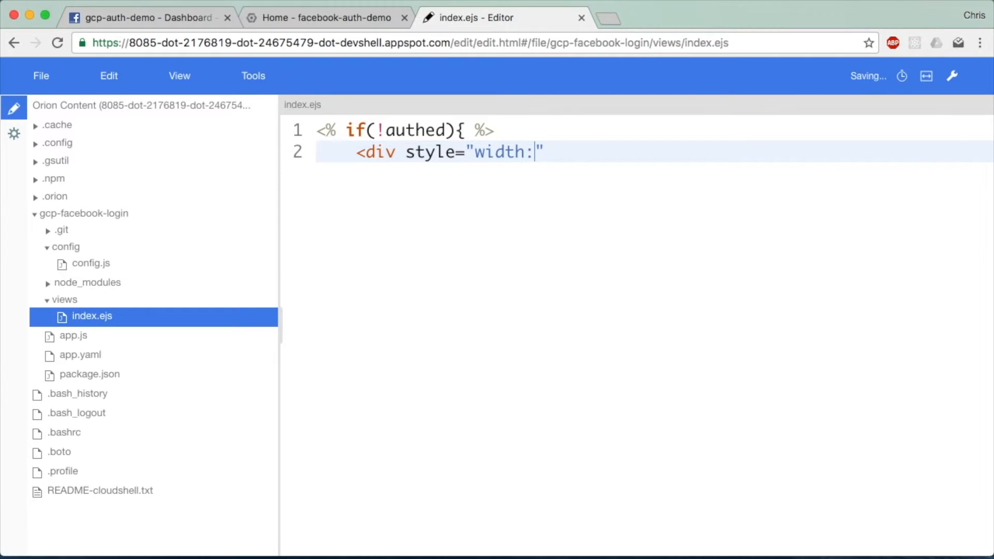
{"action": "type", "text": "500px;"}
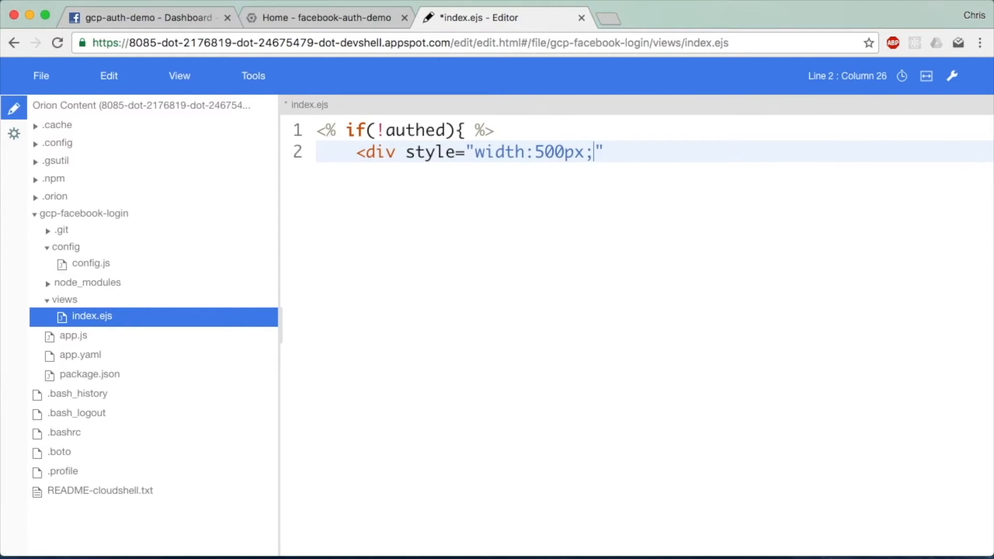
{"action": "type", "text": "height:"}
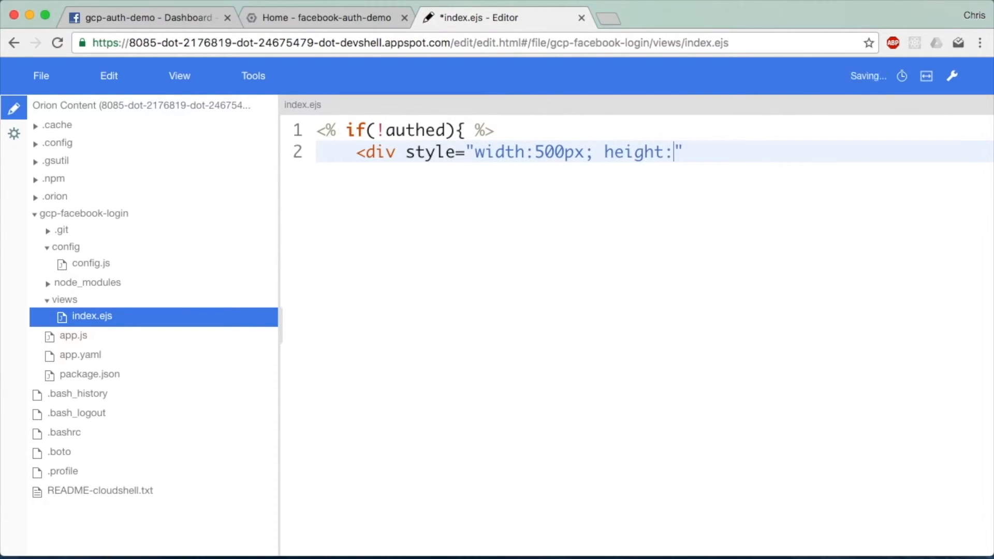
{"action": "type", "text": "200px"}
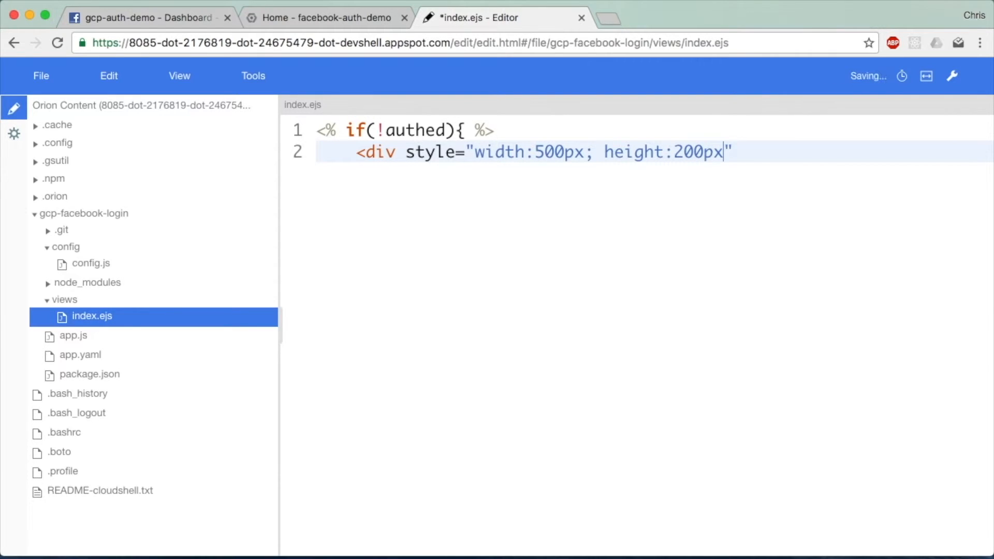
{"action": "type", "text": ";"}
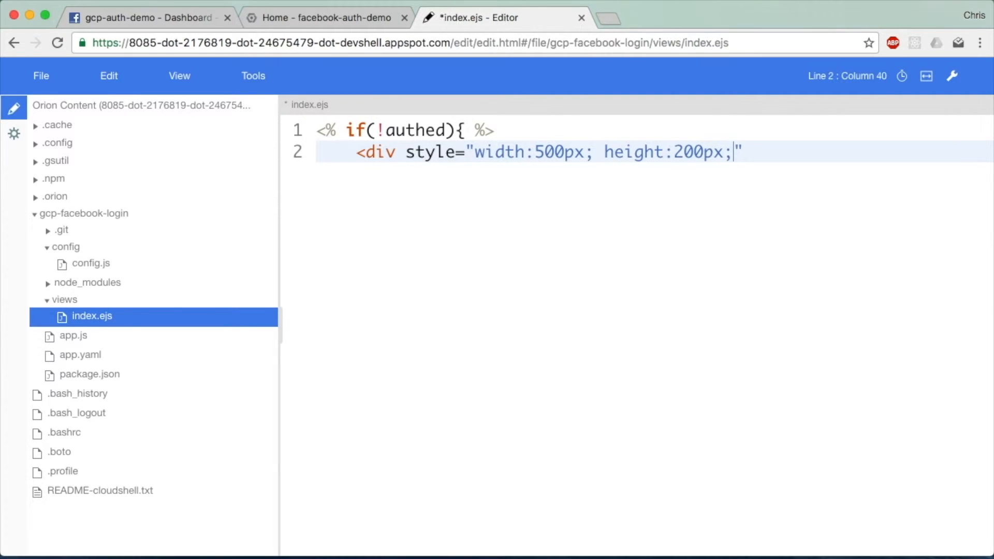
{"action": "type", "text": ">"}
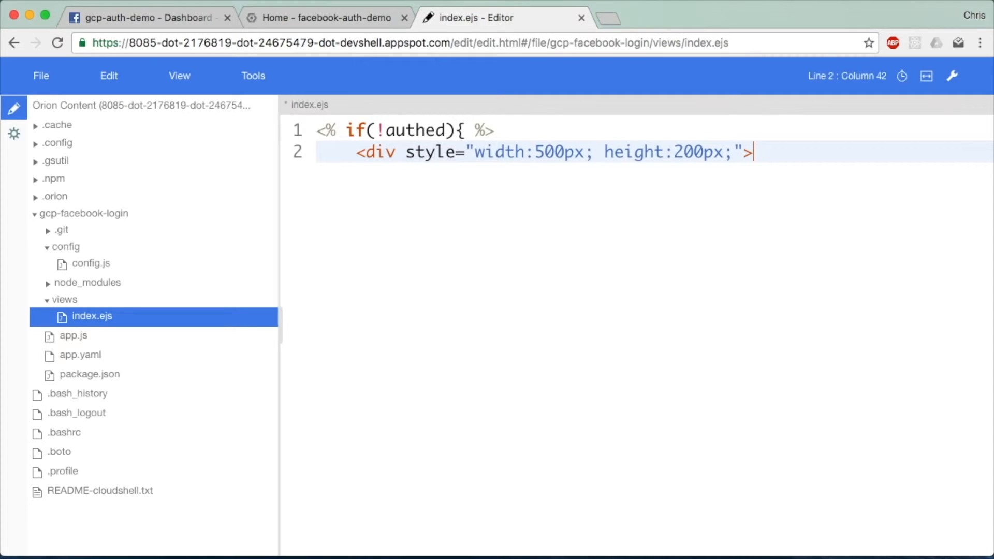
{"action": "type", "text": "<"}
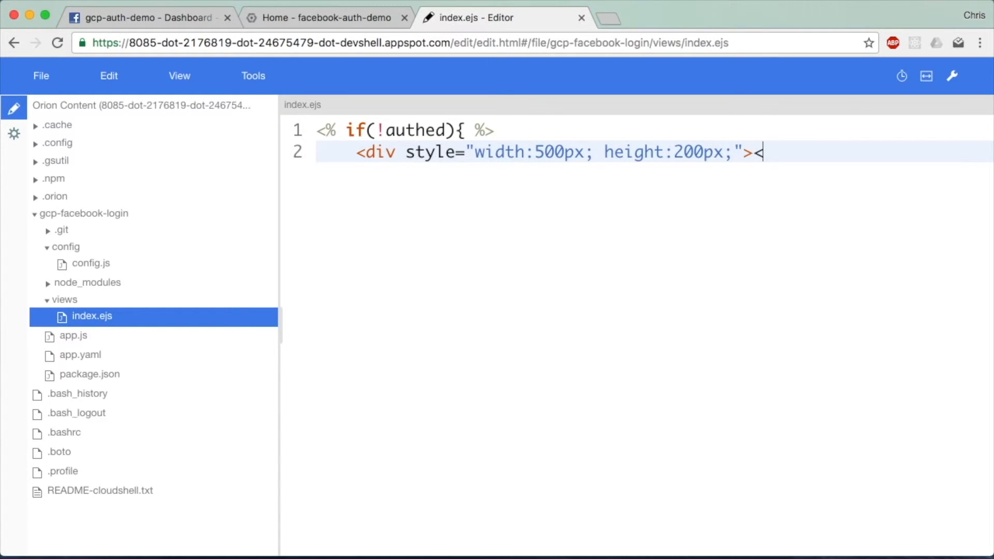
{"action": "type", "text": "/div>"}
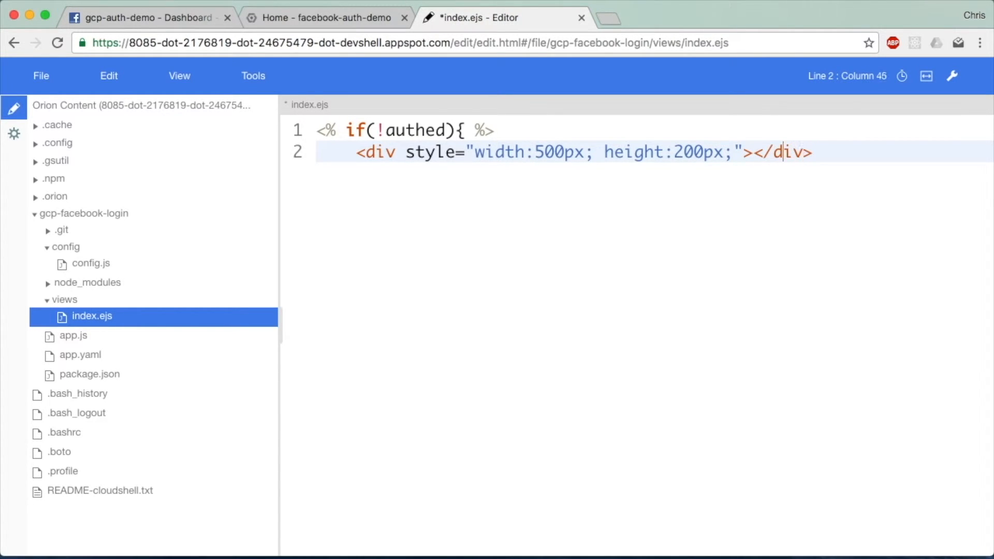
Put an h1 heading reading 'Hey, please log in..' inside the div.
{"action": "key", "text": "Return"}
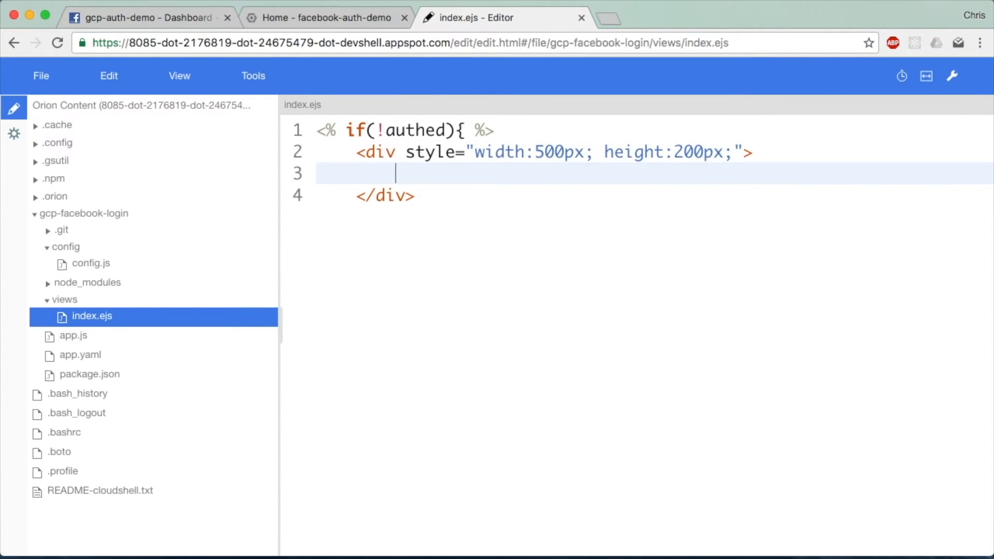
{"action": "type", "text": "<"}
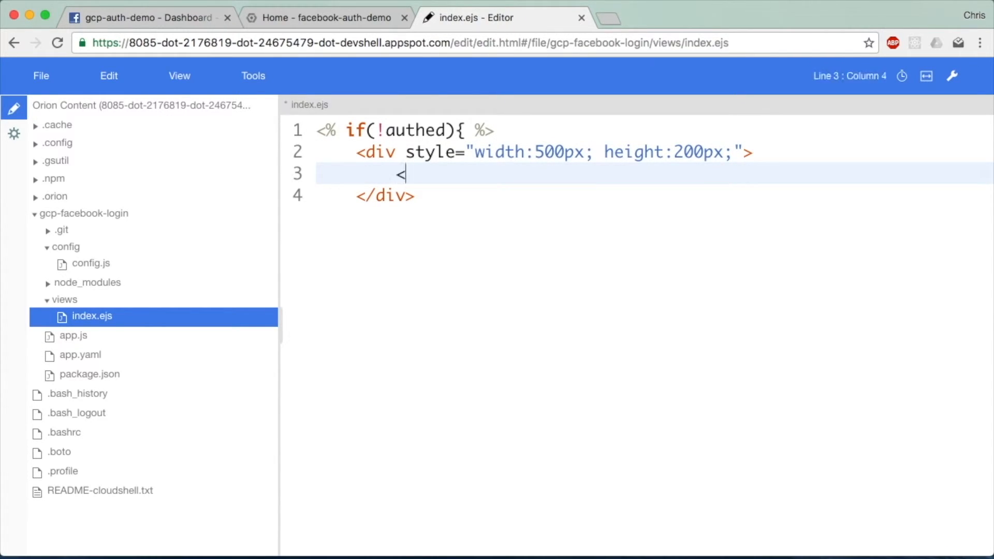
{"action": "type", "text": "h1"}
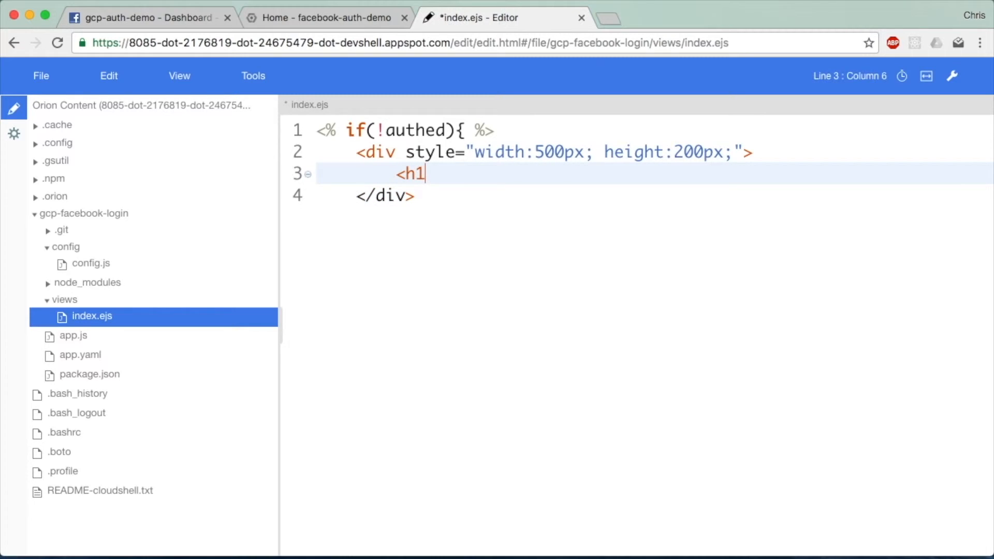
{"action": "type", "text": "></h1>"}
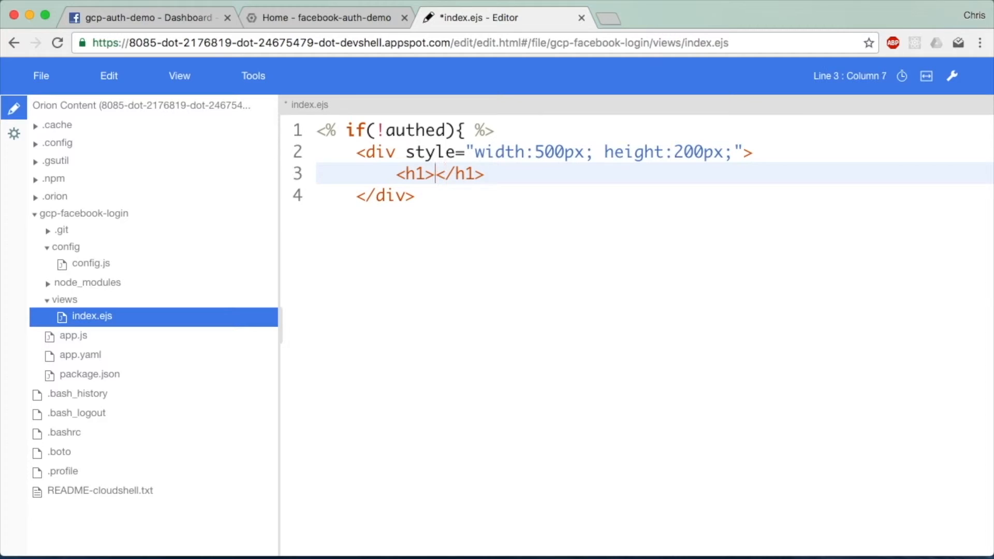
{"action": "type", "text": "Hey,"}
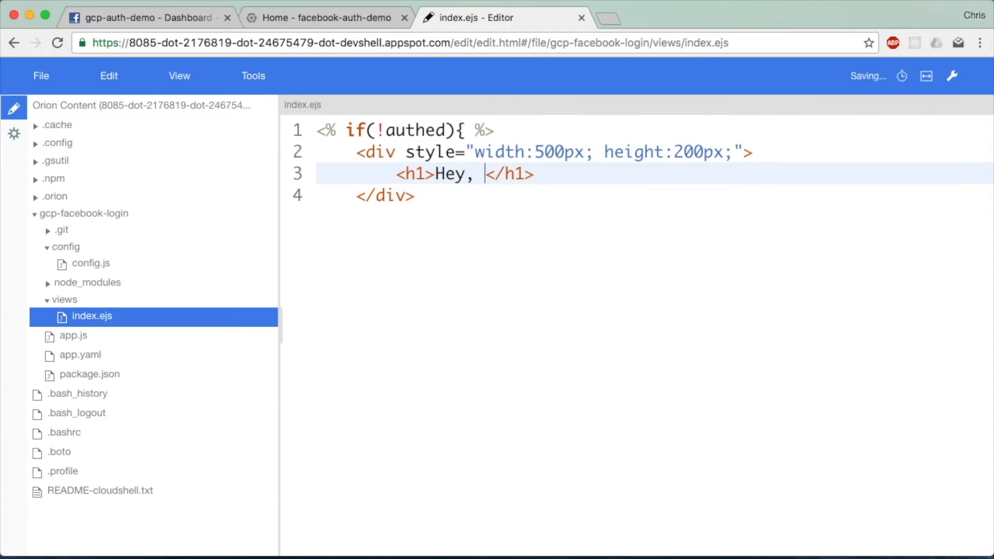
{"action": "type", "text": "please"}
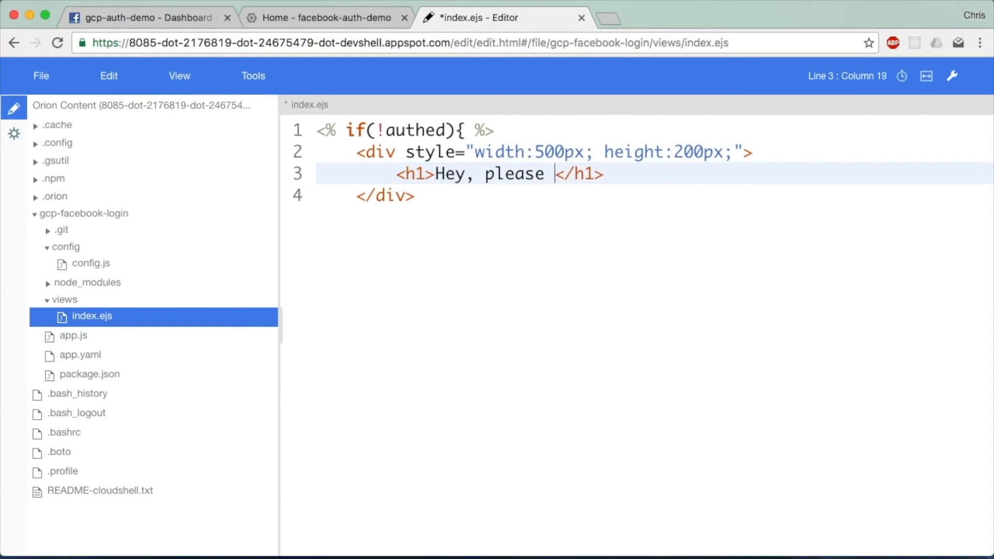
{"action": "type", "text": "log in.."}
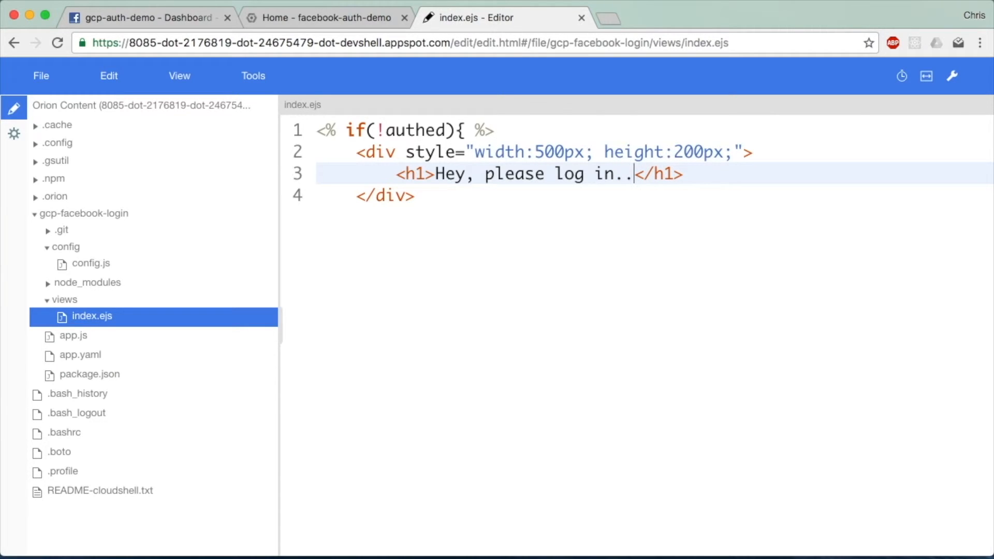
{"action": "left_click", "coordinate": [684, 174]}
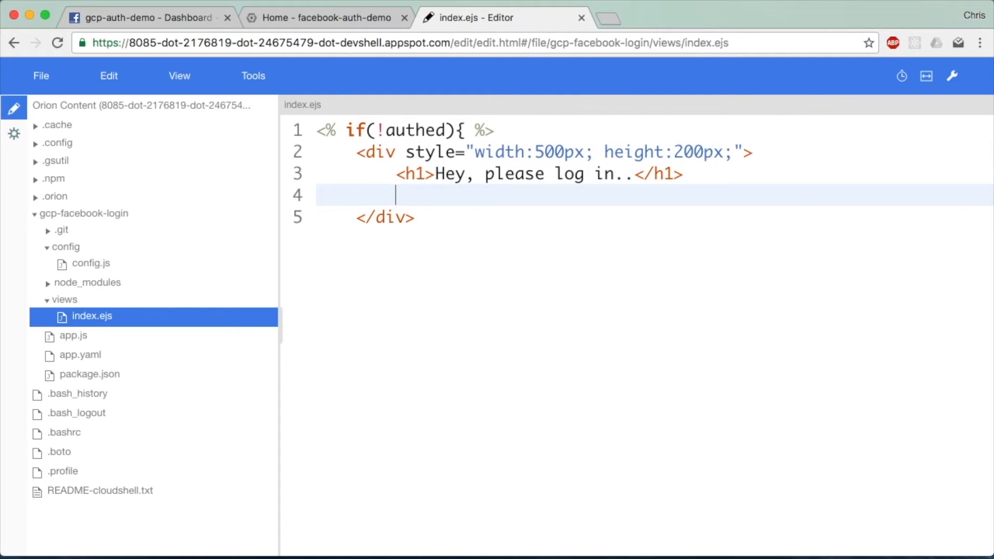
{"action": "type", "text": "<a href=\""}
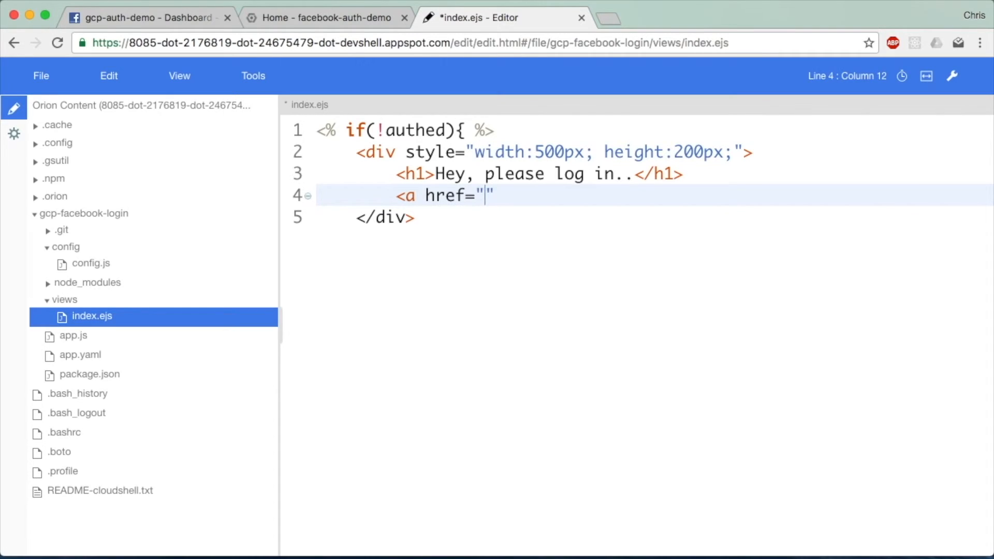
{"action": "type", "text": "/a"}
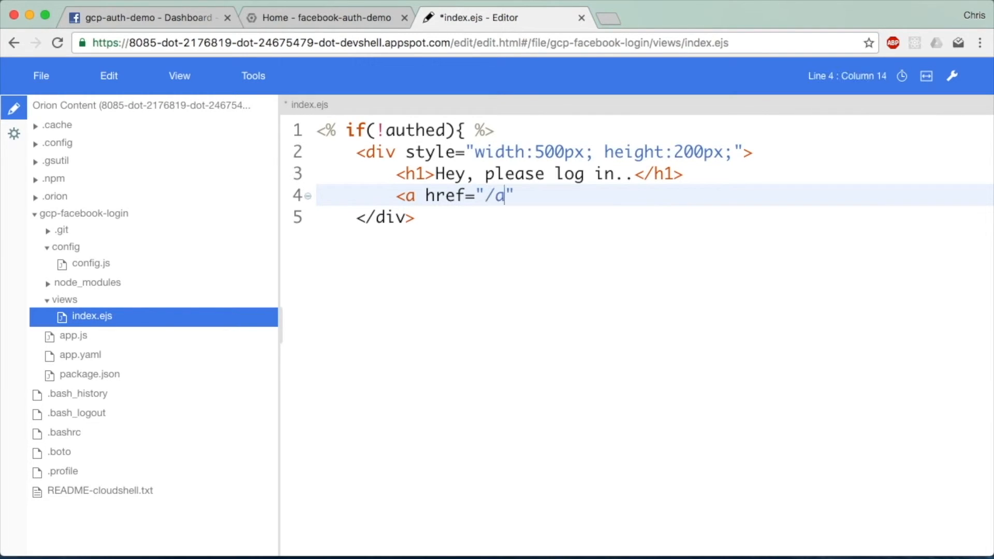
{"action": "type", "text": "uth/"}
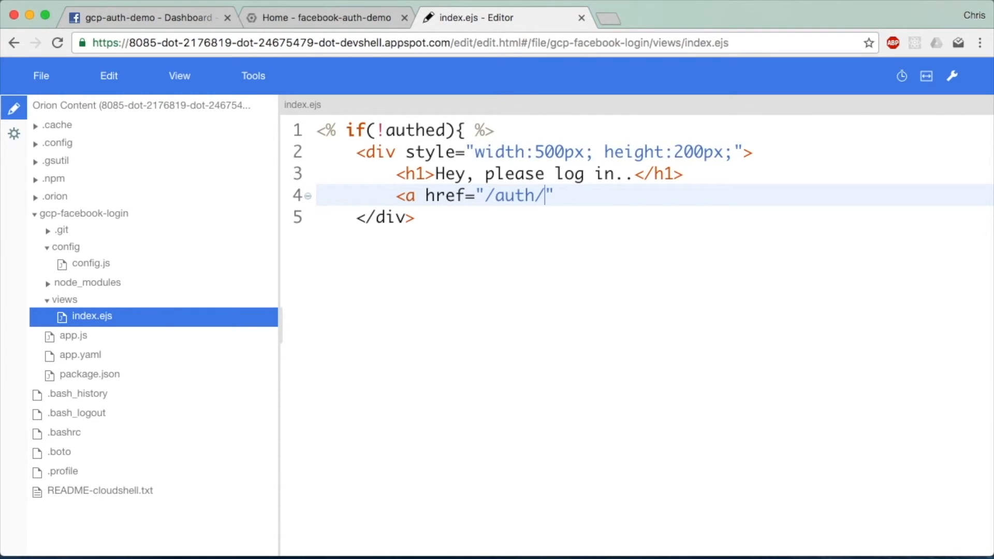
{"action": "type", "text": "facebook"}
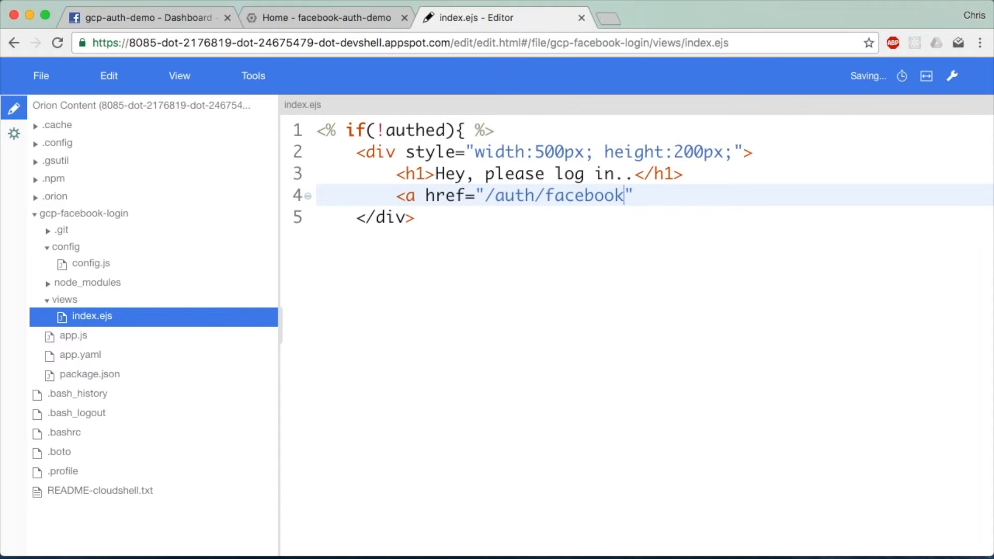
{"action": "type", "text": ">"}
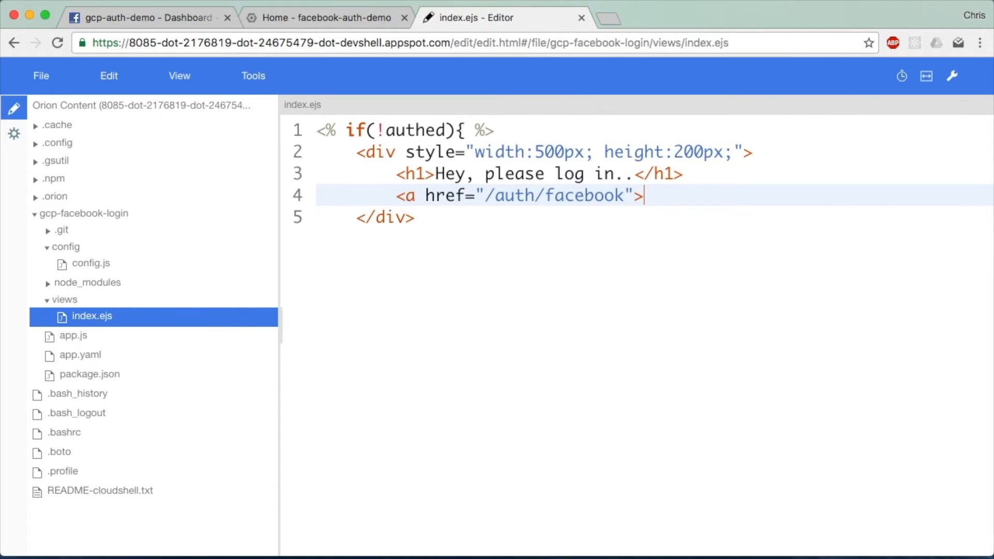
{"action": "type", "text": "</."}
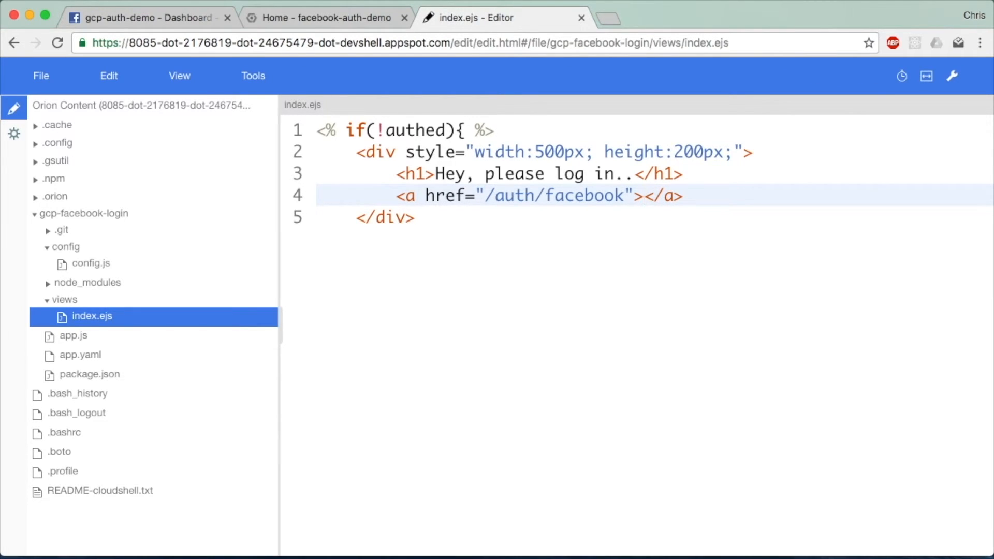
{"action": "type", "text": "i<"}
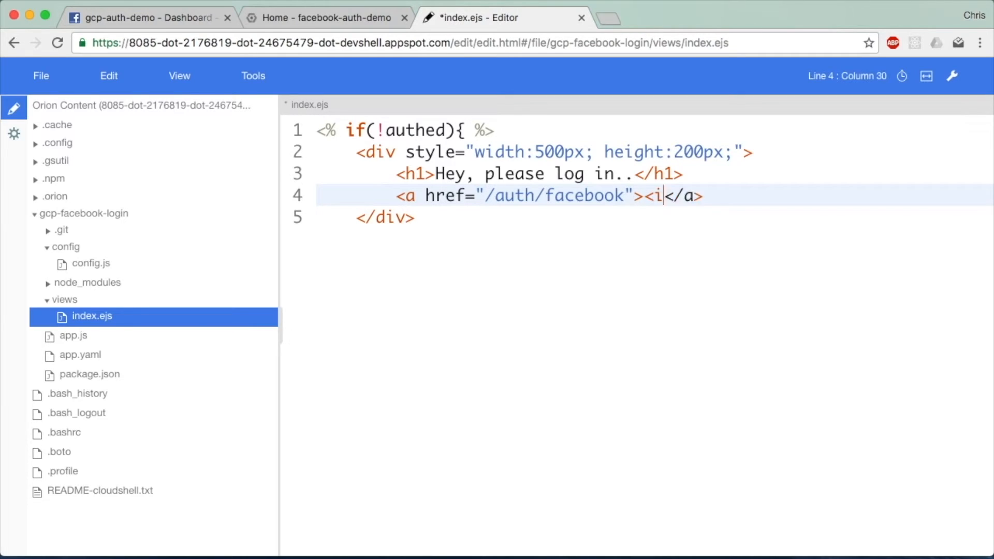
{"action": "type", "text": "mg"}
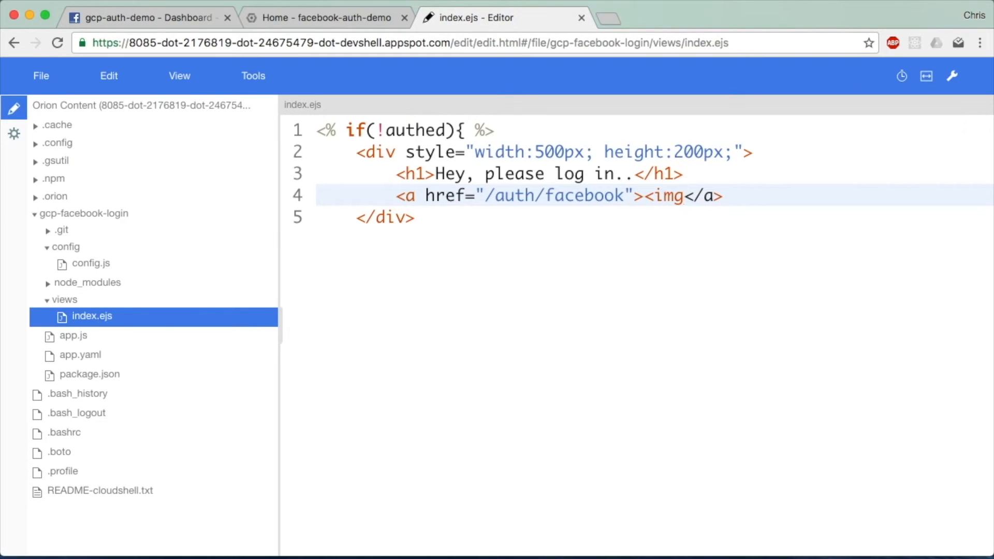
{"action": "type", "text": "/>"}
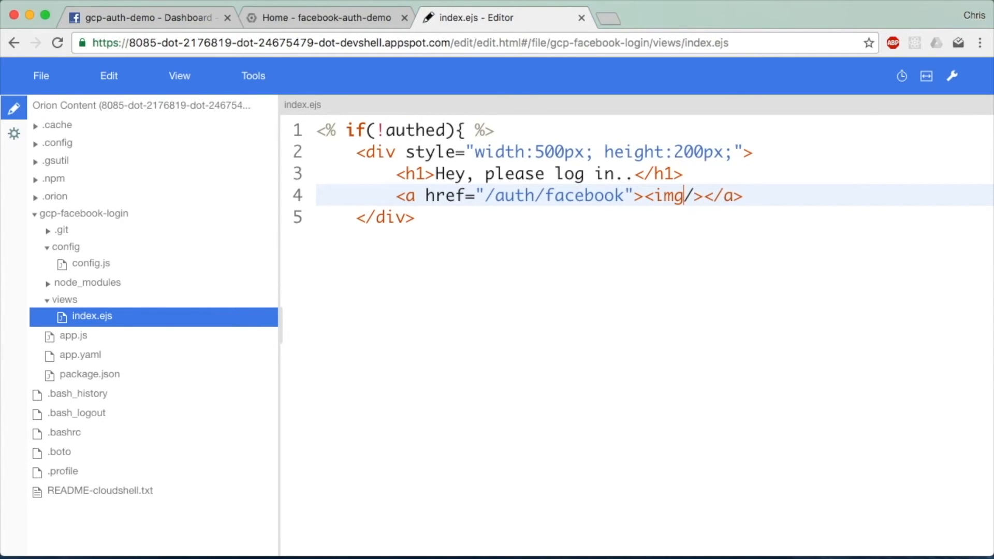
{"action": "type", "text": "src=\""}
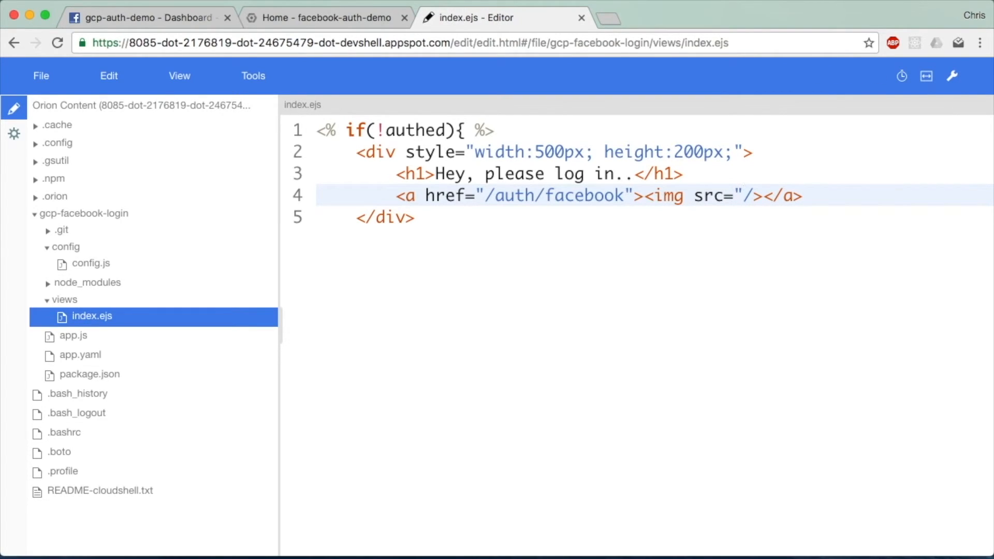
{"action": "type", "text": "http:"}
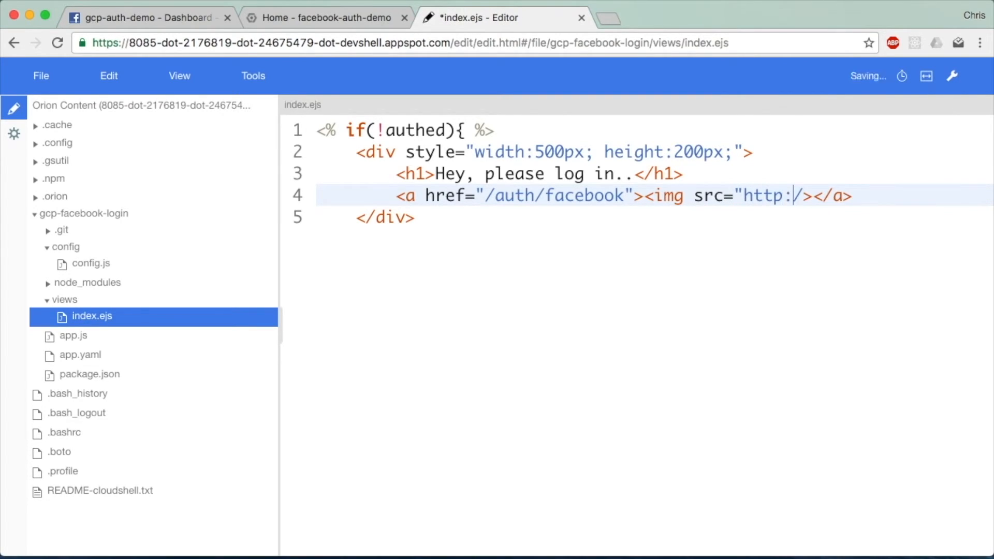
{"action": "type", "text": "//"}
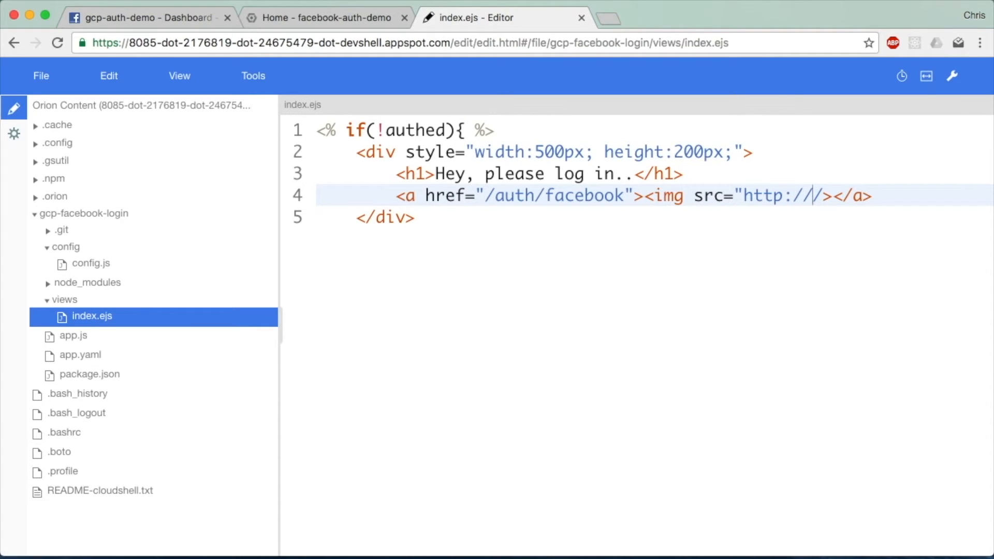
{"action": "type", "text": "bit.yl"}
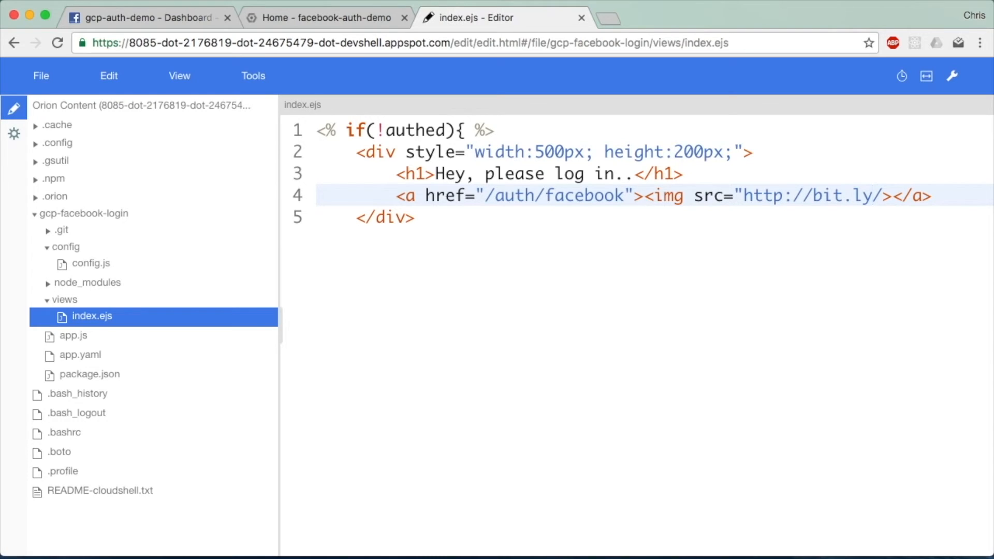
{"action": "type", "text": "facebook/"}
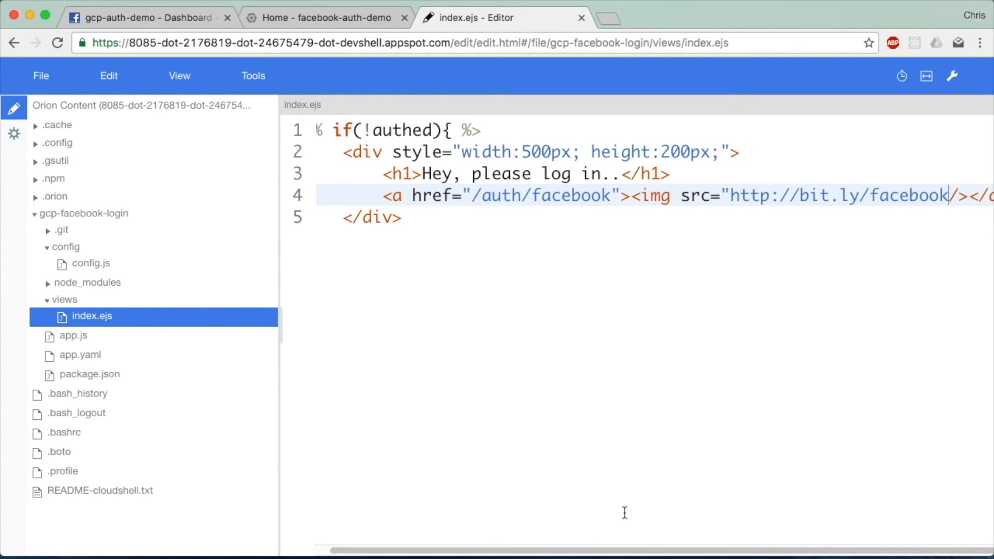
{"action": "type", "text": "-login-gcp"}
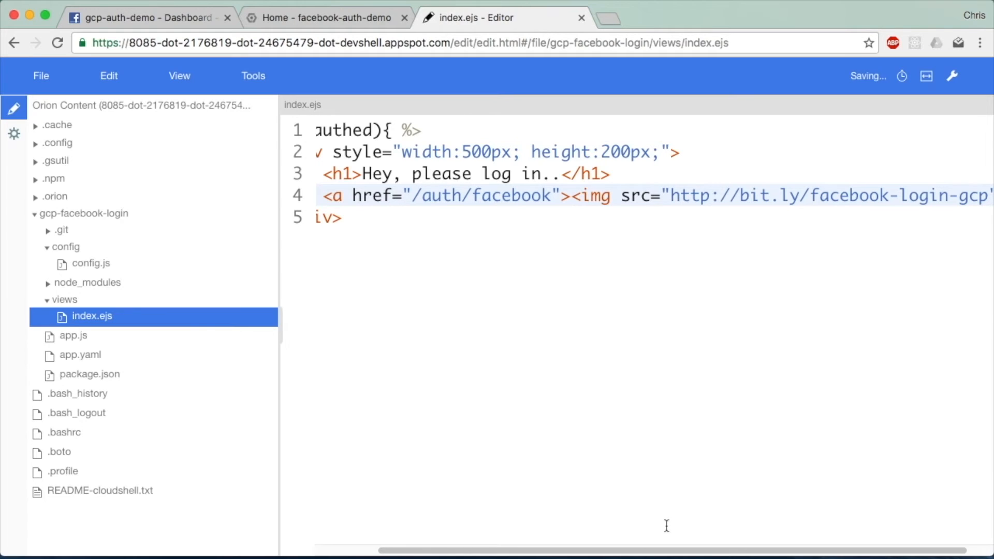
{"action": "scroll", "scroll_direction": "right", "scroll_amount": 3}
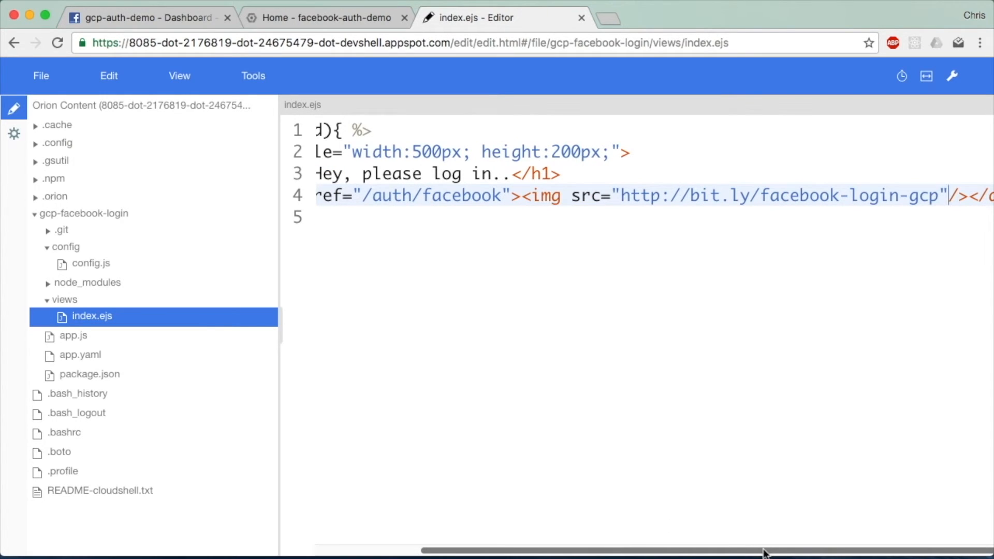
{"action": "mouse_move", "coordinate": [729, 551]}
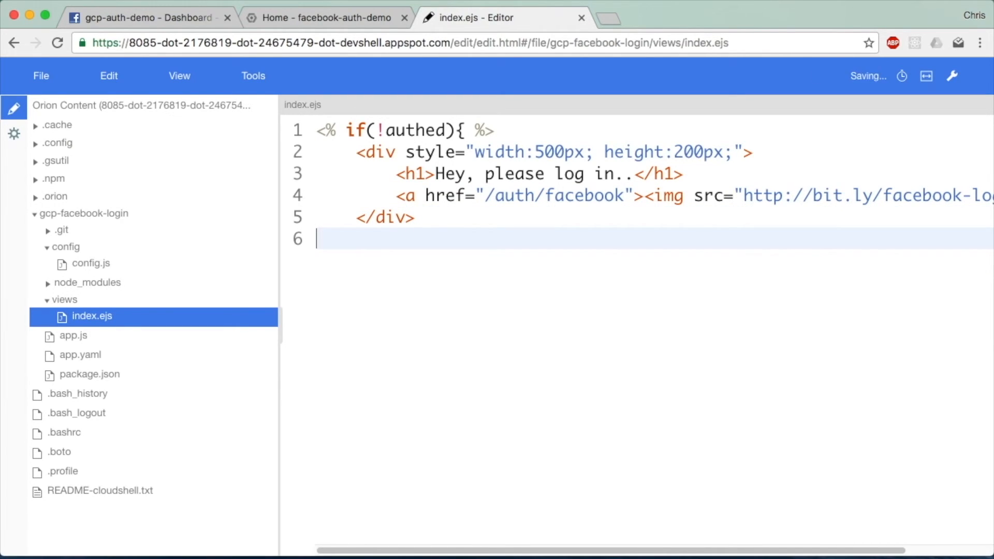
{"action": "type", "text": "<%"}
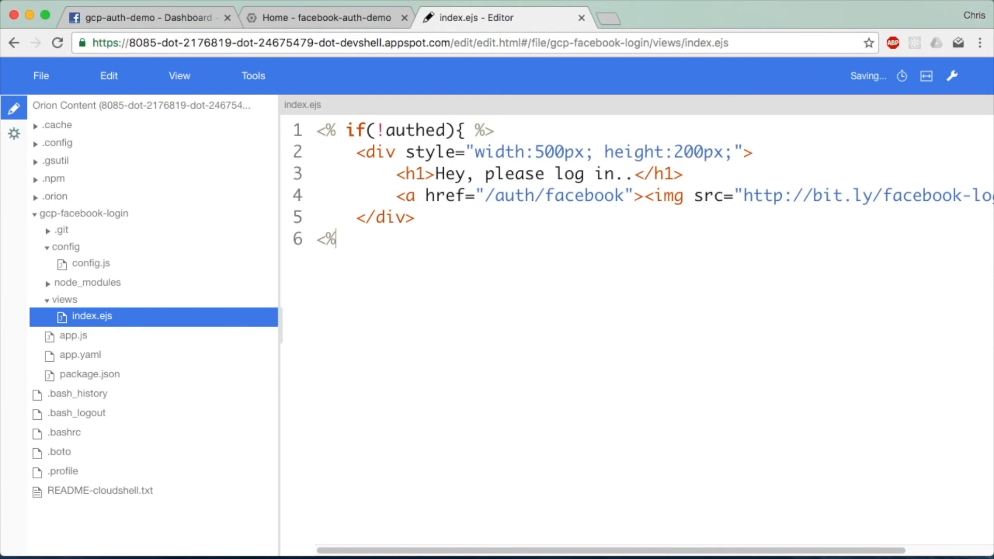
{"action": "type", "text": "} else {"}
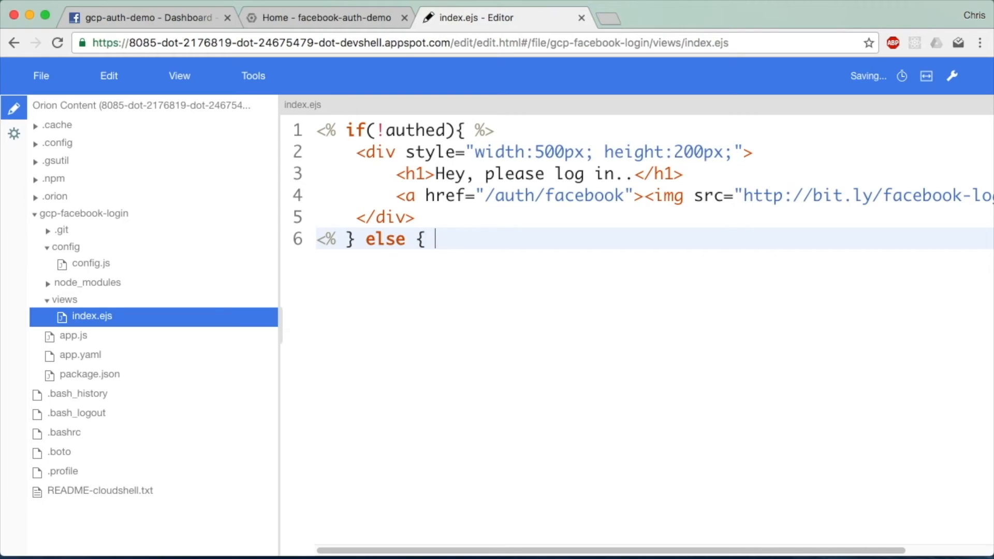
{"action": "type", "text": "%>"}
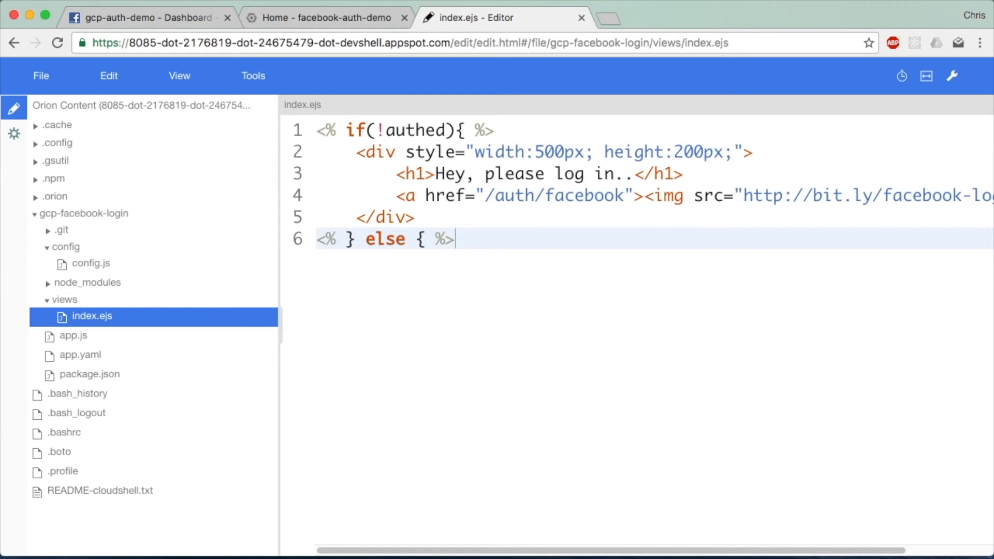
{"action": "type", "text": "<"}
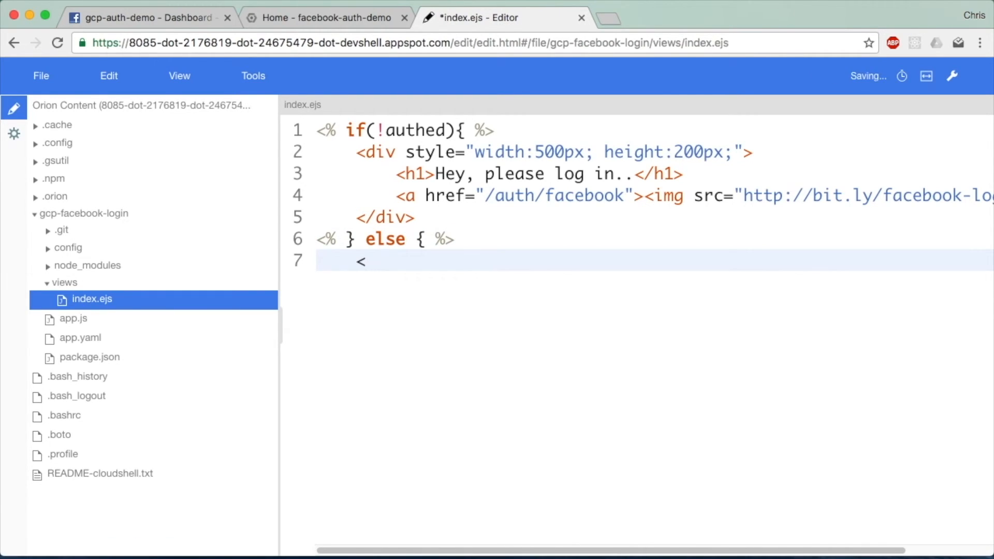
{"action": "type", "text": "h2"}
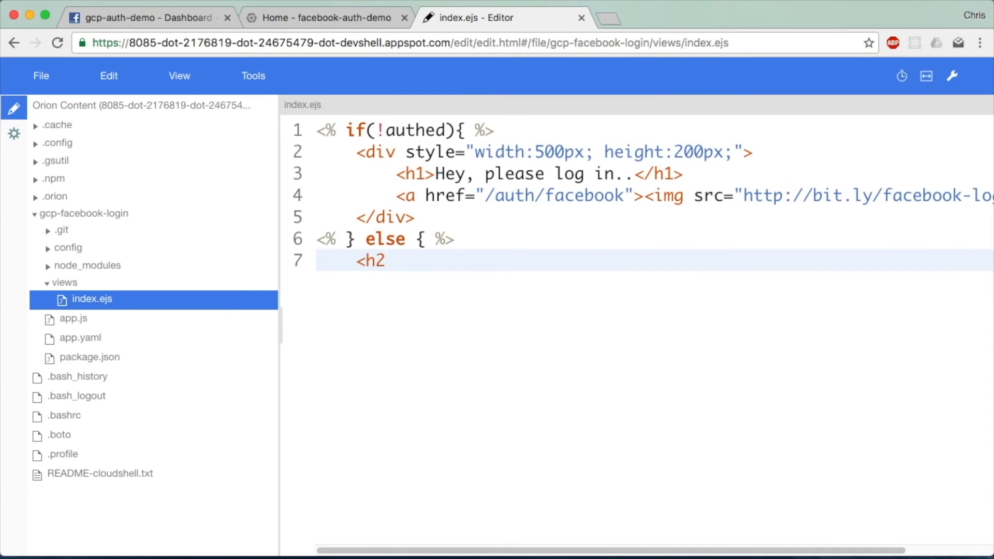
{"action": "type", "text": ">He"}
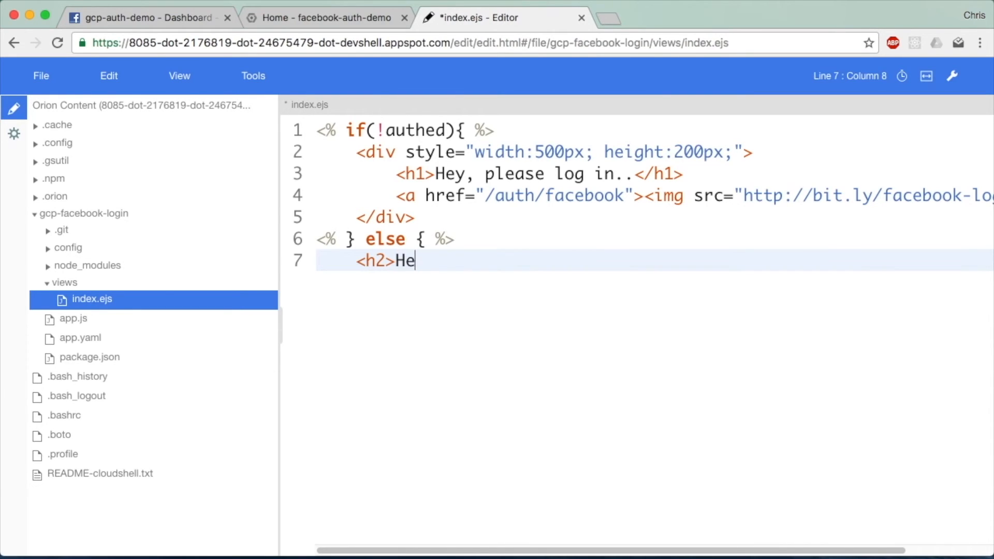
{"action": "type", "text": "llo,"}
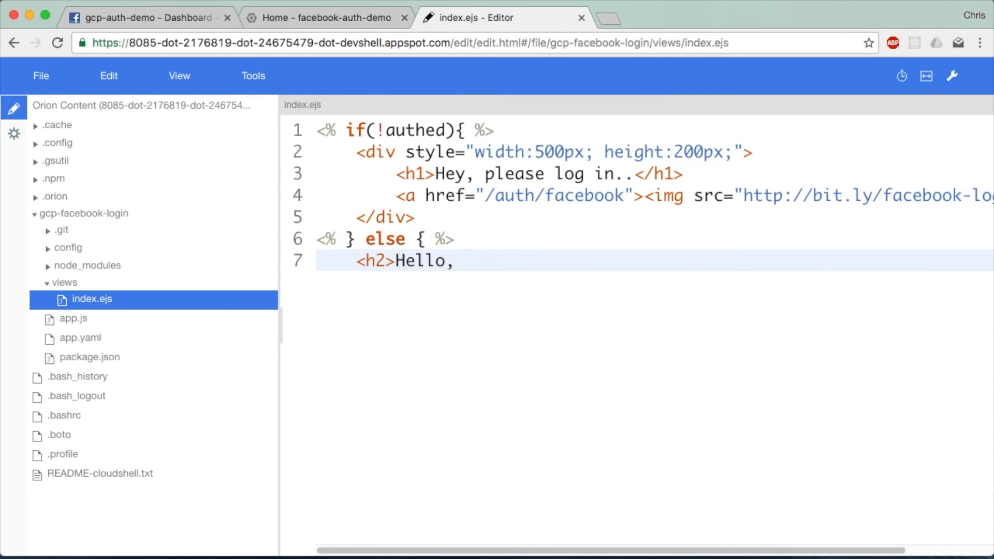
{"action": "type", "text": "<"}
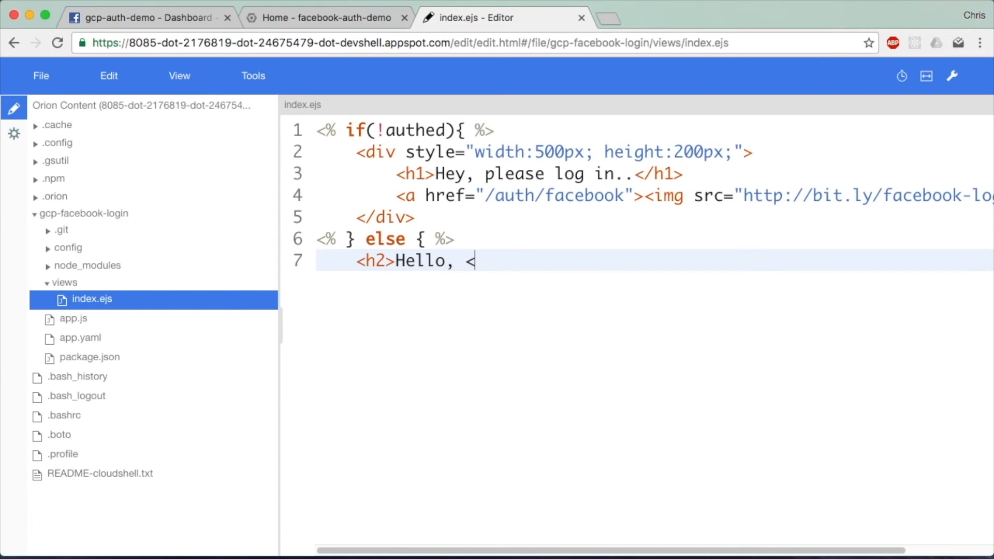
{"action": "type", "text": "%"}
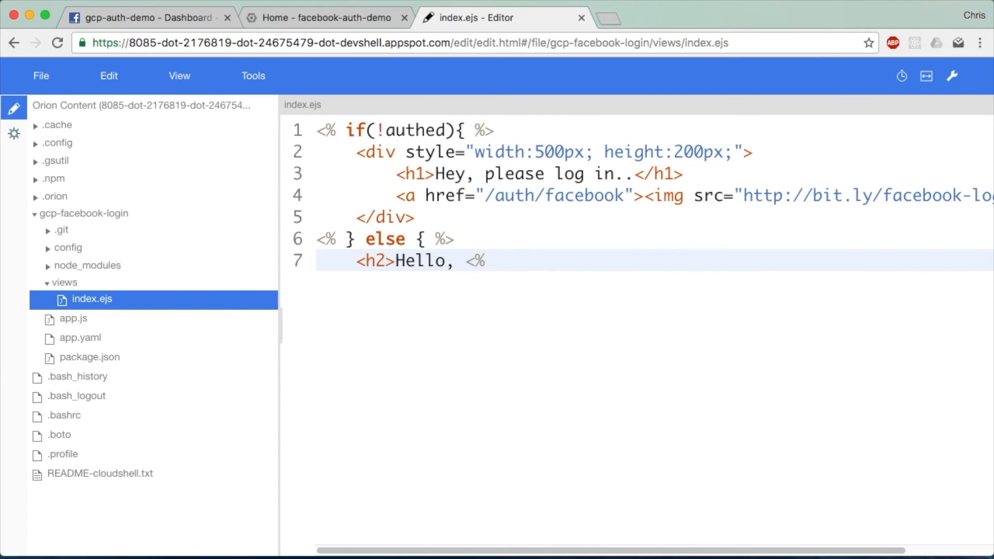
{"action": "type", "text": "= authed"}
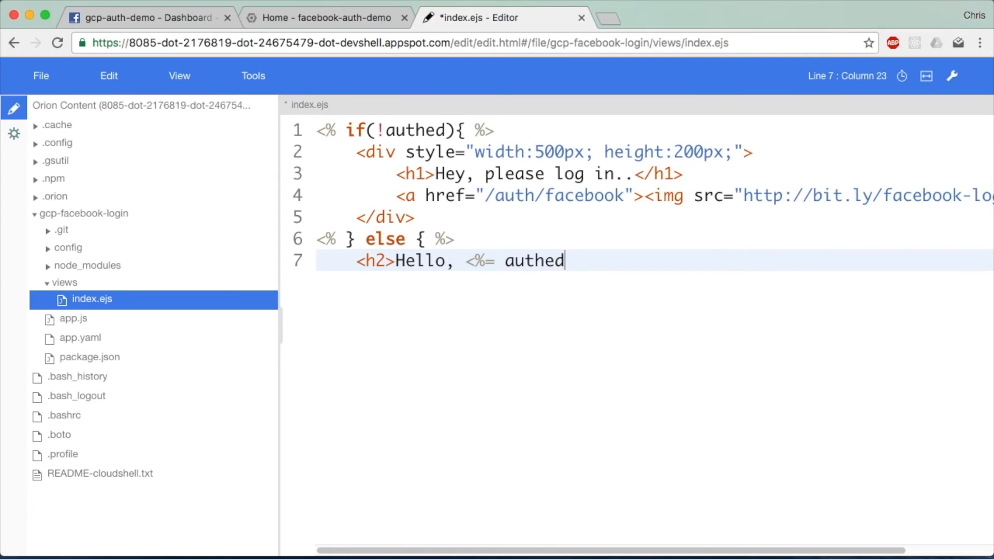
{"action": "type", "text": ".display"}
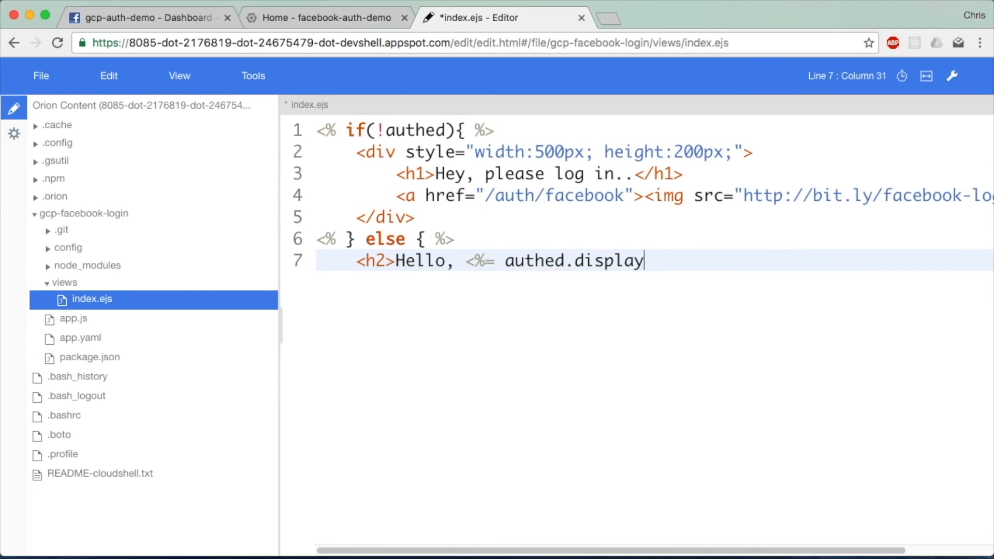
{"action": "type", "text": "Name"}
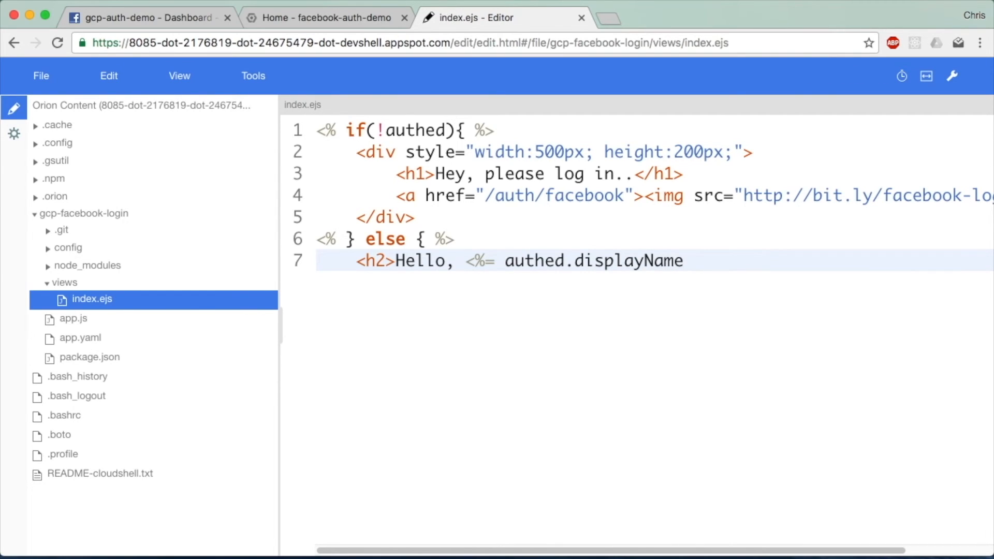
{"action": "type", "text": "%>"}
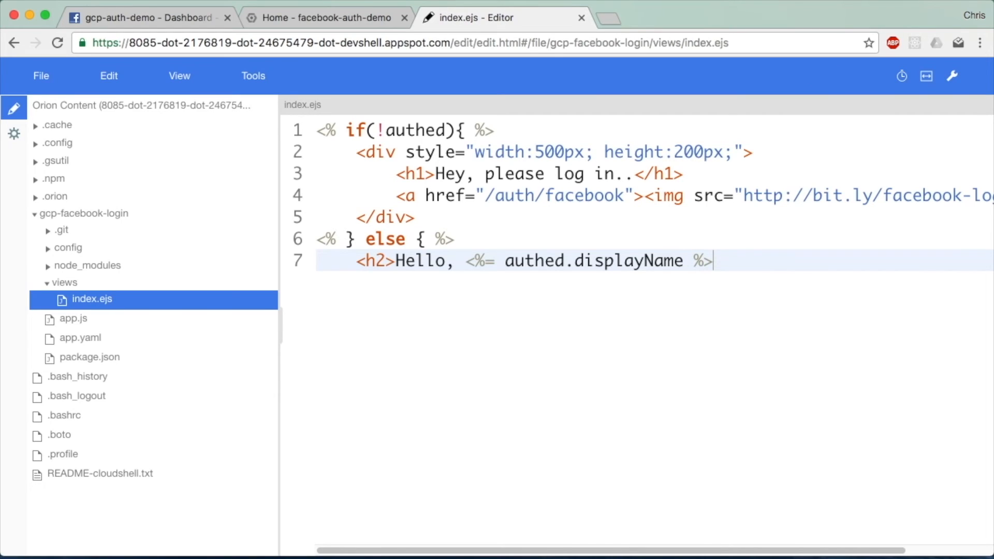
{"action": "type", "text": "</h2>"}
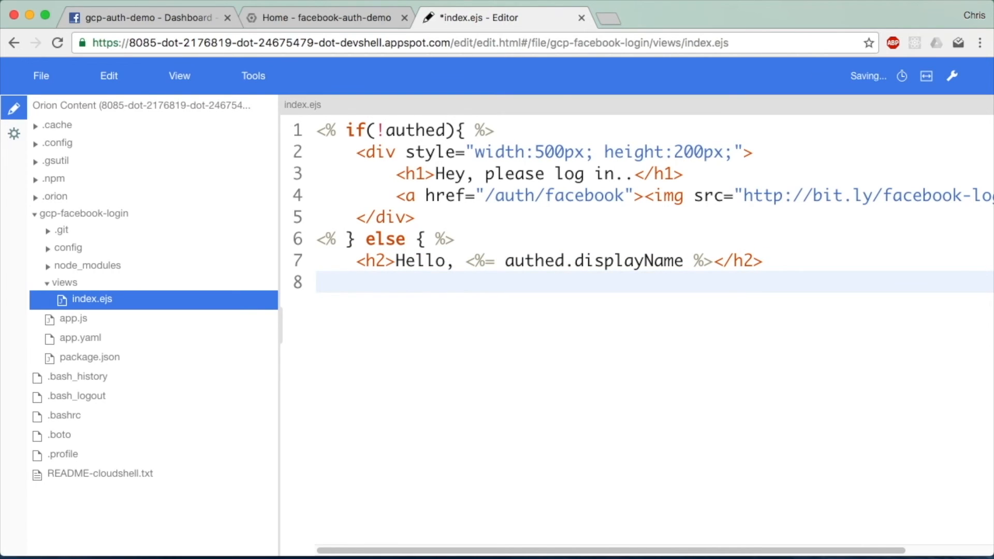
{"action": "type", "text": "<% }"}
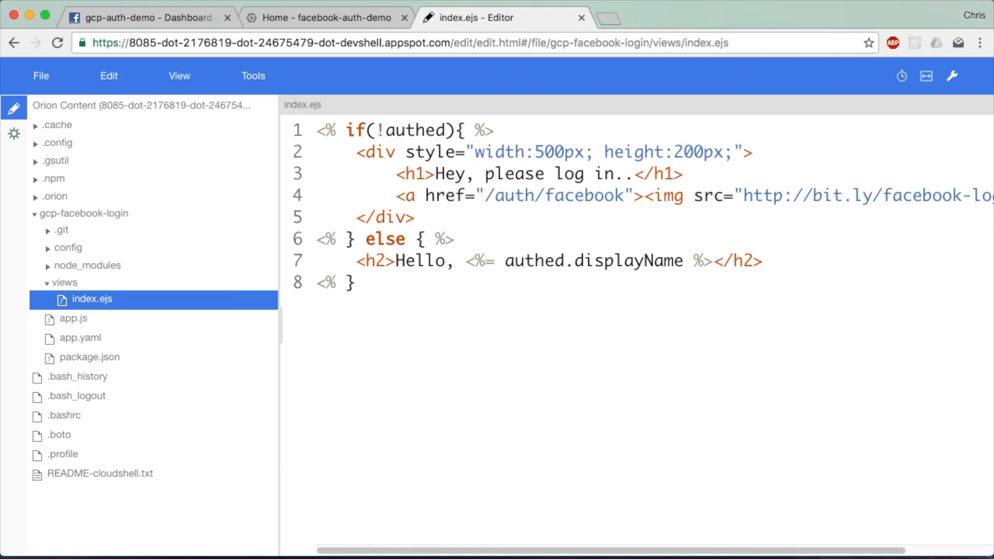
{"action": "type", "text": "%>"}
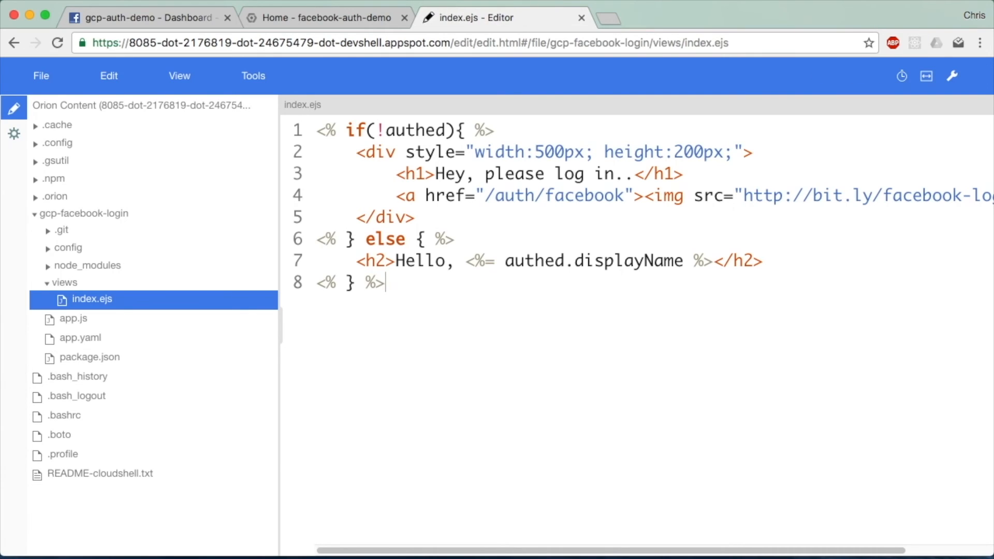